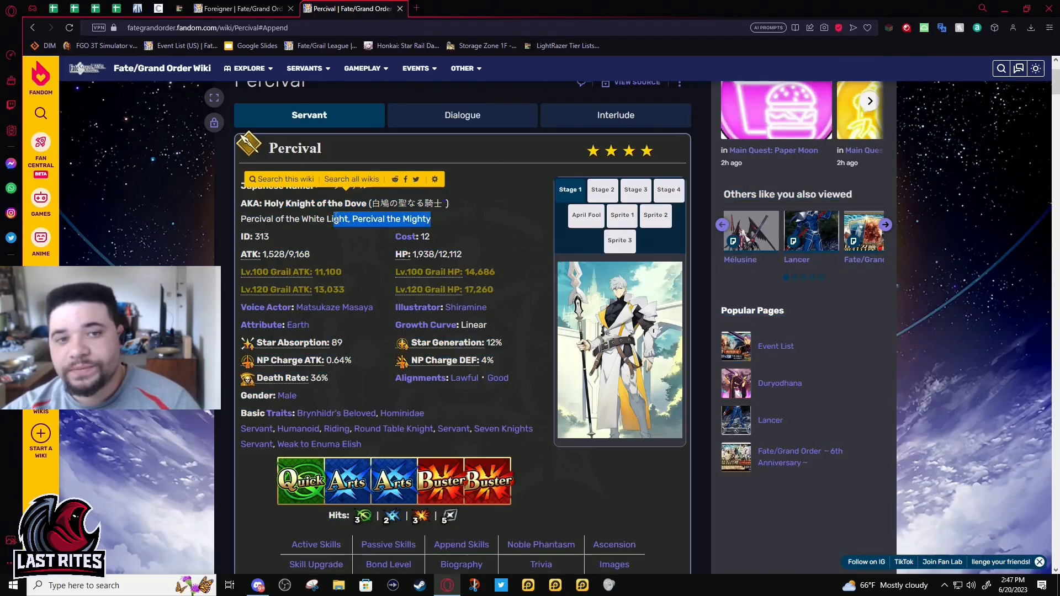
# Dismiss the AI suggestion popup, return to the page top and view Percival's Stage 1 artwork full size.
pyautogui.click(769, 26)
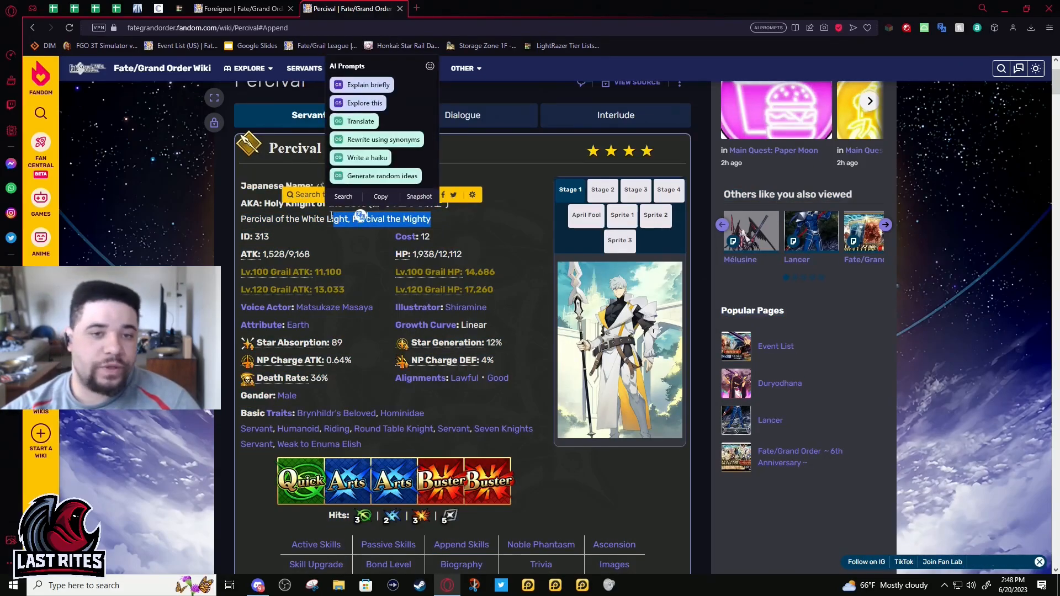
pyautogui.click(351, 241)
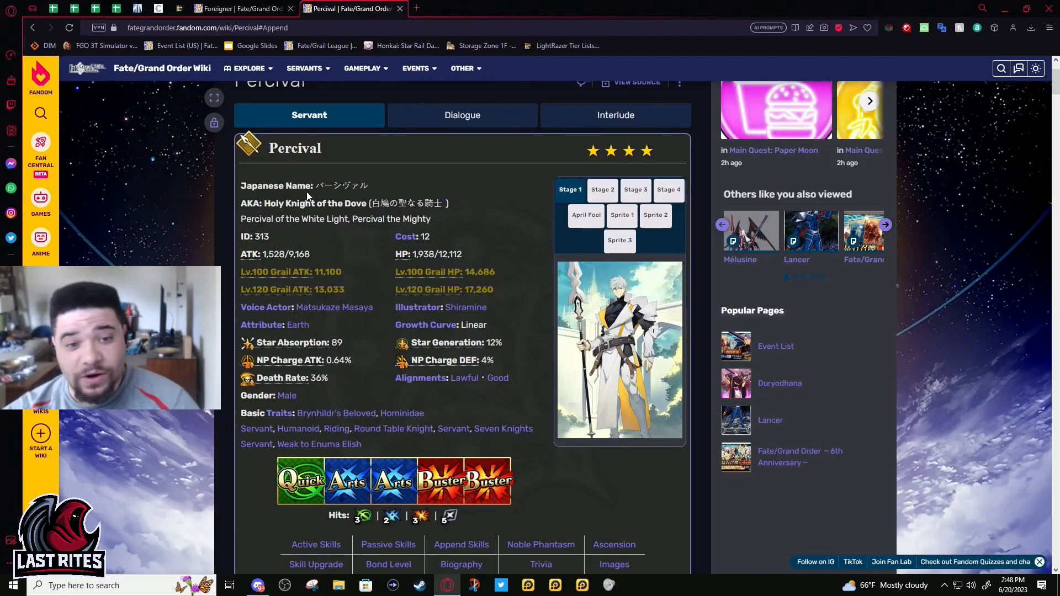
pyautogui.moveTo(300, 191)
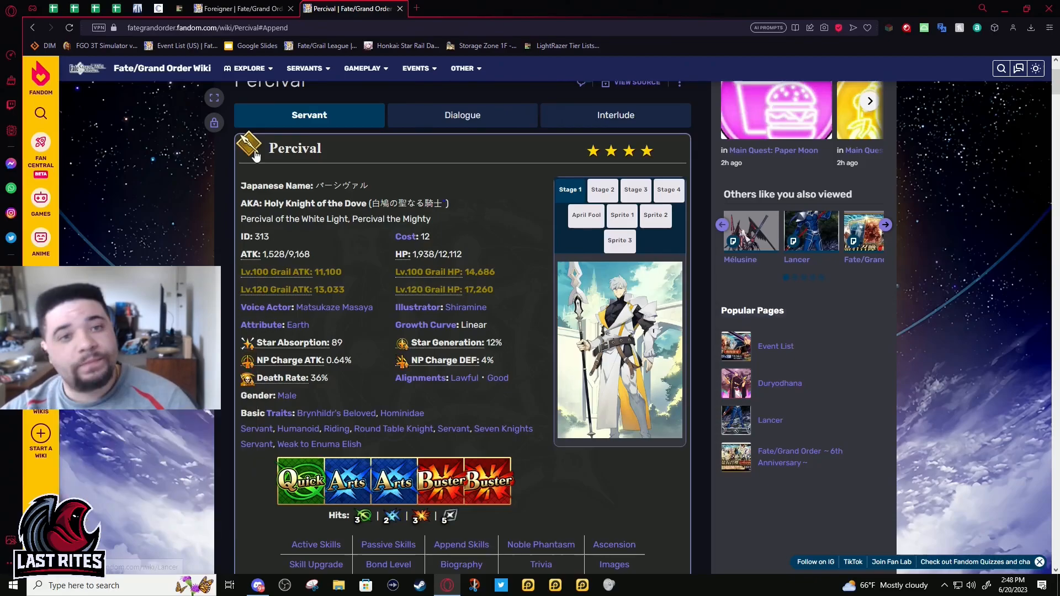
pyautogui.scroll(3)
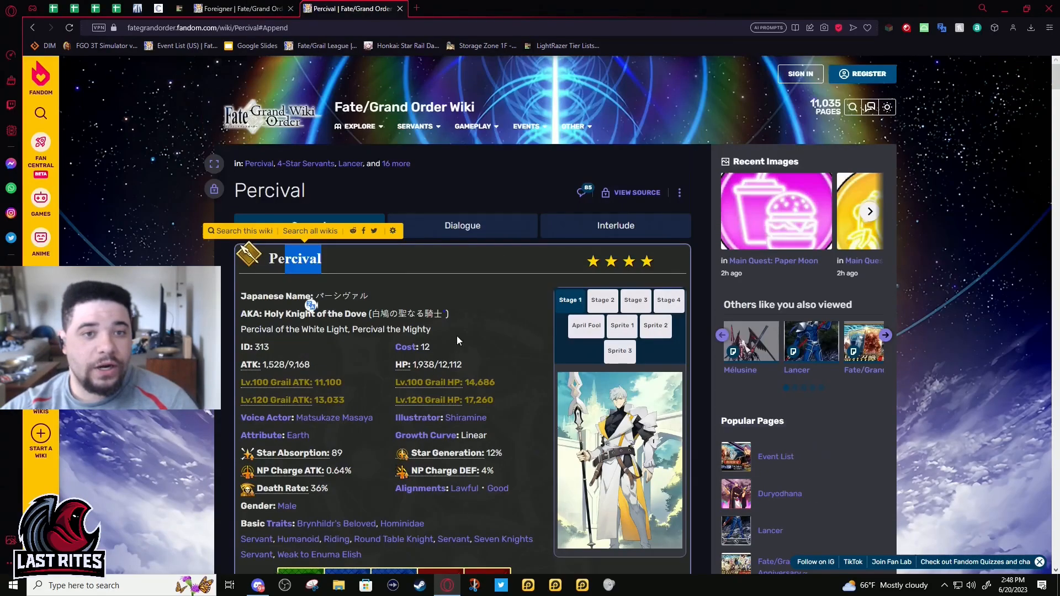
pyautogui.click(769, 27)
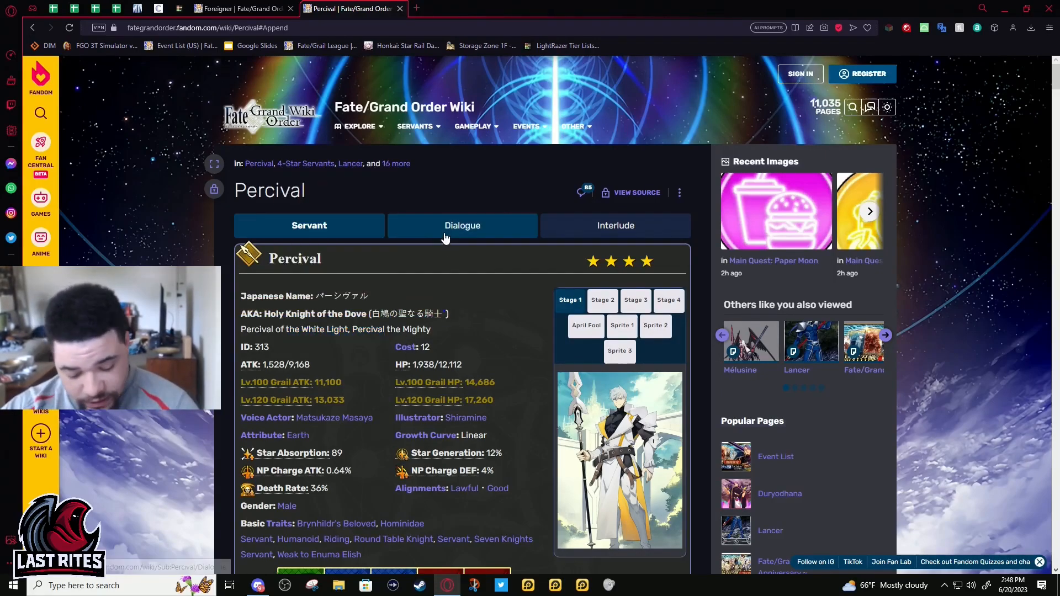
pyautogui.moveTo(394, 189)
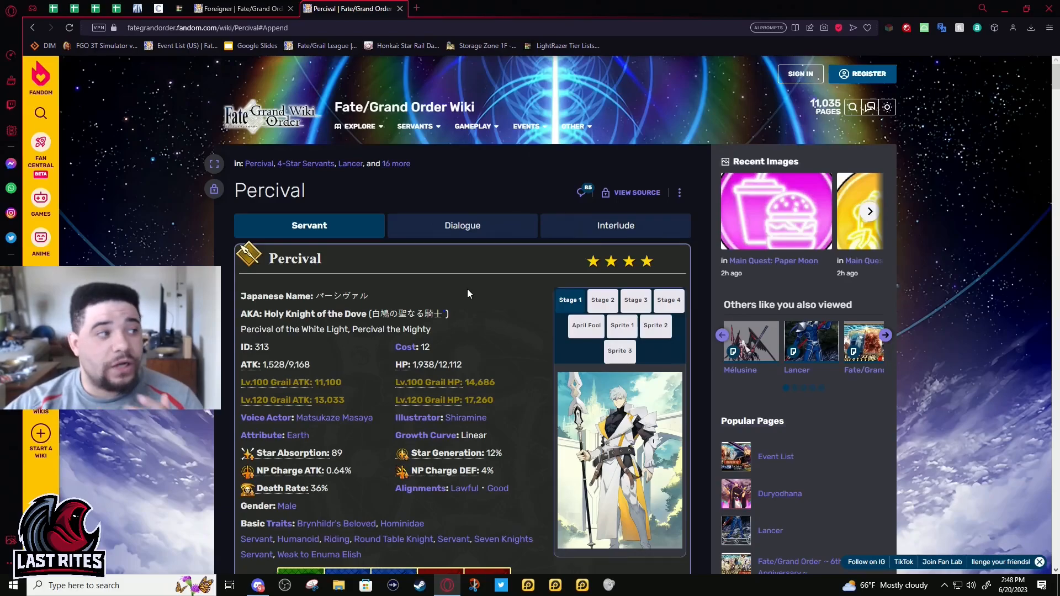
pyautogui.moveTo(470, 285)
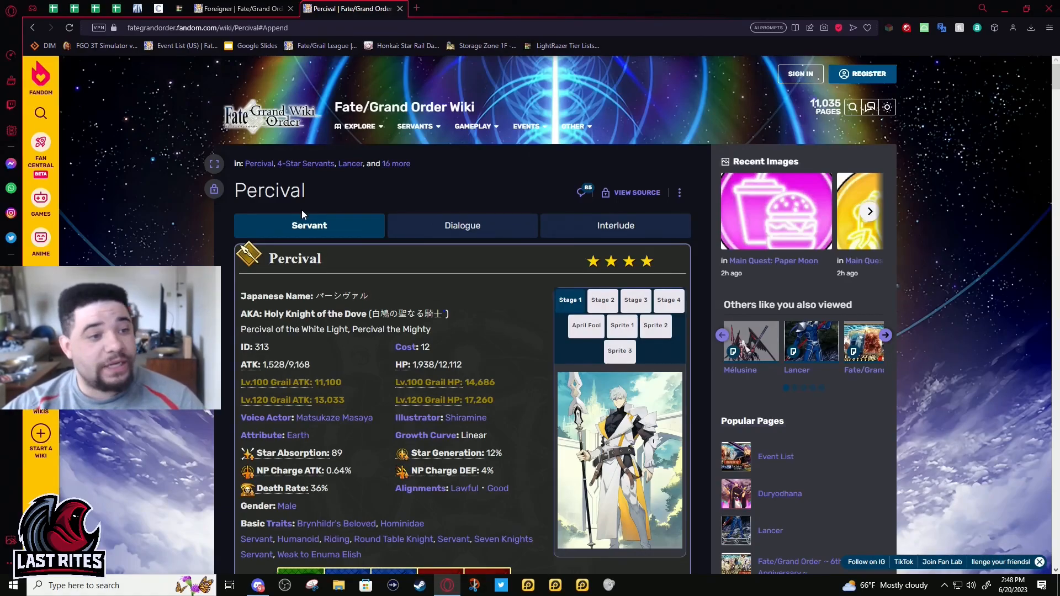
pyautogui.moveTo(339, 288)
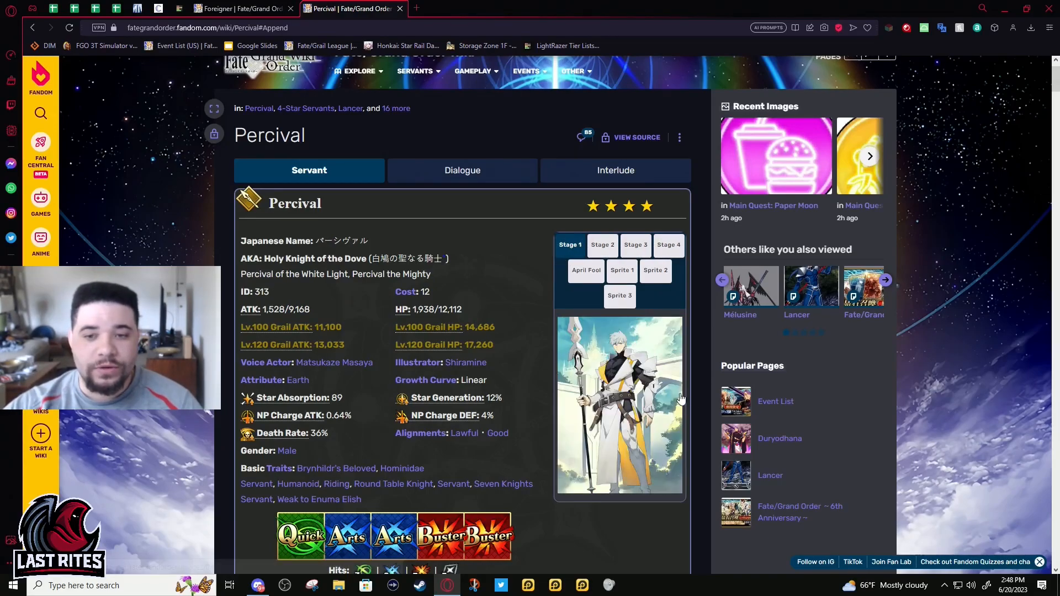
pyautogui.click(619, 404)
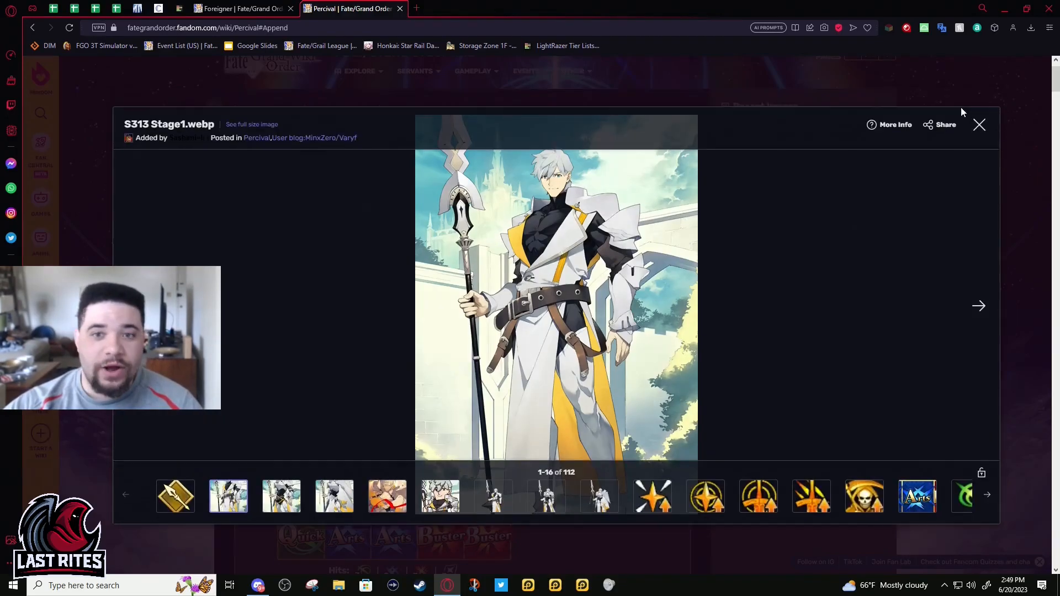
# Open illustrator Shiramine's category page in a new tab and check the Craft Essences listed there.
pyautogui.rightClick(466, 362)
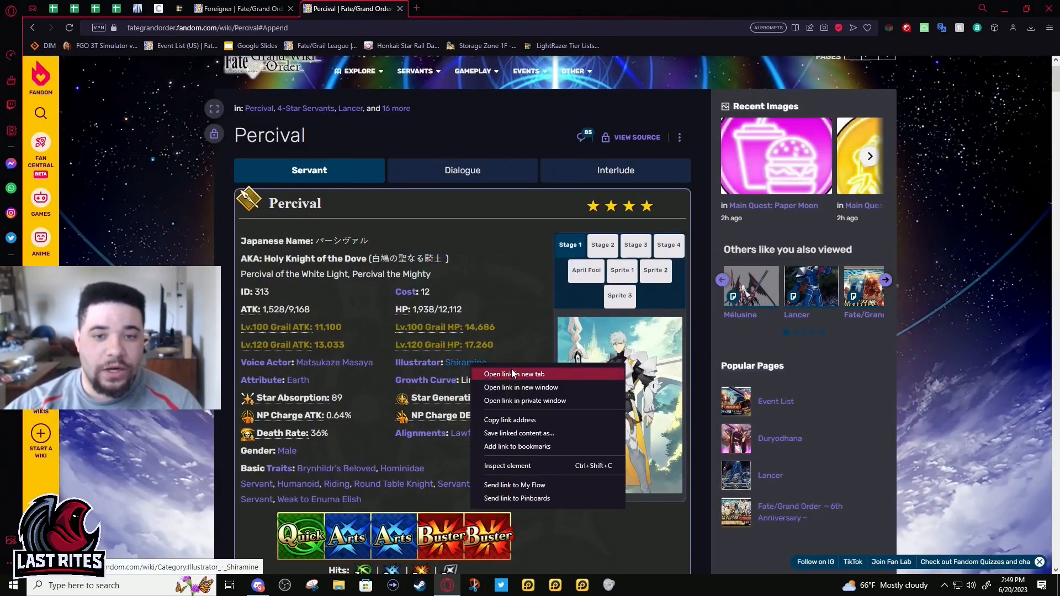
pyautogui.click(514, 375)
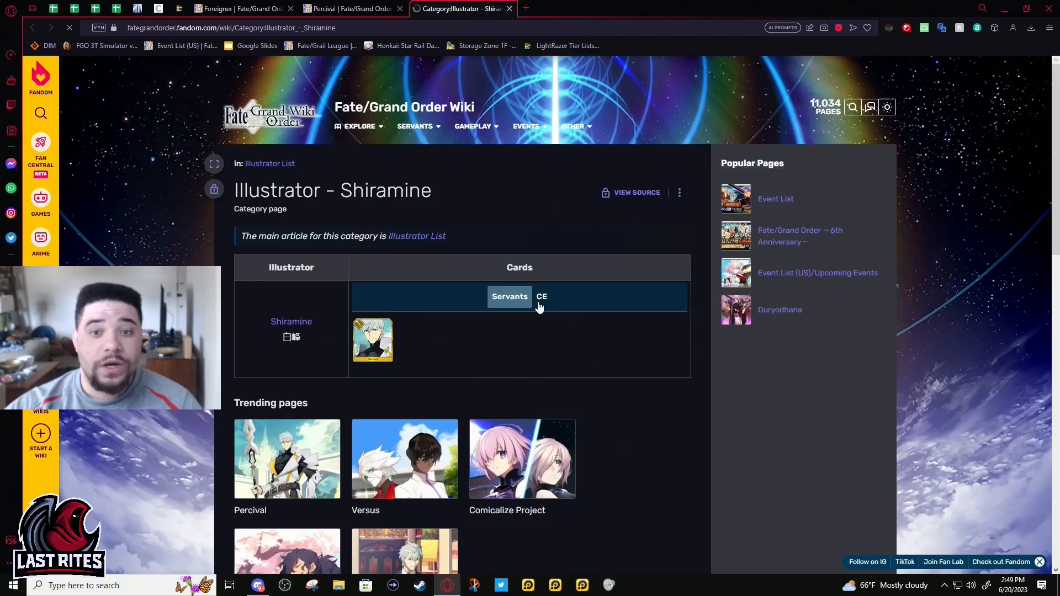
pyautogui.click(541, 296)
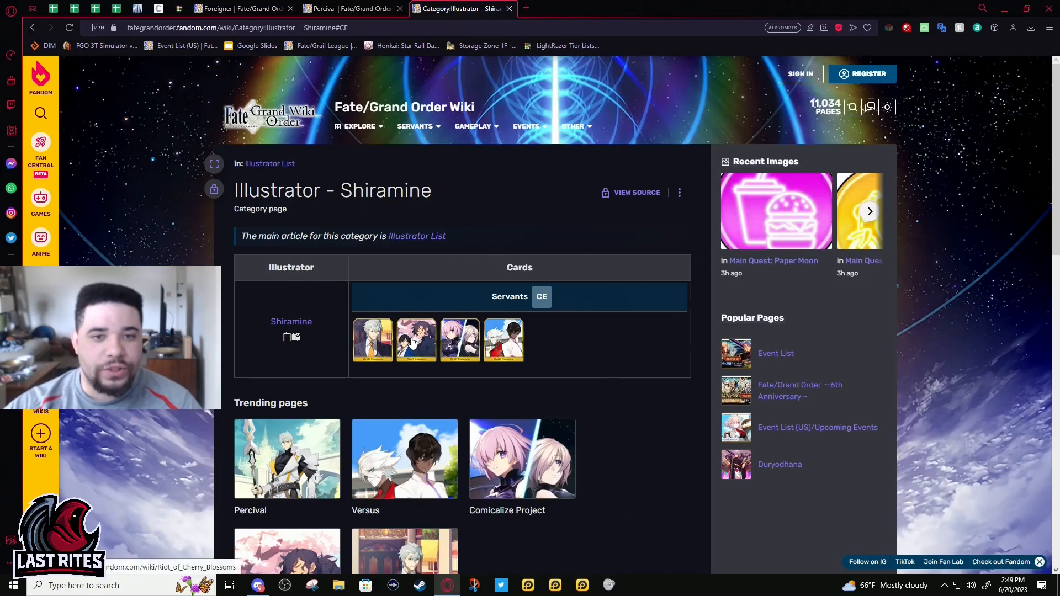
pyautogui.moveTo(512, 305)
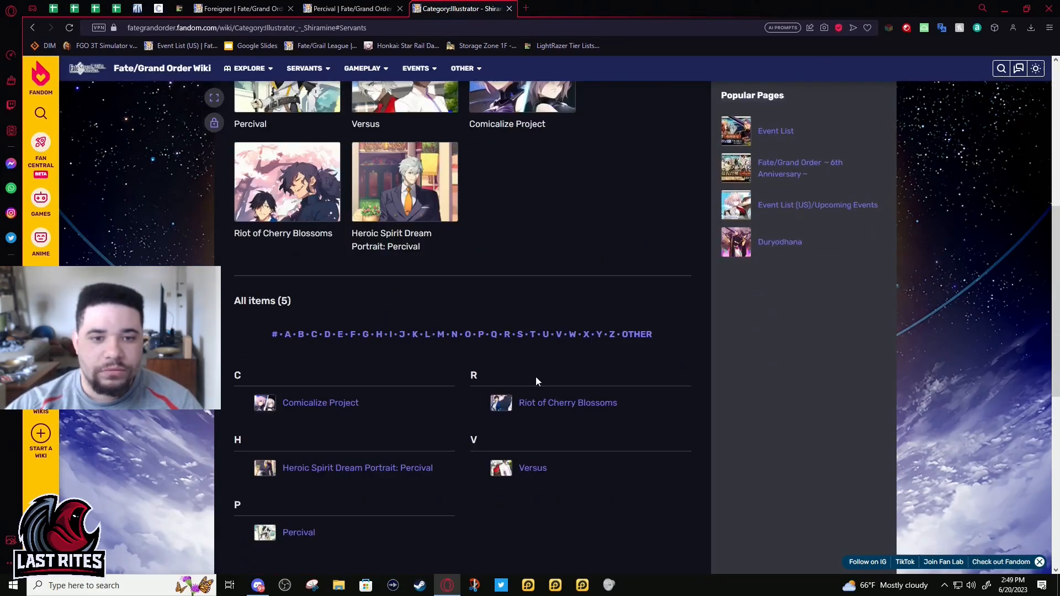
pyautogui.scroll(3)
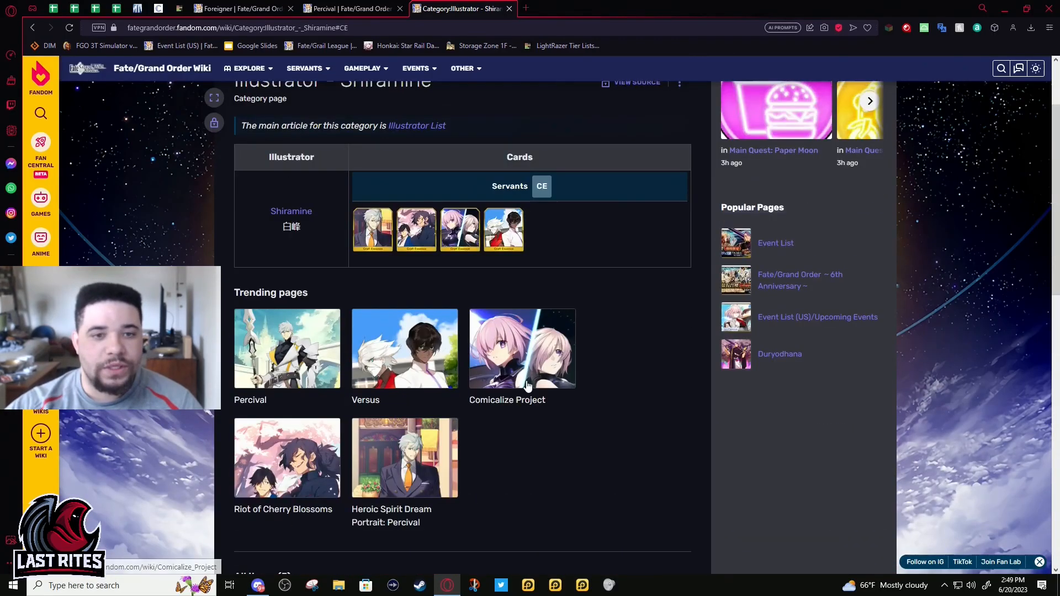
pyautogui.moveTo(284, 374)
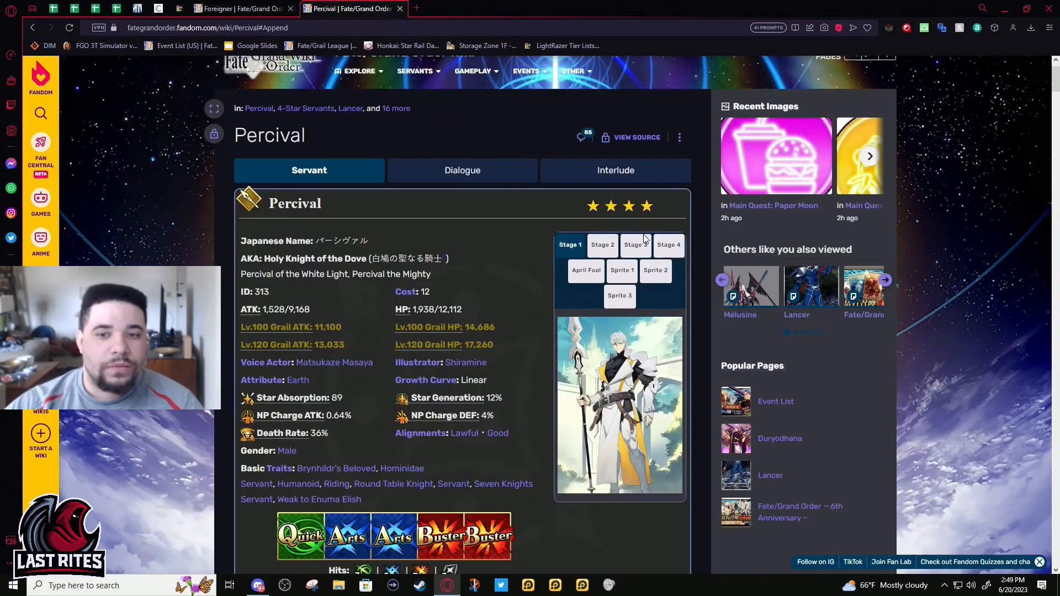
pyautogui.click(668, 245)
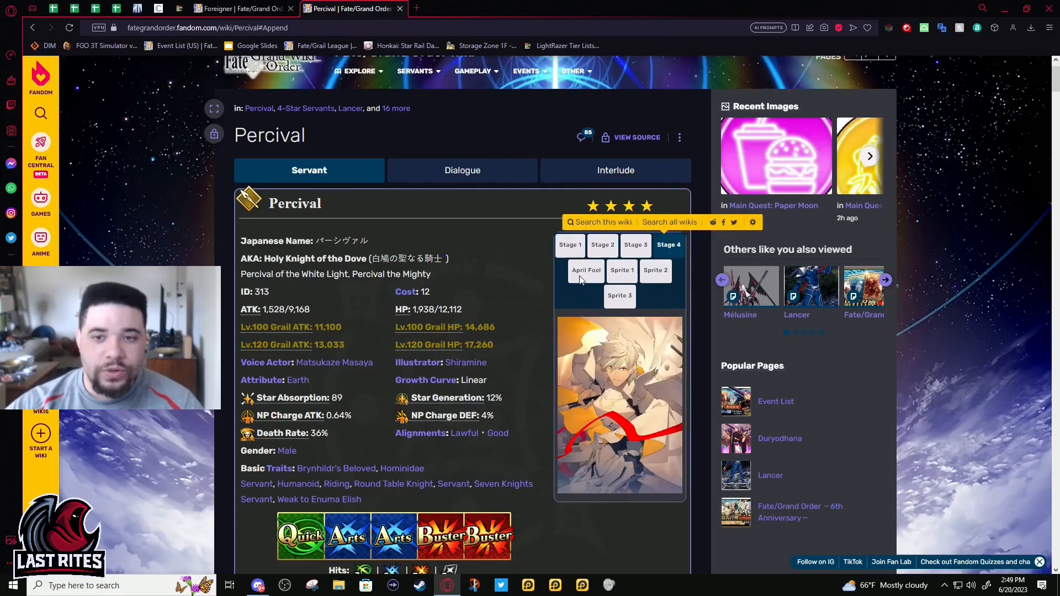
pyautogui.click(585, 271)
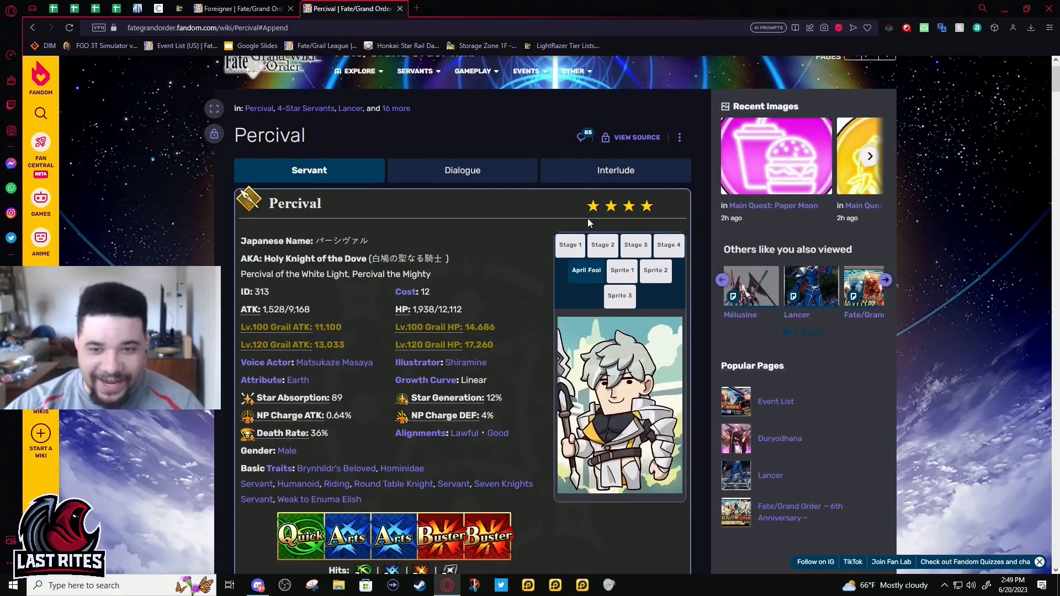
pyautogui.click(569, 245)
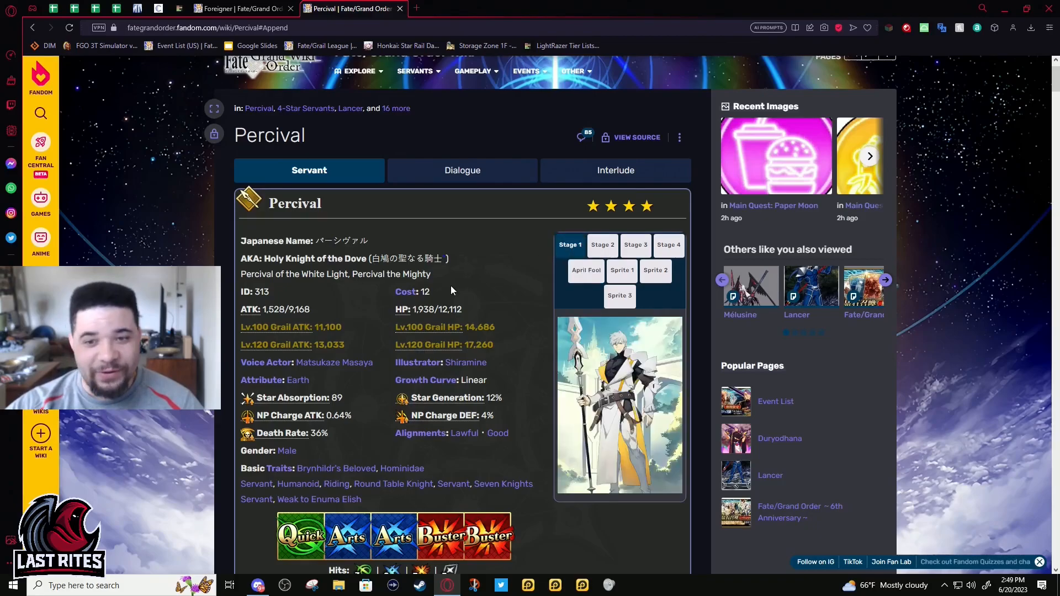
pyautogui.scroll(-3)
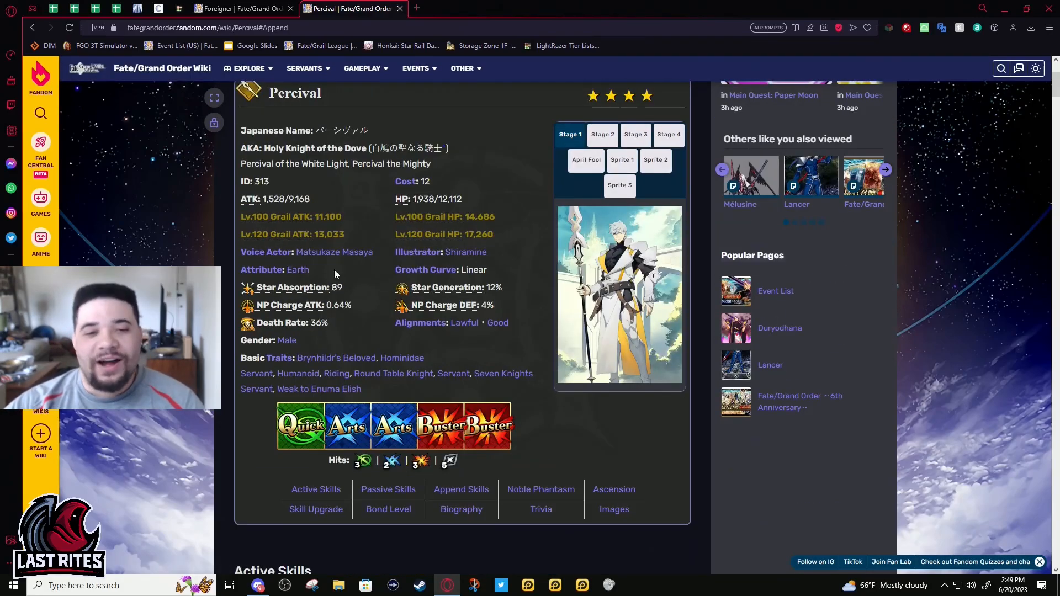
pyautogui.moveTo(319, 208)
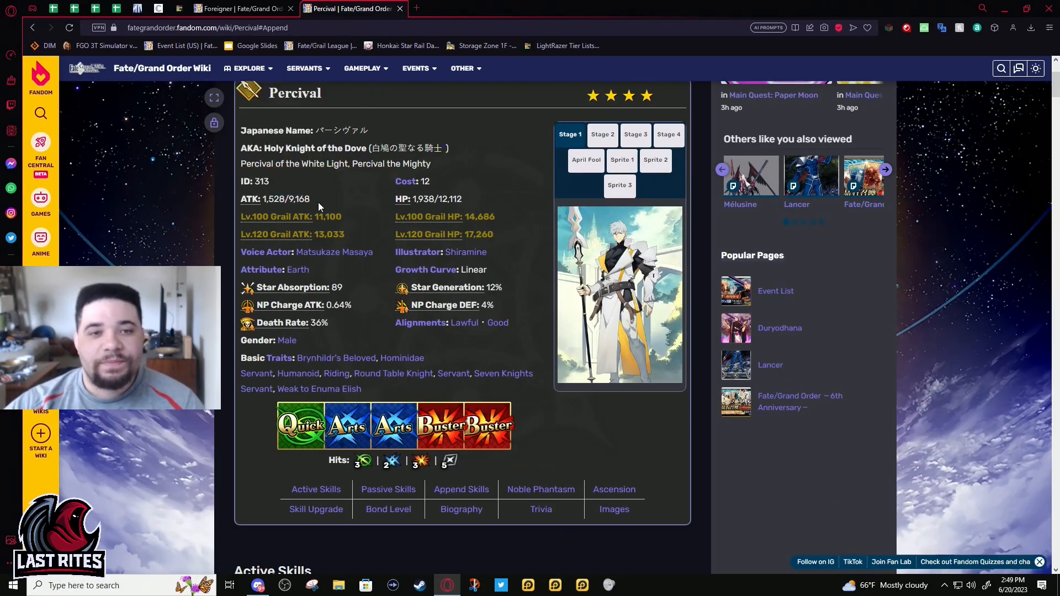
pyautogui.doubleClick(297, 199)
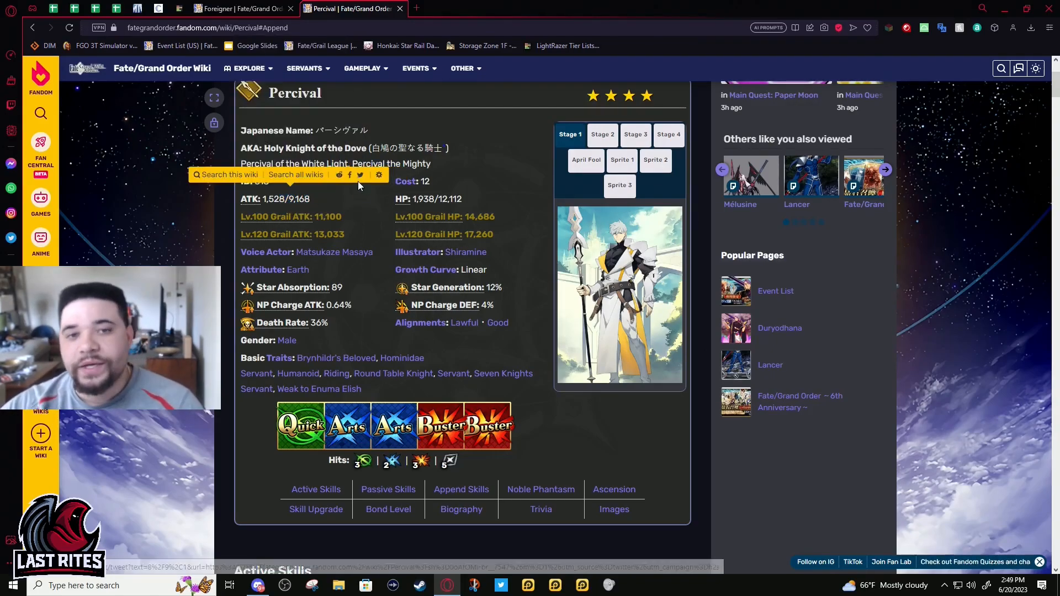
pyautogui.doubleClick(453, 199)
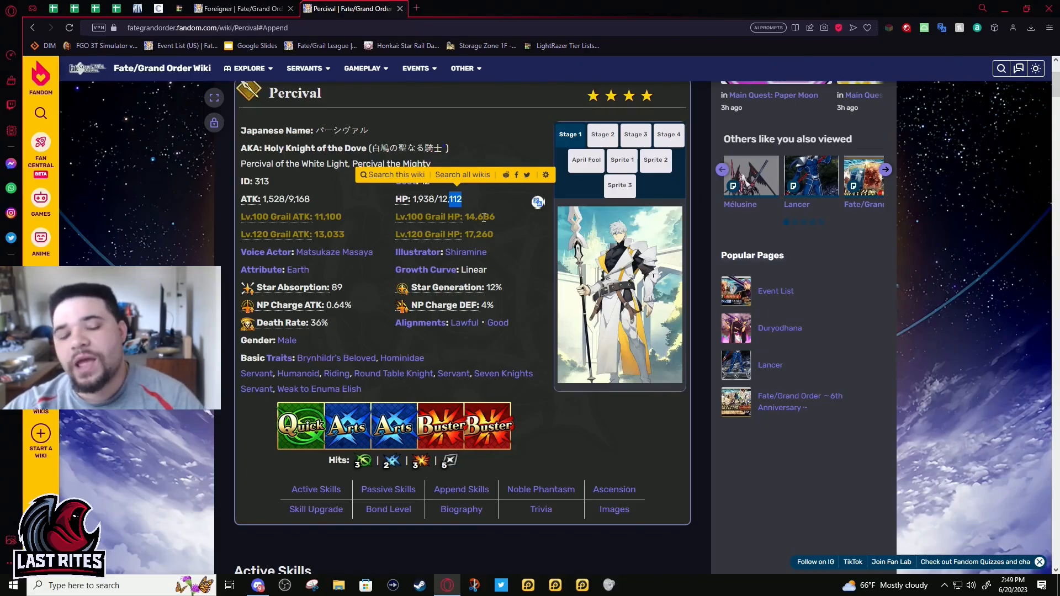
pyautogui.moveTo(496, 200)
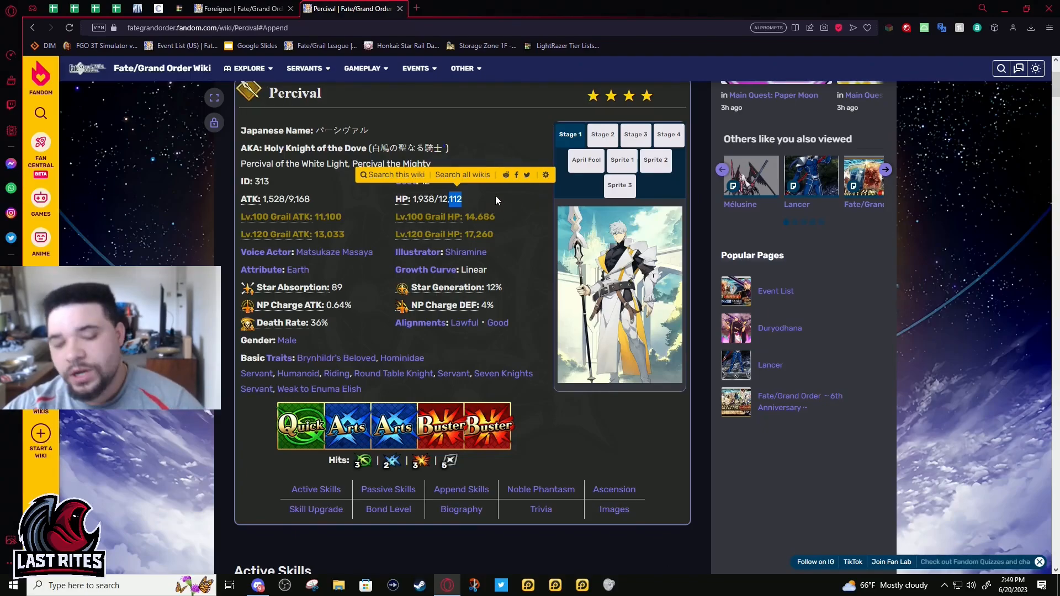
pyautogui.moveTo(538, 202)
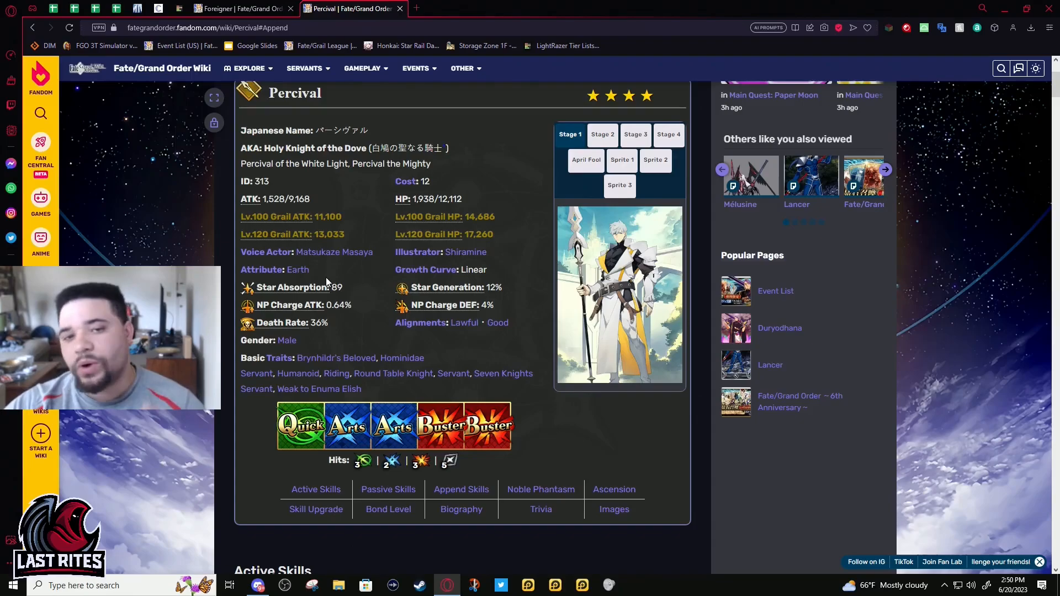
pyautogui.moveTo(360, 313)
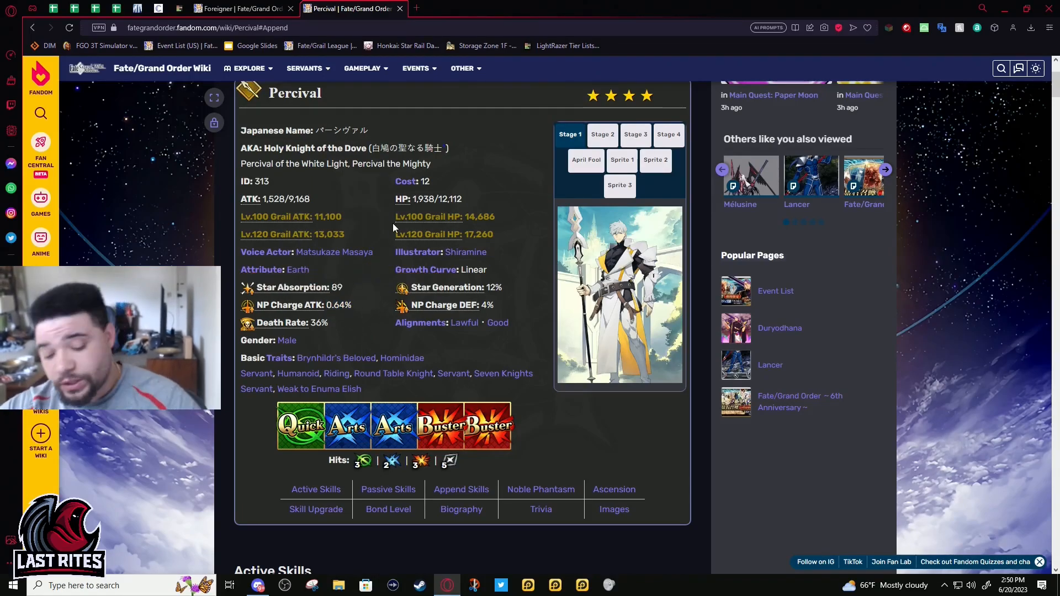
pyautogui.moveTo(360, 277)
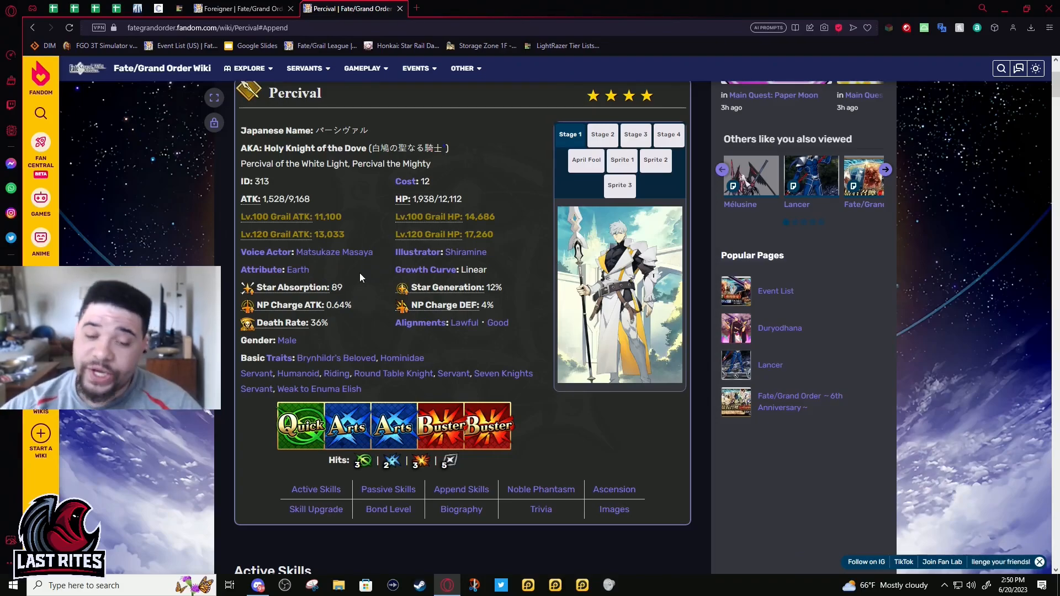
pyautogui.moveTo(336, 410)
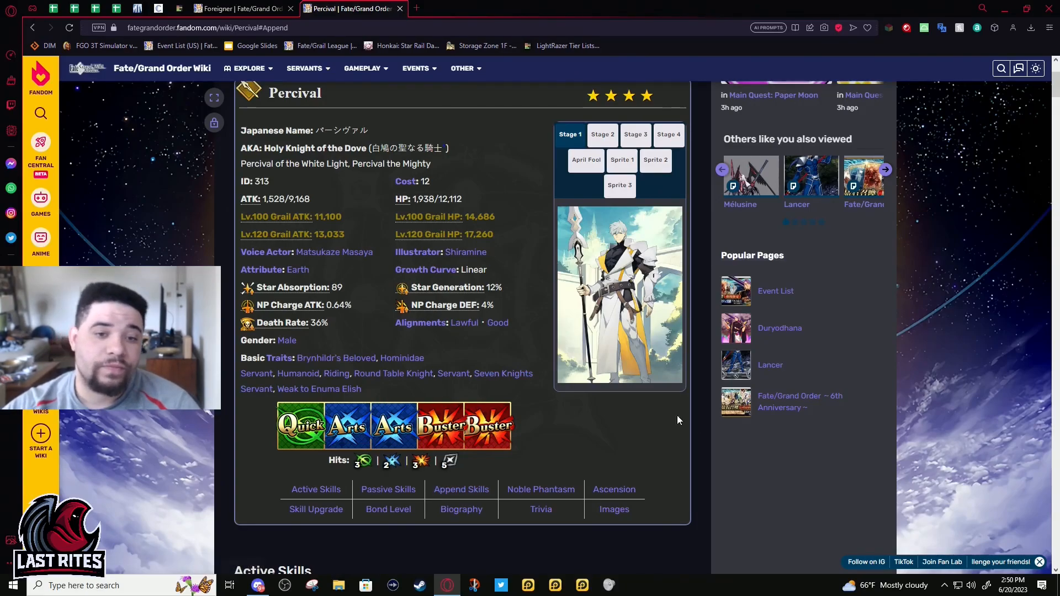
# From the Lancer class page, briefly view Elizabeth Báthory's servant page, then return to Percival.
pyautogui.scroll(-3)
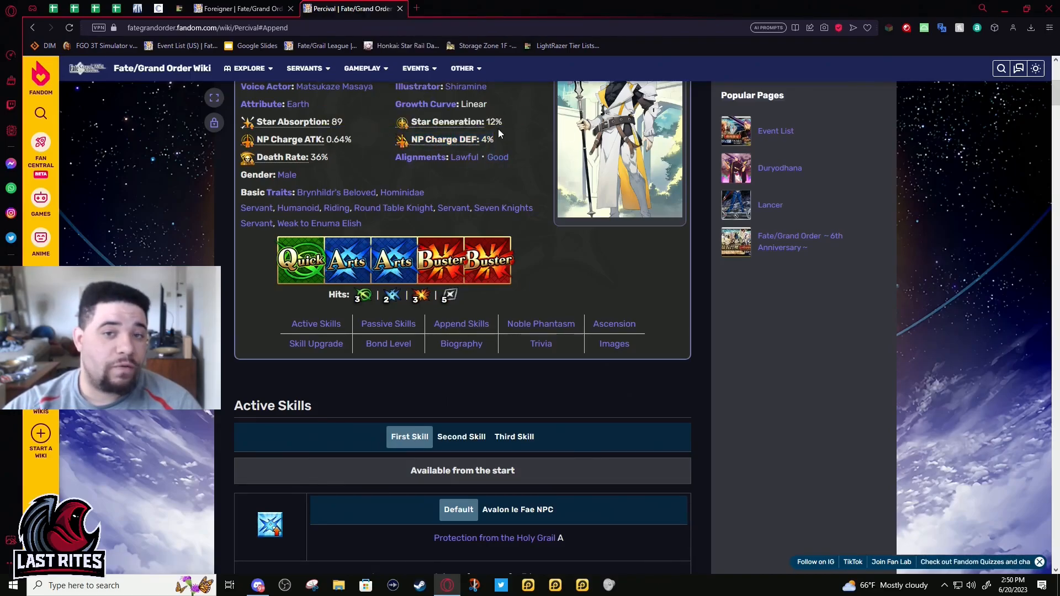
pyautogui.rightClick(246, 142)
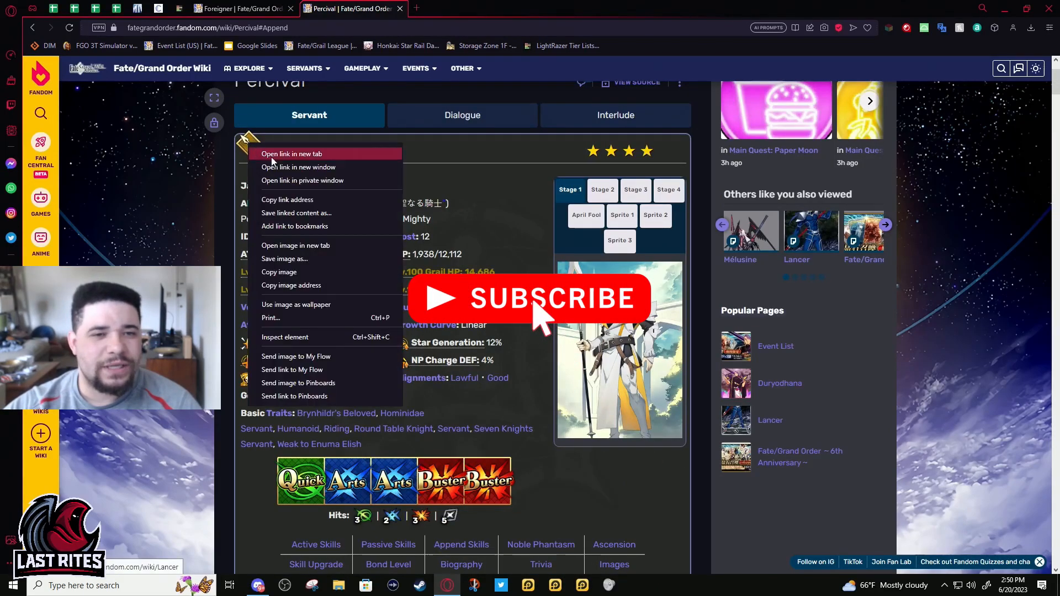
pyautogui.click(292, 154)
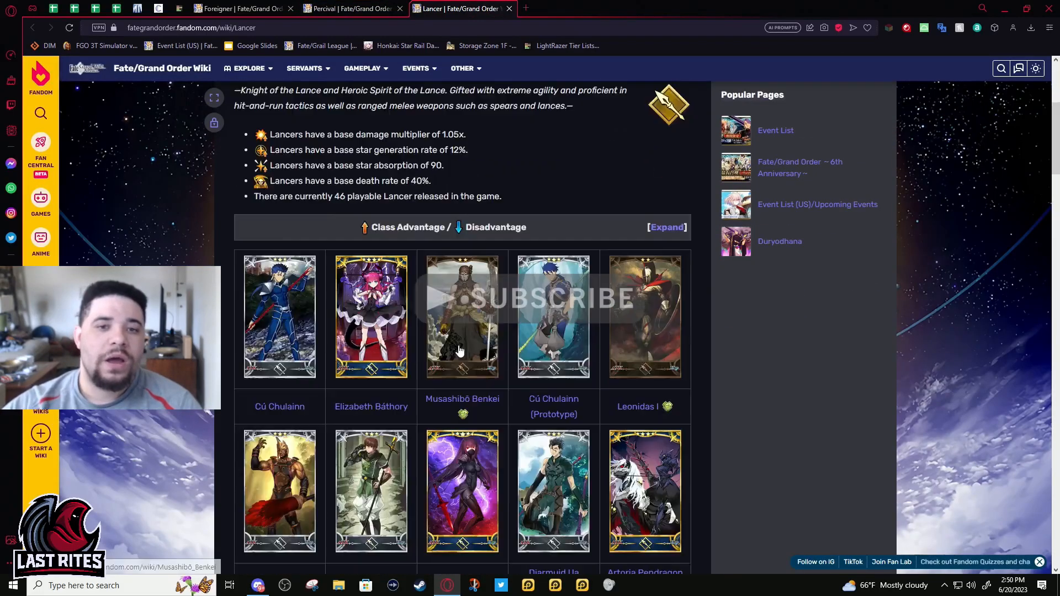
pyautogui.scroll(-3)
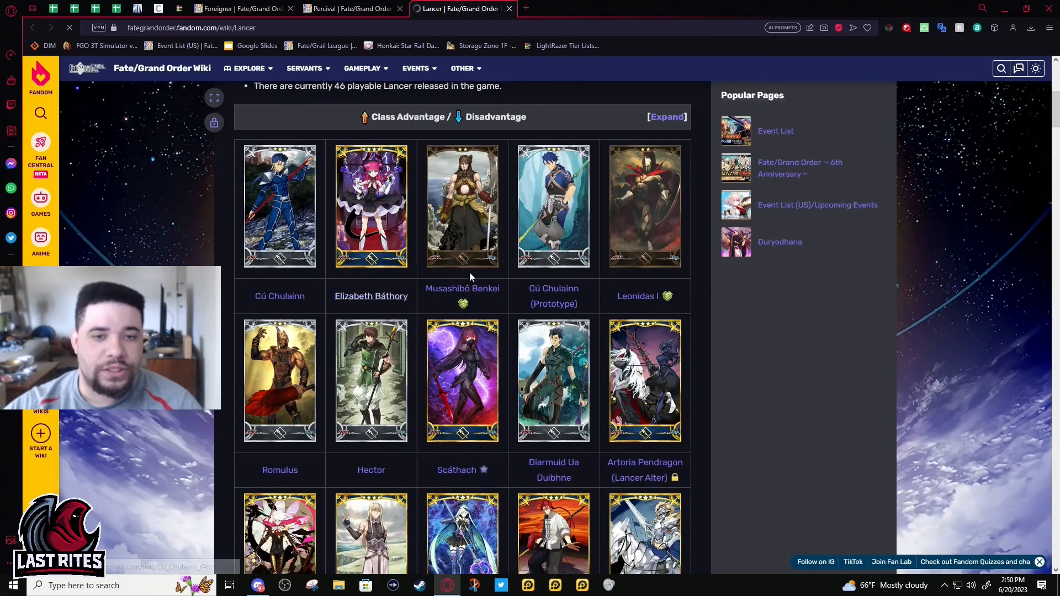
pyautogui.click(371, 296)
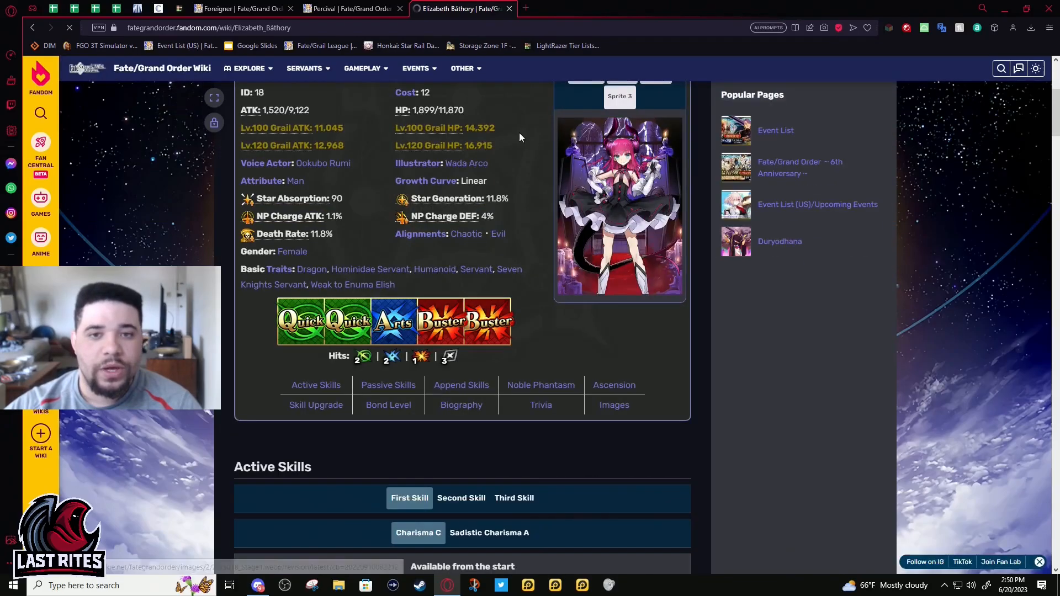
pyautogui.click(351, 7)
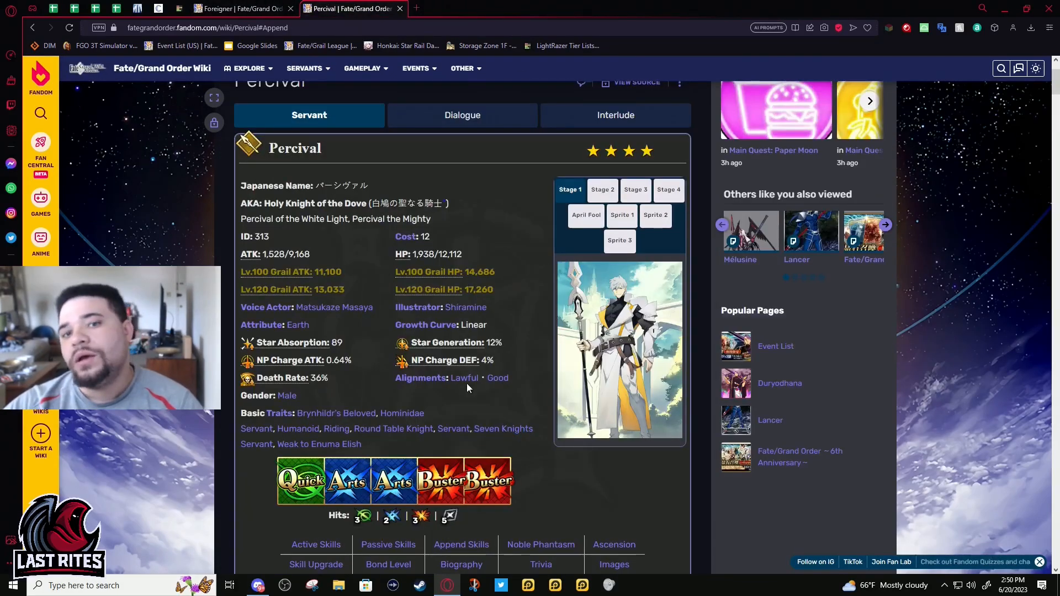
pyautogui.moveTo(504, 363)
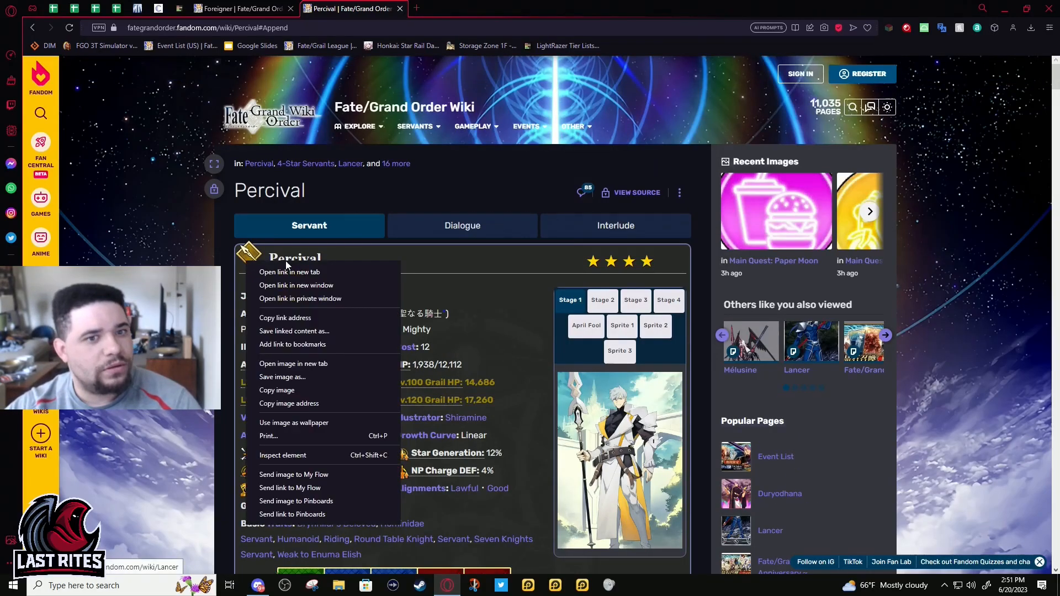
pyautogui.click(290, 272)
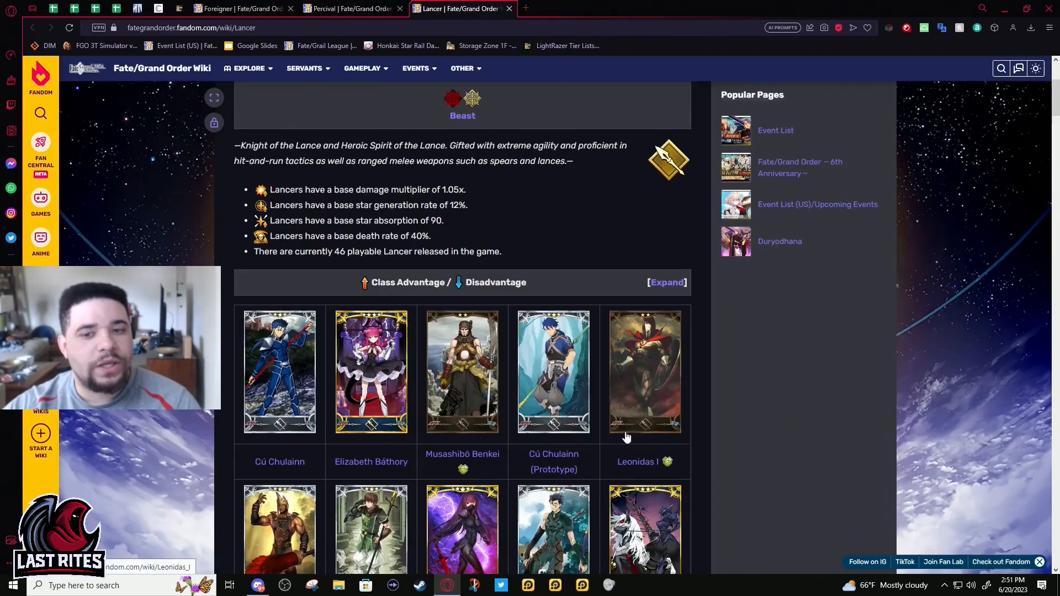
pyautogui.click(644, 372)
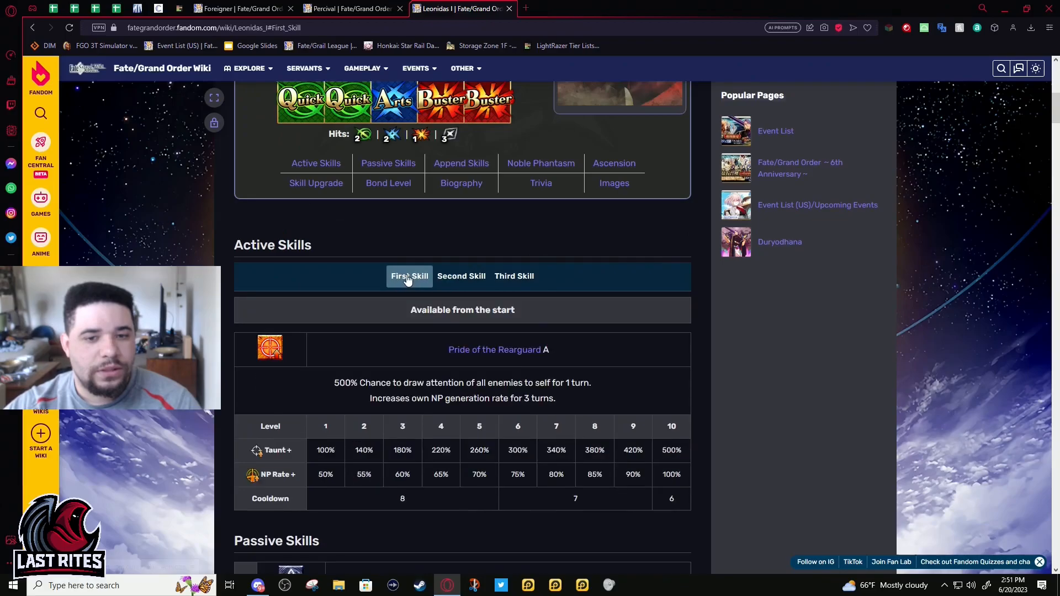
pyautogui.click(513, 276)
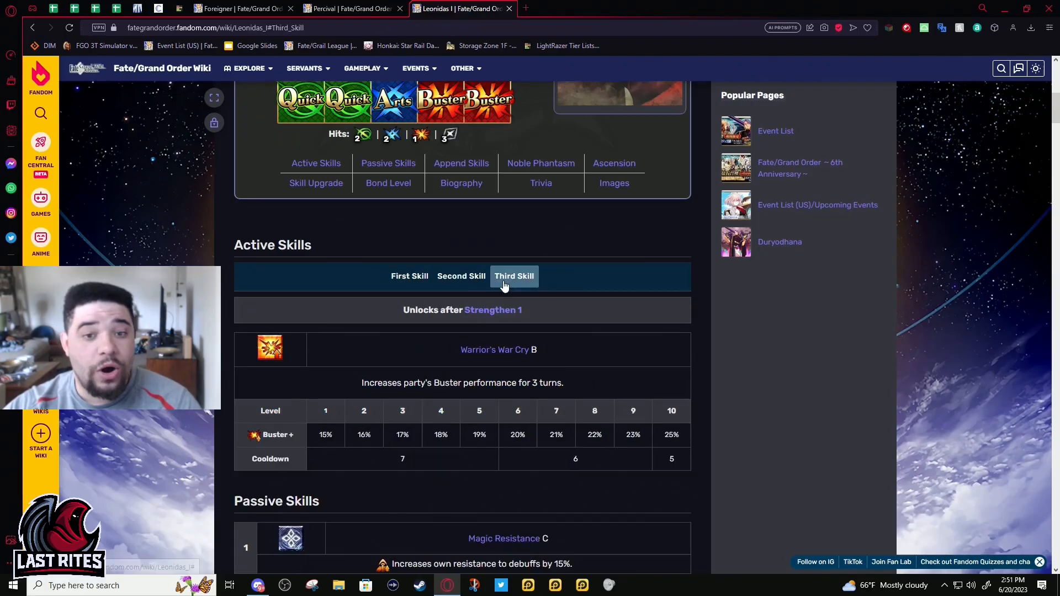
pyautogui.click(408, 276)
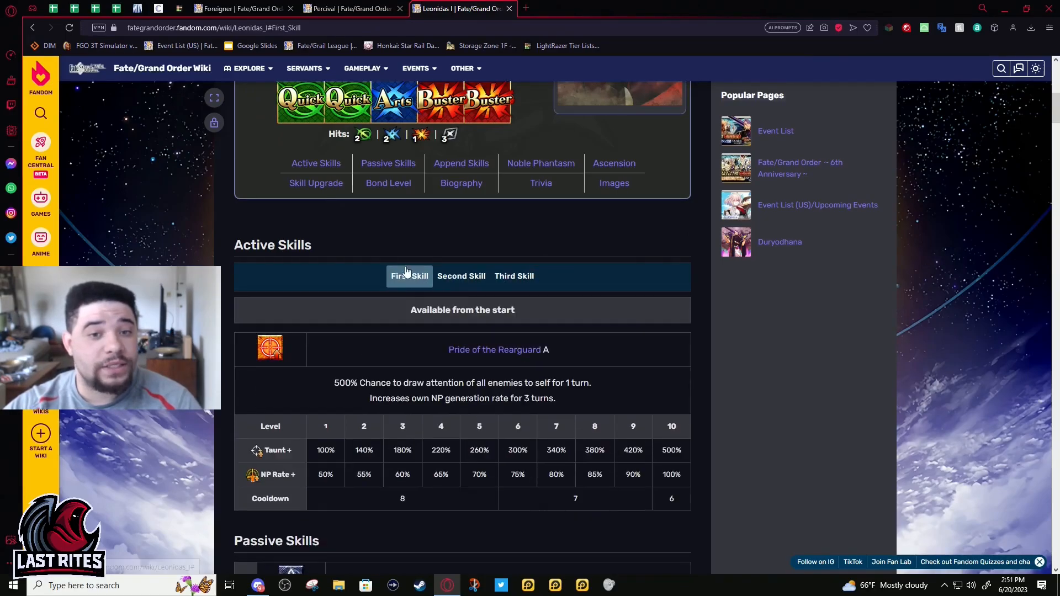
pyautogui.click(351, 7)
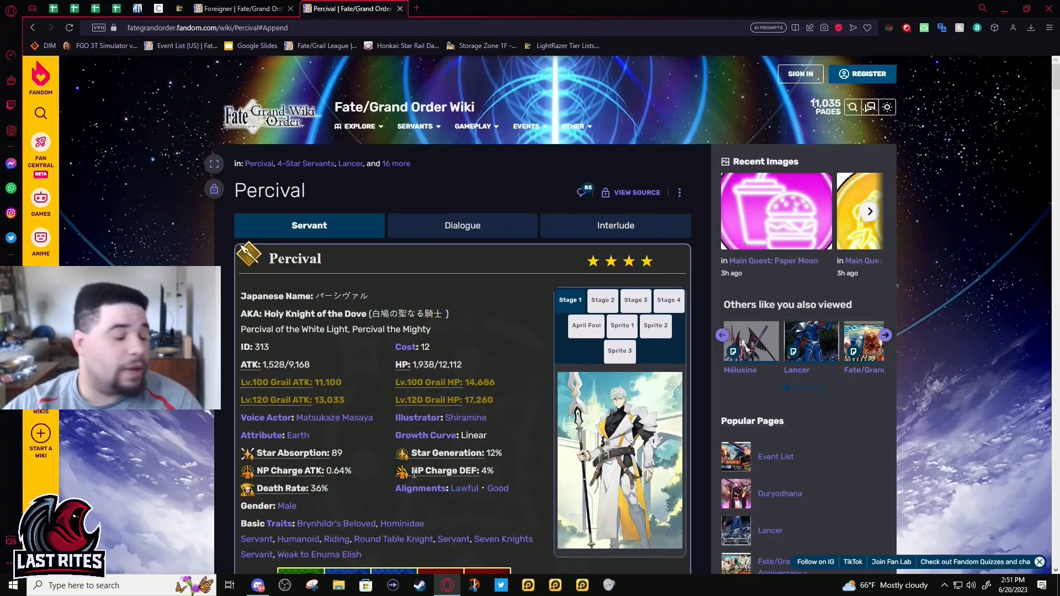
pyautogui.scroll(-3)
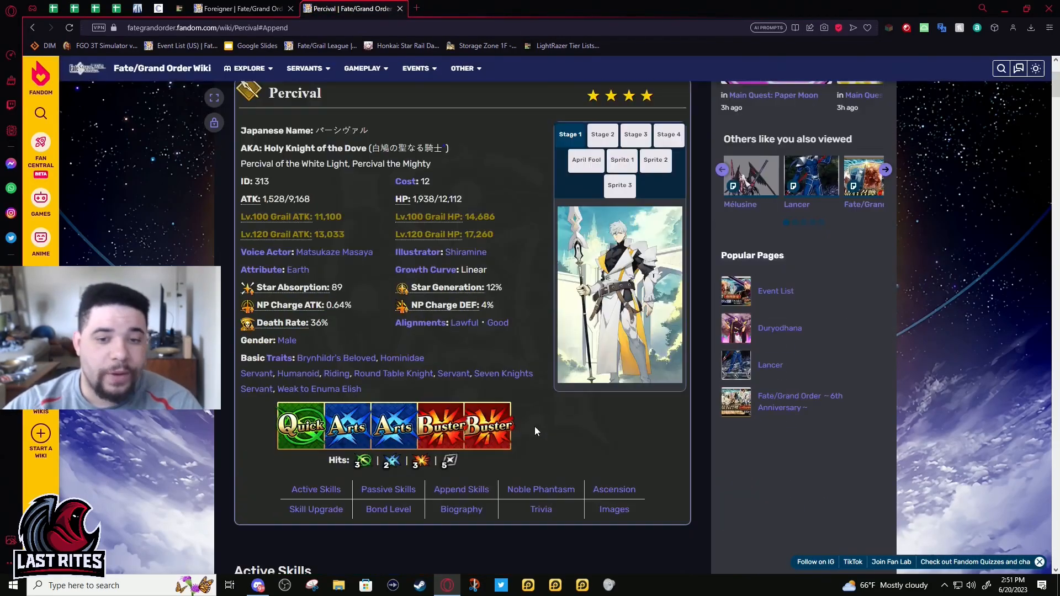
pyautogui.scroll(3)
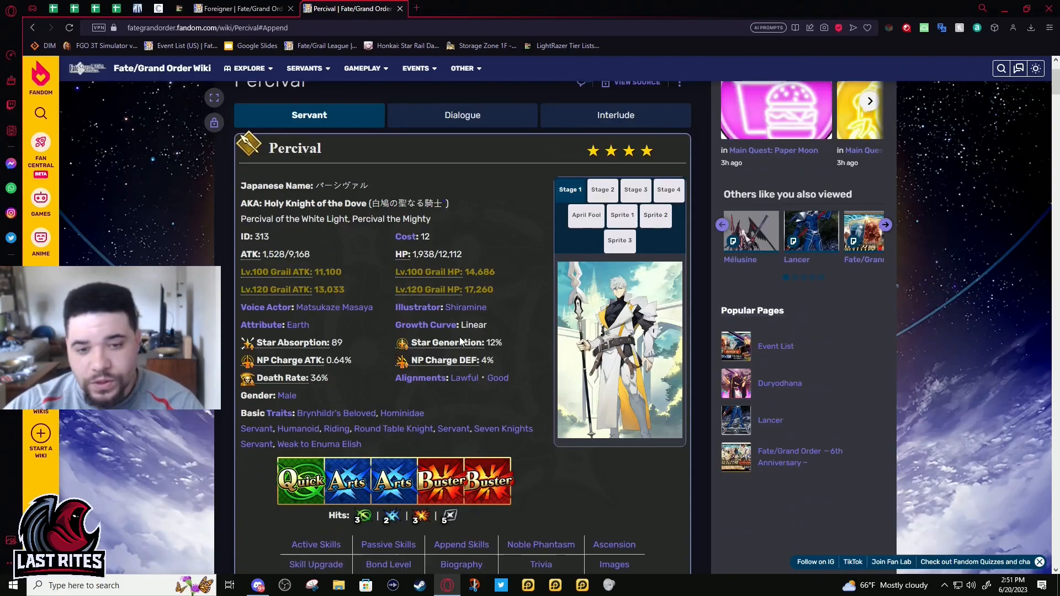
pyautogui.scroll(-3)
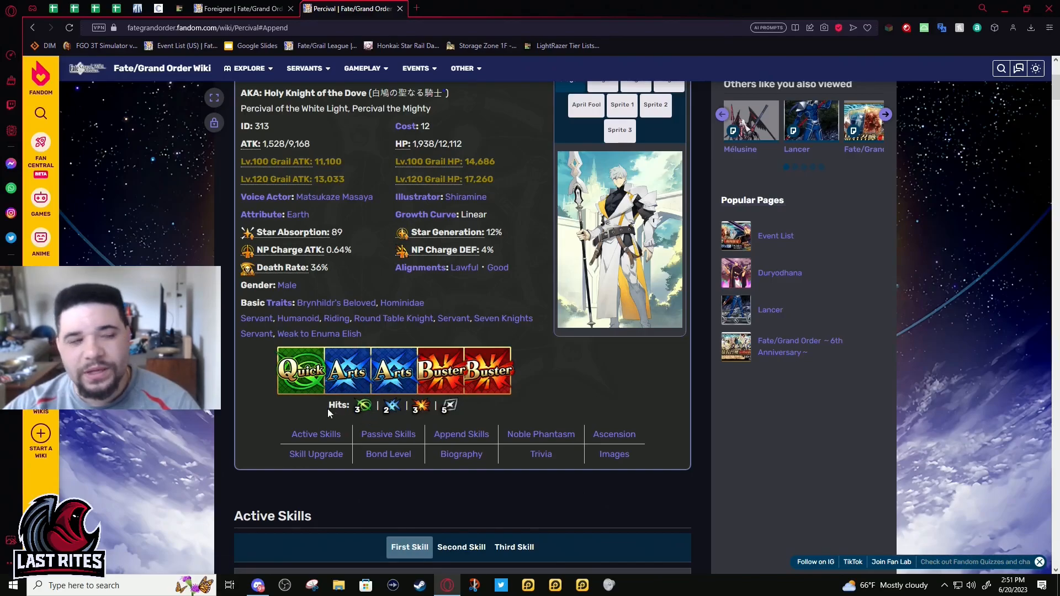
pyautogui.moveTo(607, 375)
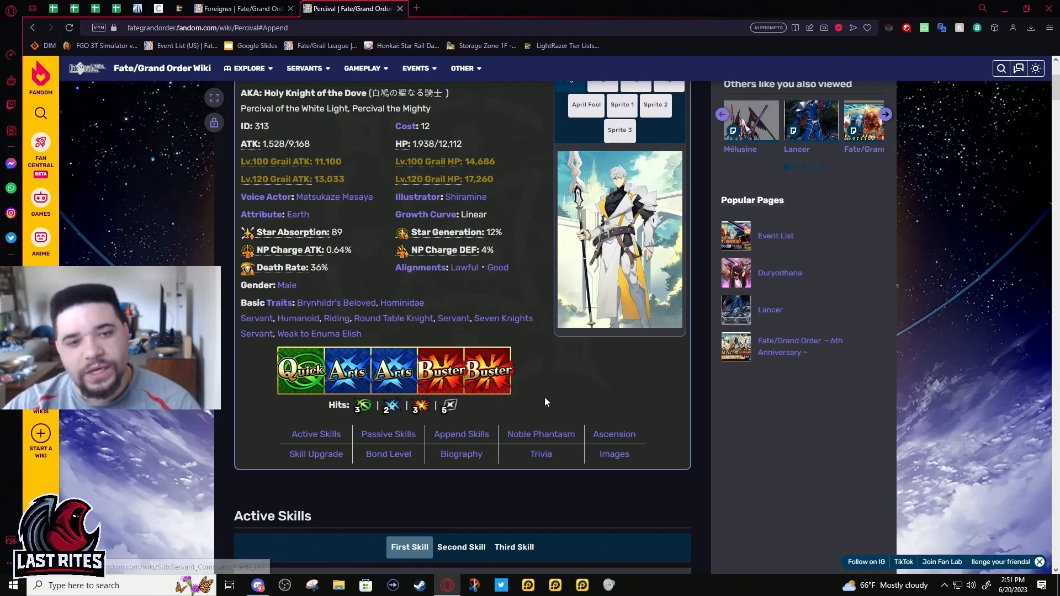
pyautogui.moveTo(654, 384)
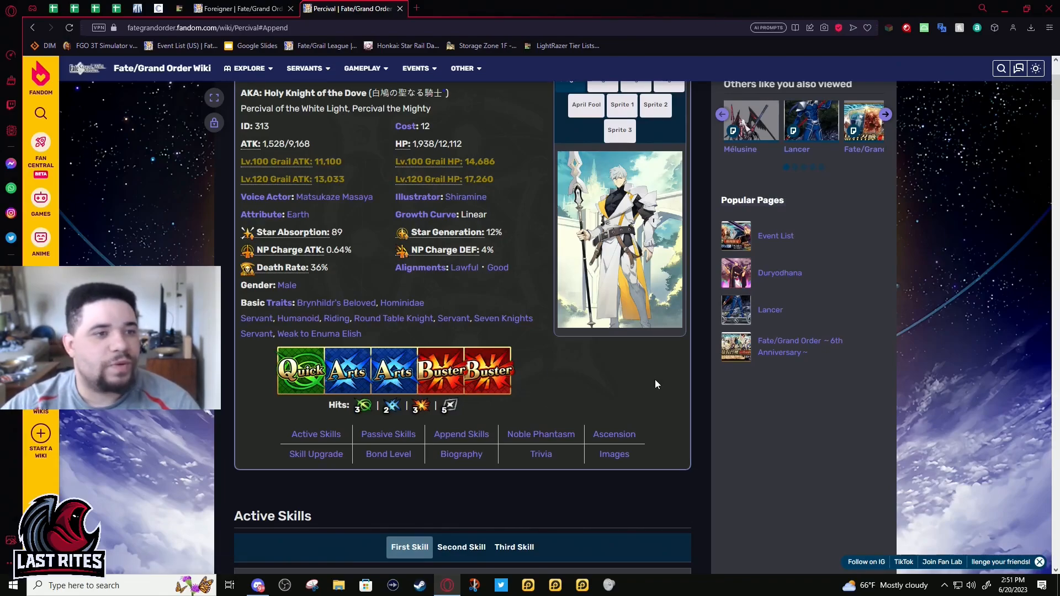
pyautogui.moveTo(569, 396)
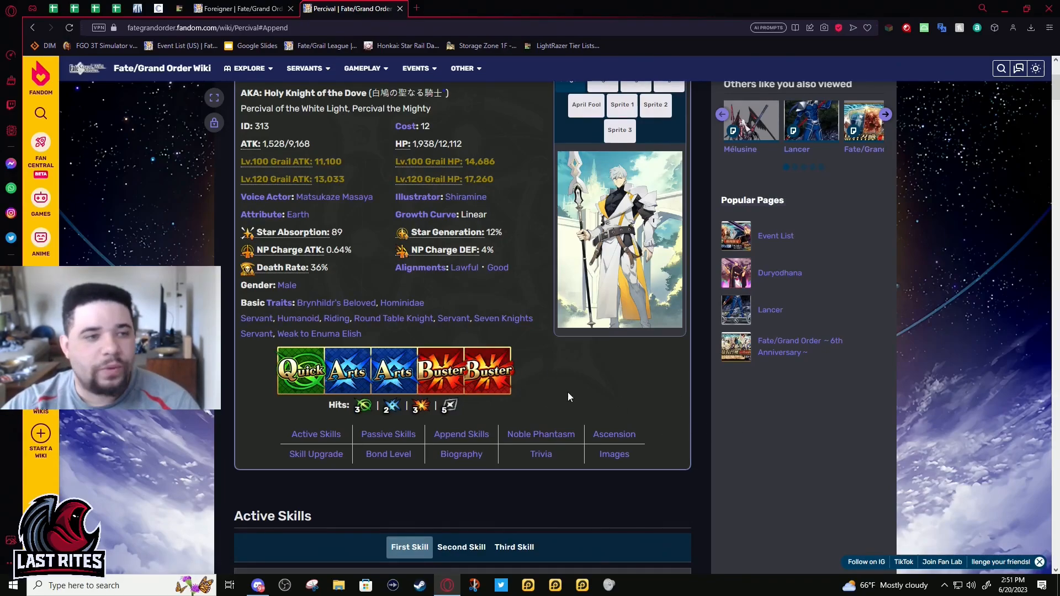
pyautogui.moveTo(613, 434)
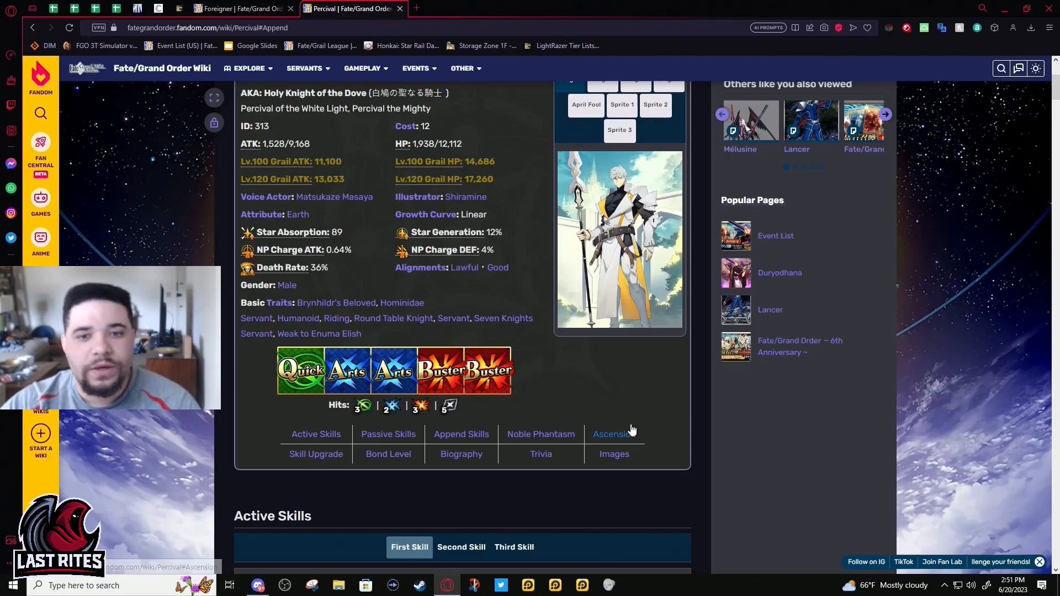
pyautogui.moveTo(634, 386)
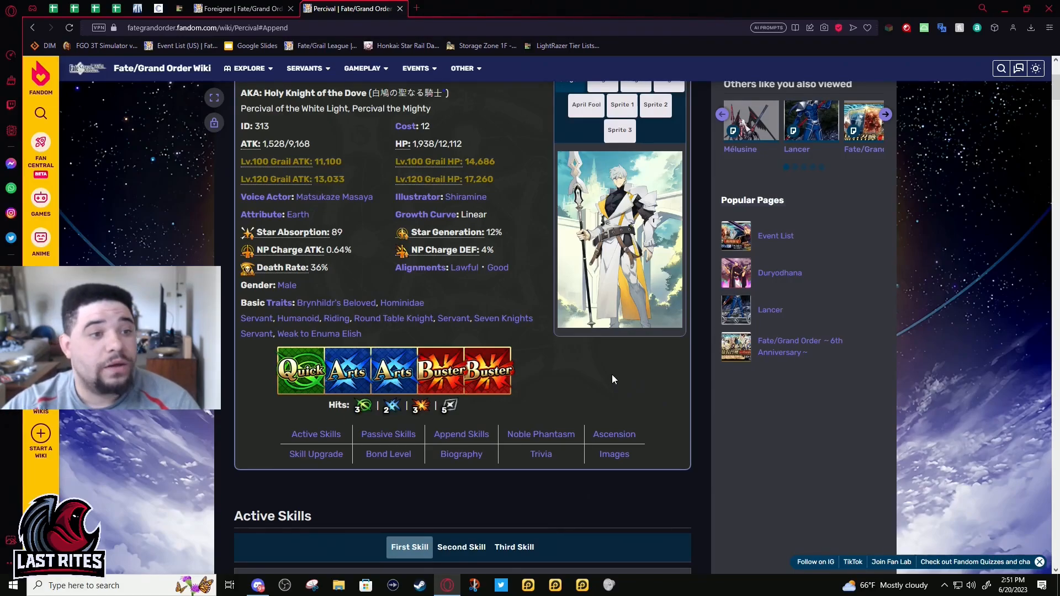
pyautogui.moveTo(586, 374)
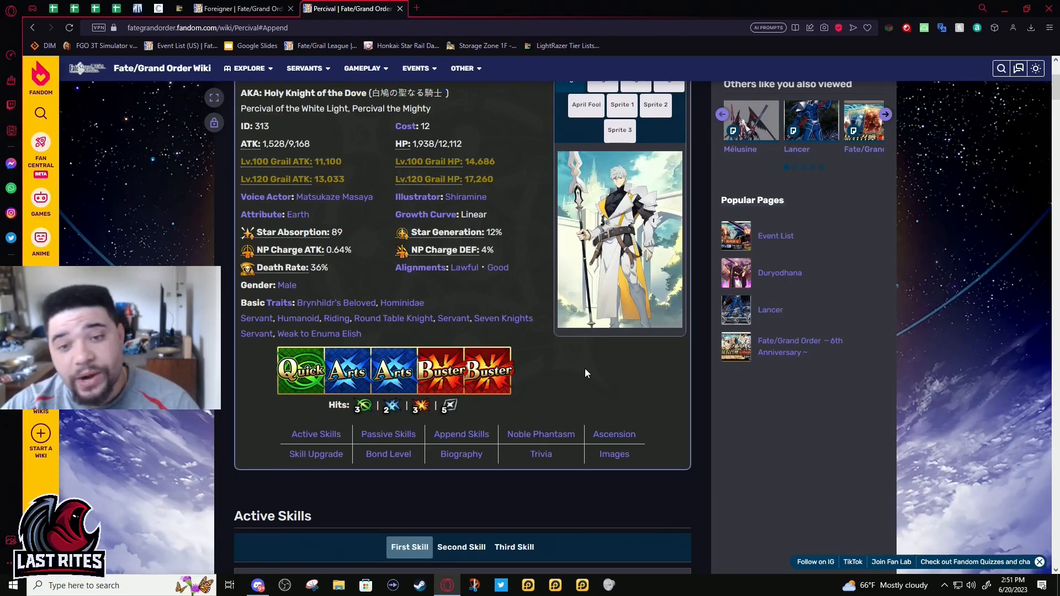
pyautogui.moveTo(611, 389)
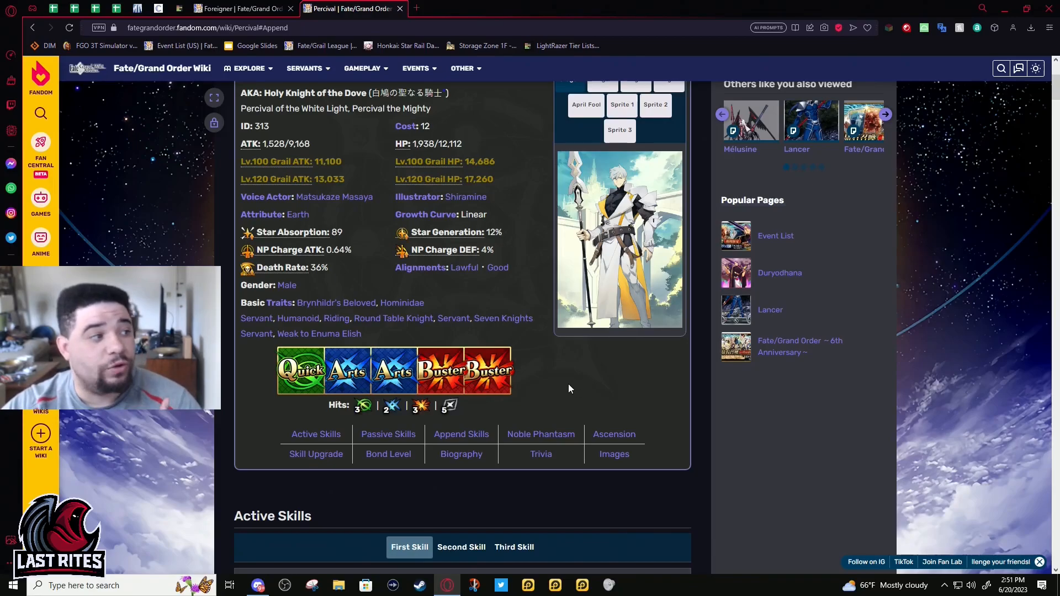
pyautogui.moveTo(556, 380)
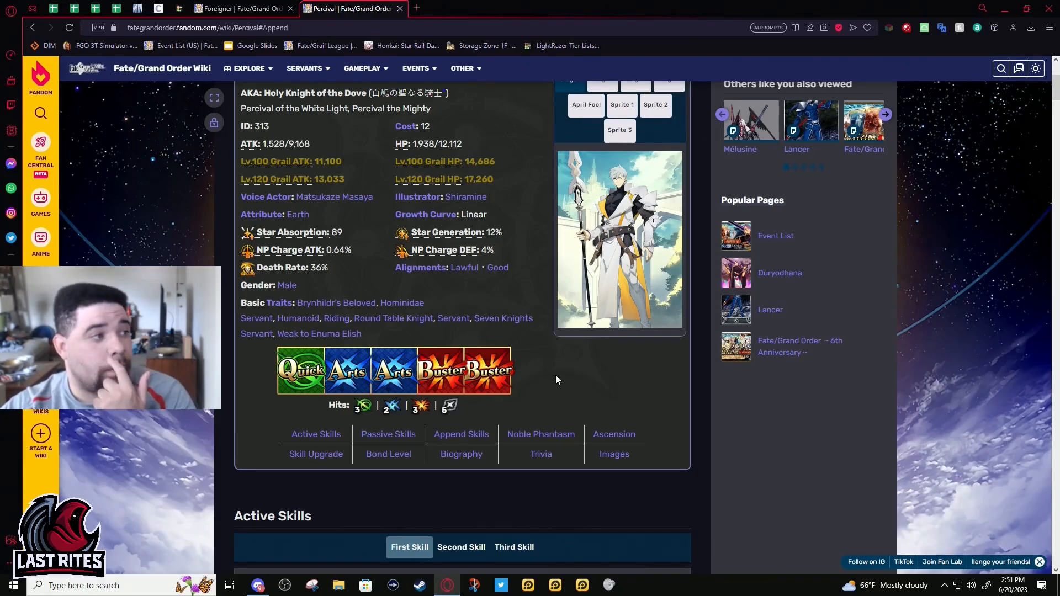
pyautogui.moveTo(613, 434)
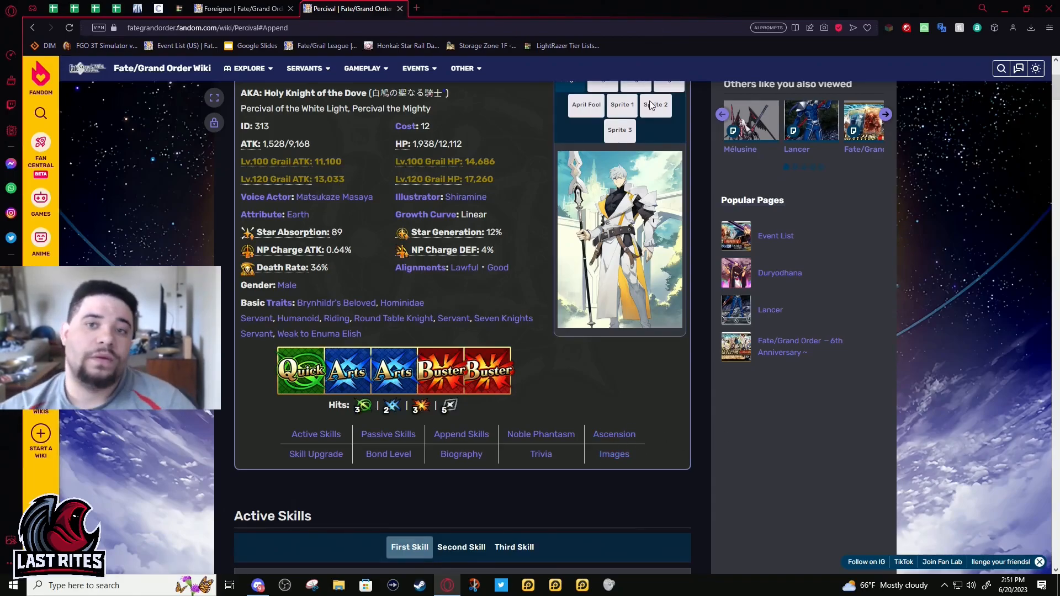
pyautogui.scroll(-3)
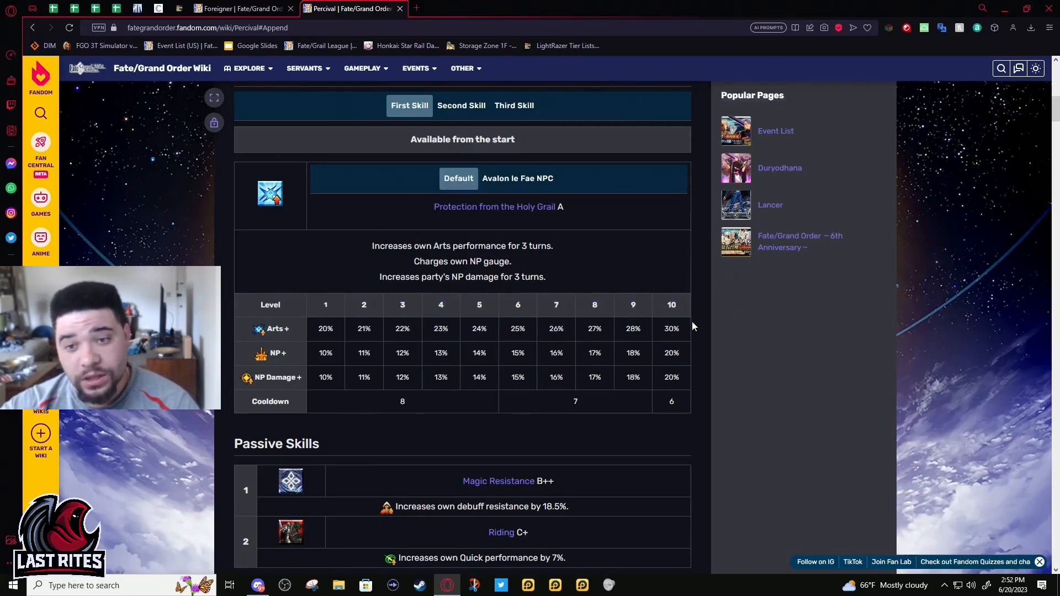
pyautogui.moveTo(656, 335)
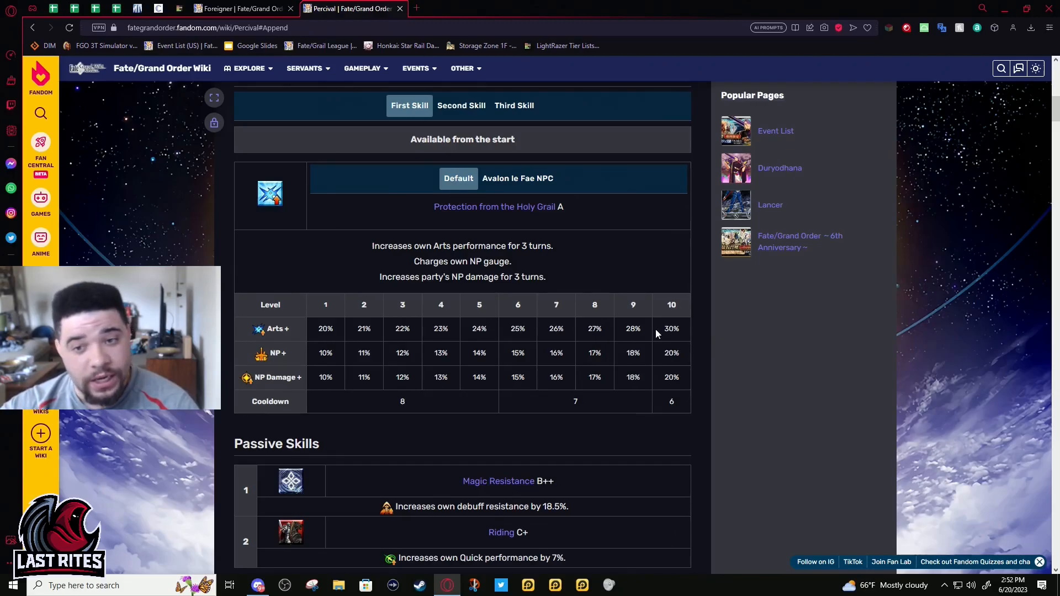
pyautogui.moveTo(331, 338)
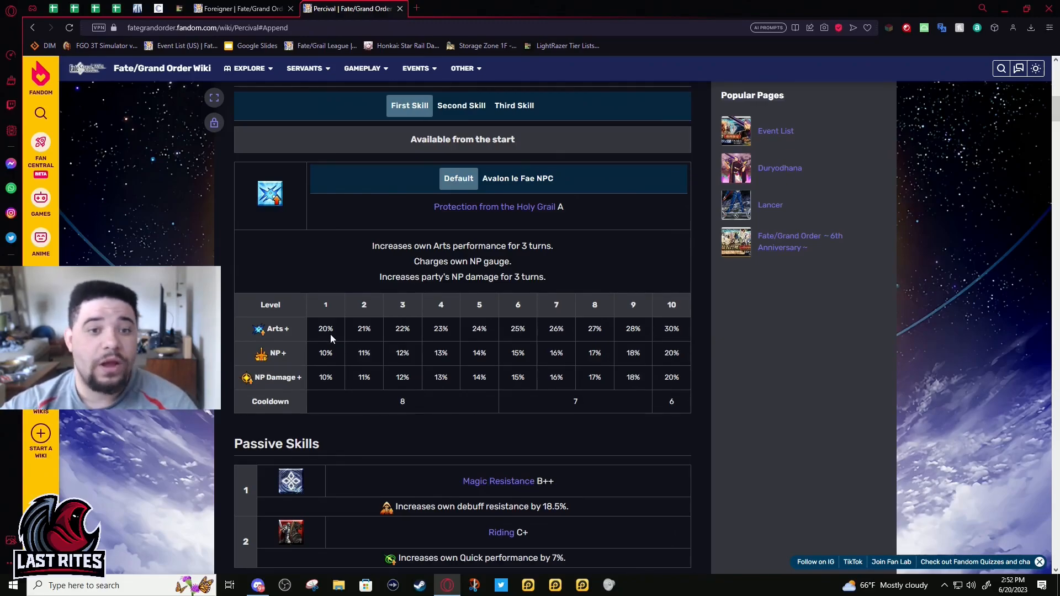
pyautogui.moveTo(665, 337)
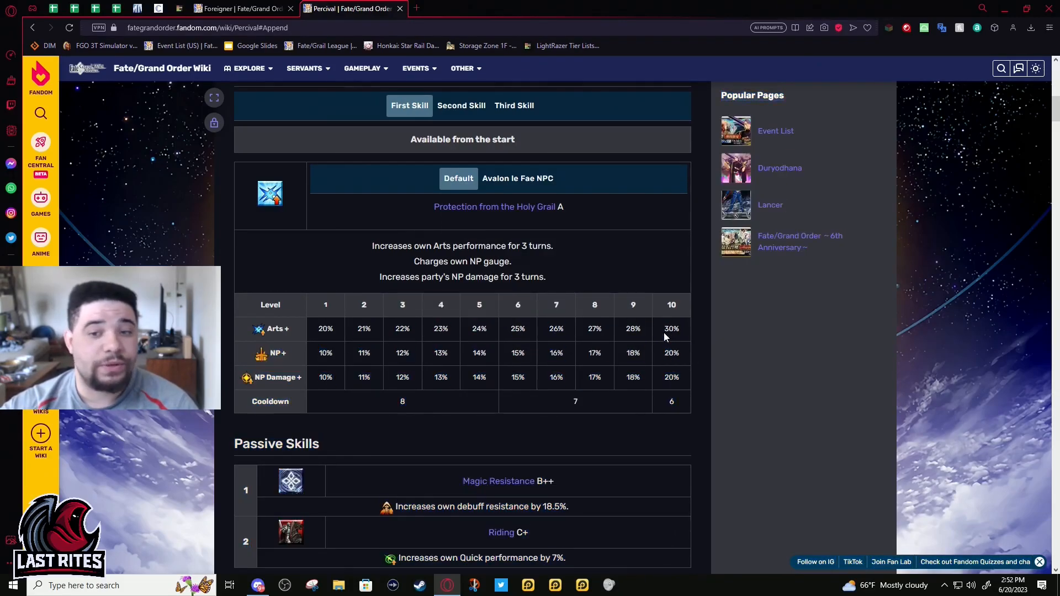
pyautogui.moveTo(693, 346)
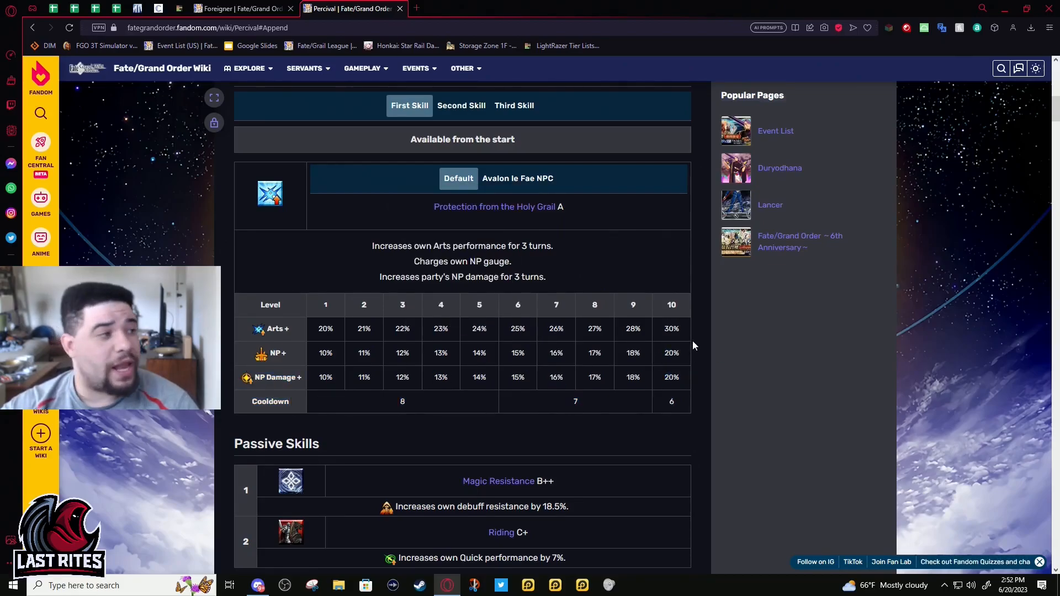
pyautogui.moveTo(729, 368)
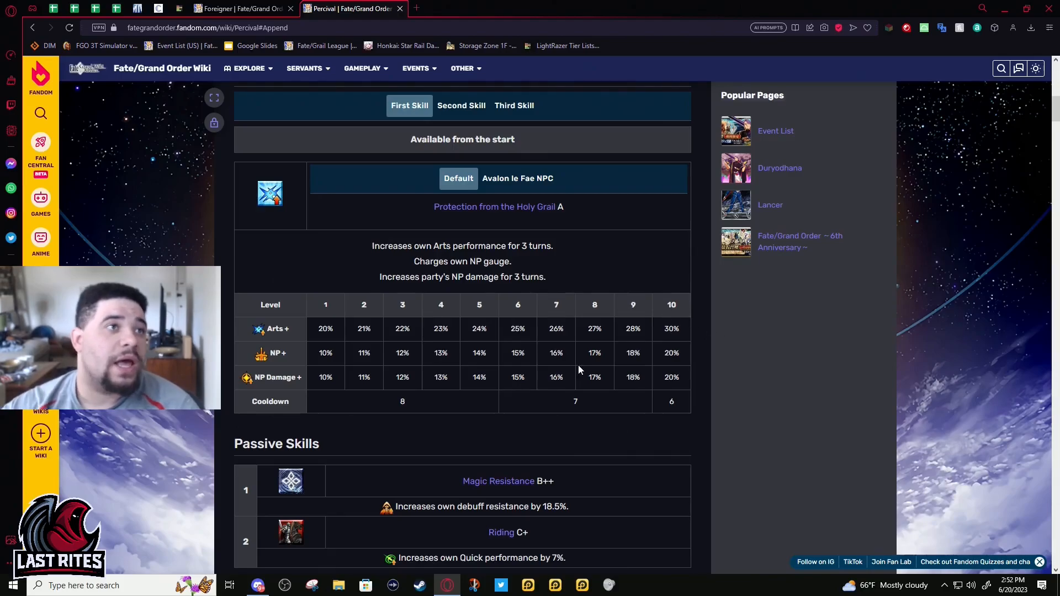
pyautogui.moveTo(586, 278)
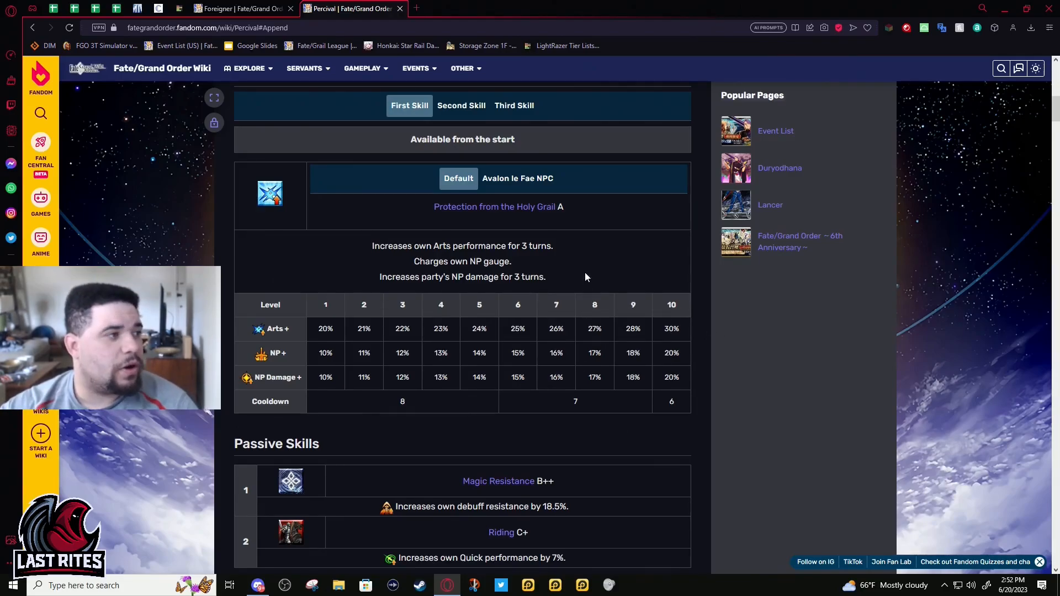
pyautogui.moveTo(606, 291)
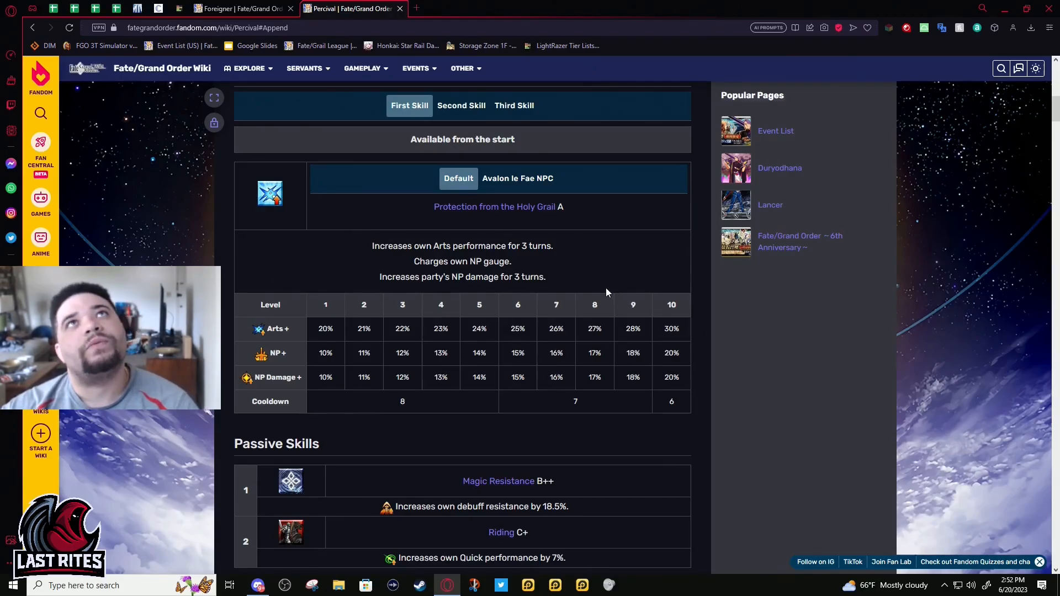
pyautogui.moveTo(519, 361)
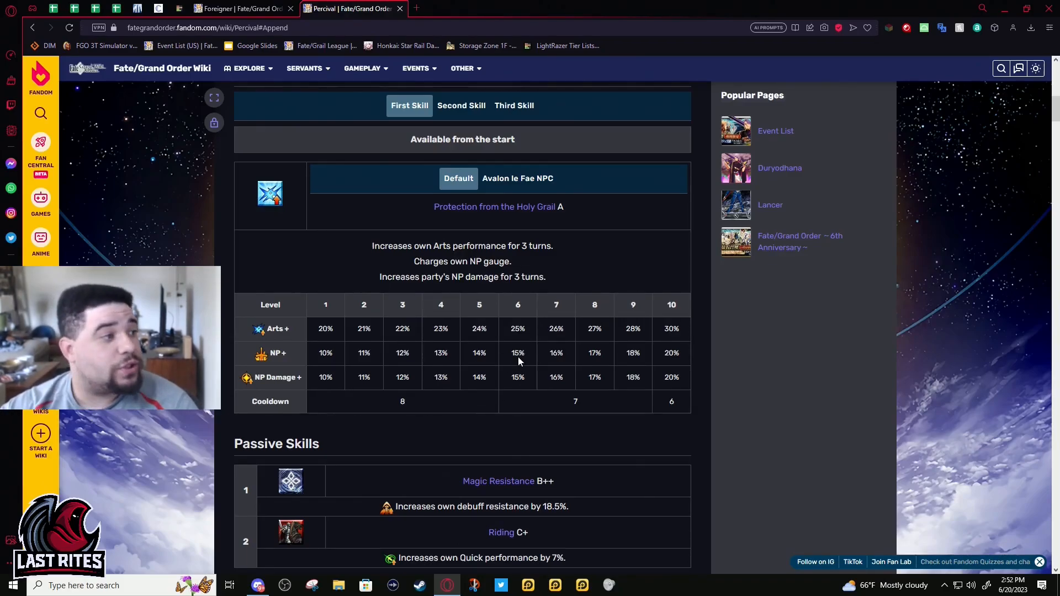
pyautogui.moveTo(602, 534)
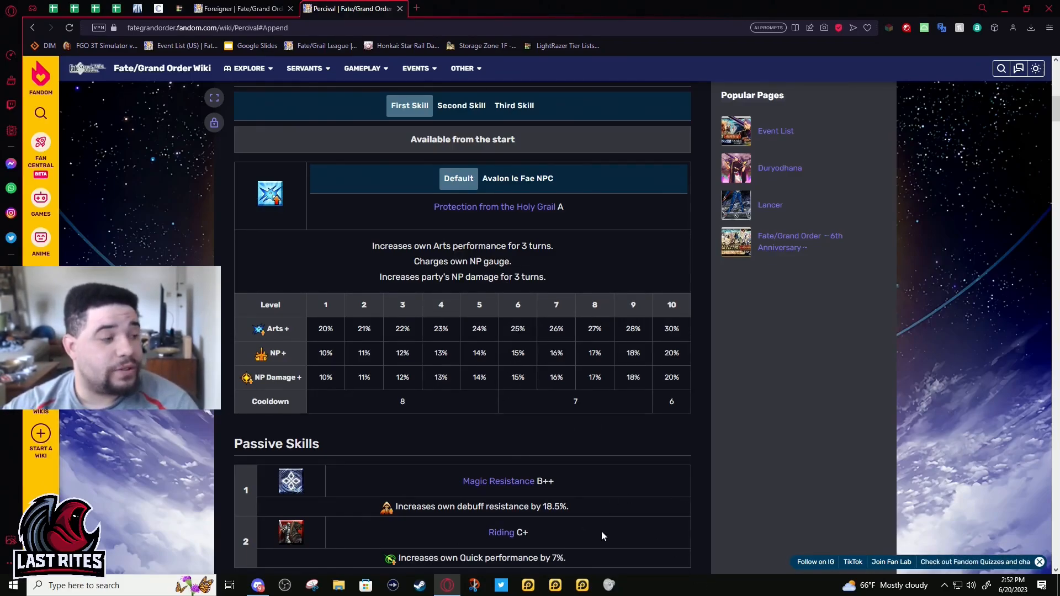
pyautogui.moveTo(462, 329)
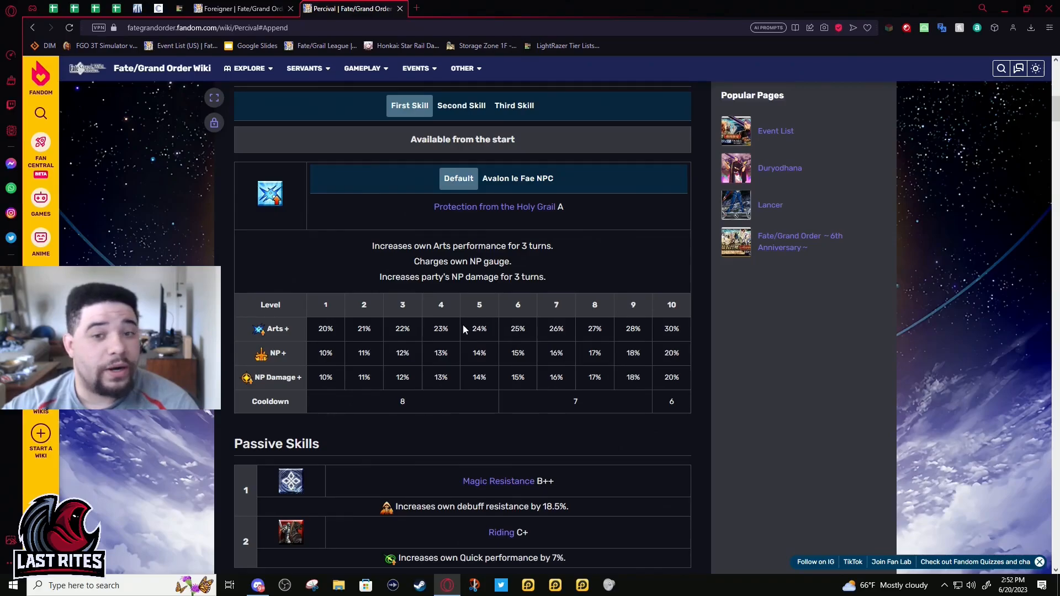
pyautogui.moveTo(273, 401)
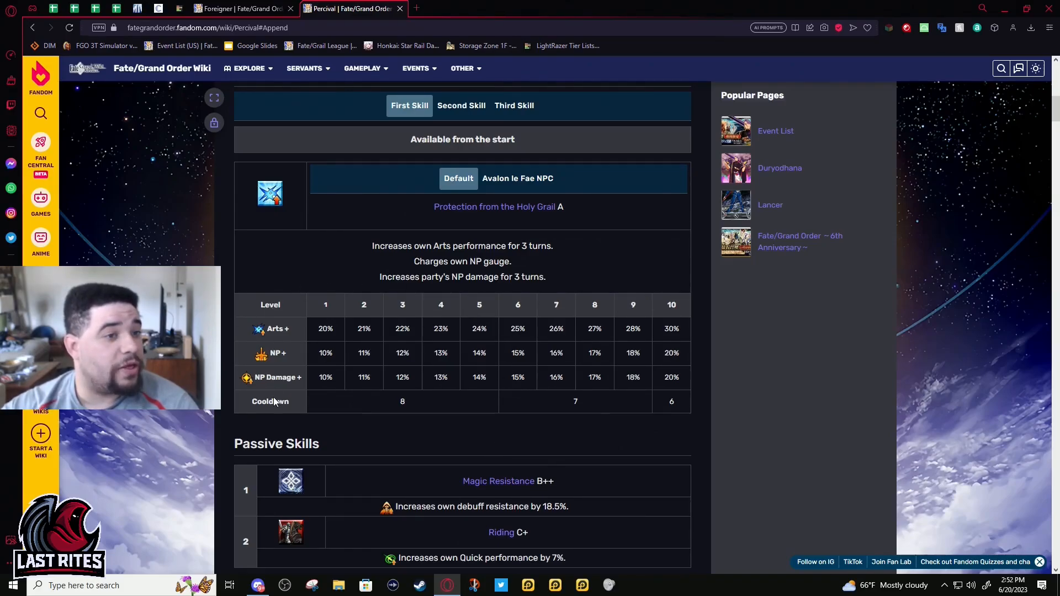
pyautogui.moveTo(478, 378)
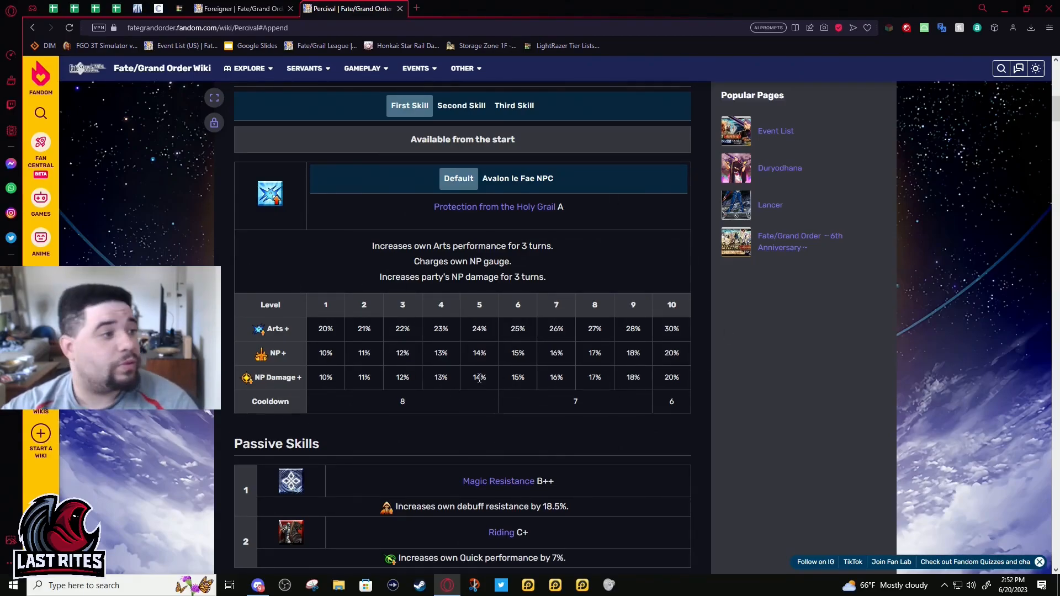
pyautogui.moveTo(491, 301)
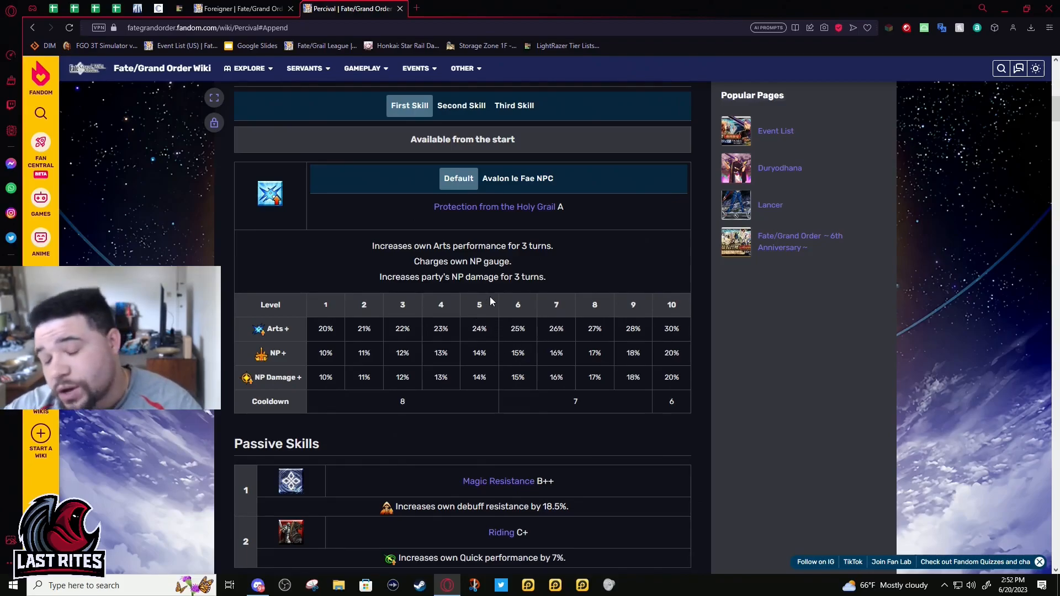
pyautogui.moveTo(544, 397)
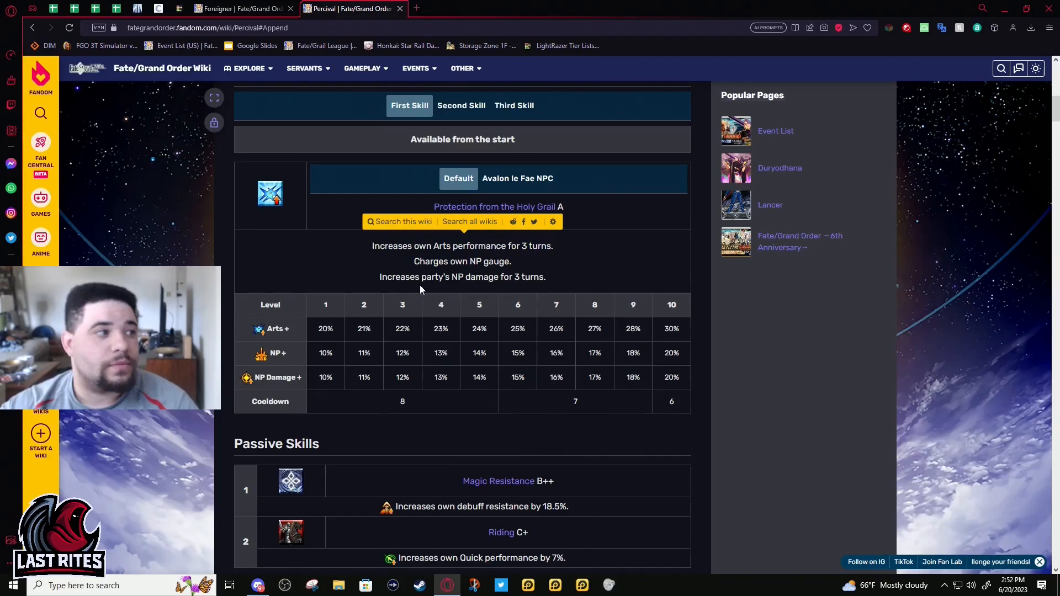
pyautogui.moveTo(445, 275)
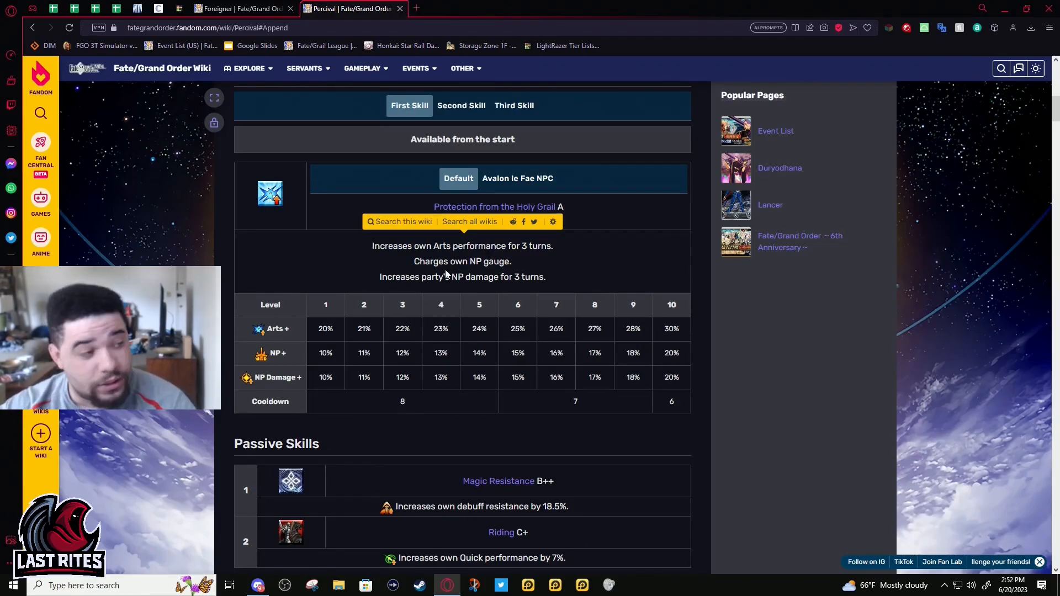
pyautogui.moveTo(433, 208)
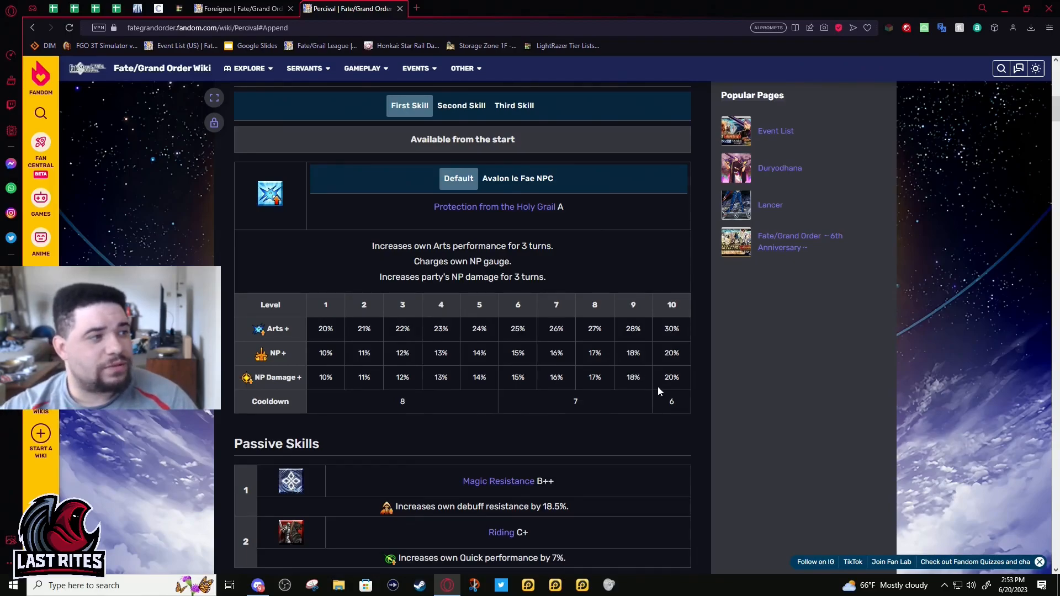
pyautogui.moveTo(506, 449)
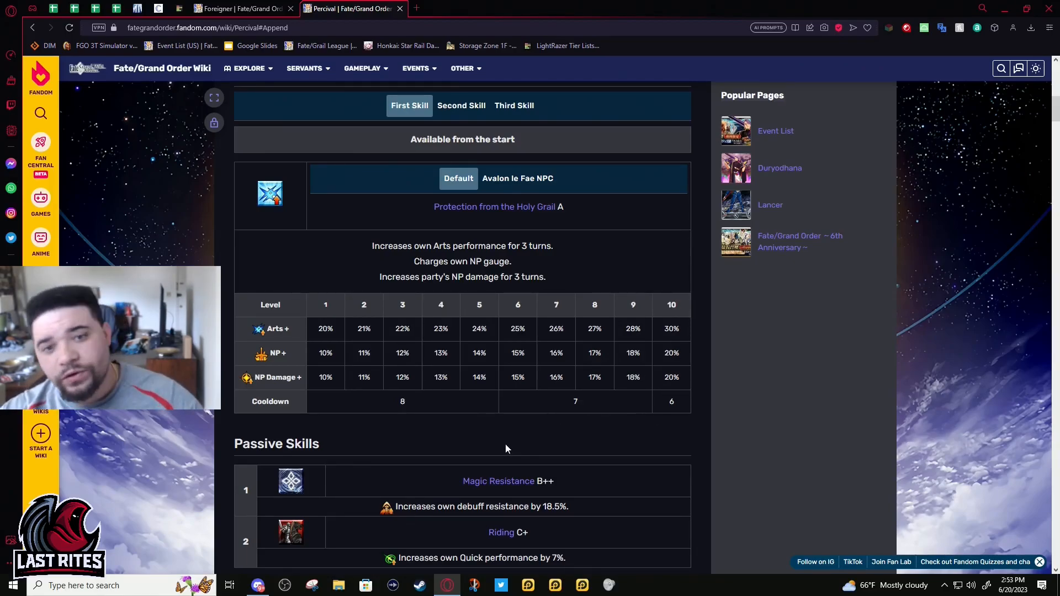
pyautogui.moveTo(498, 481)
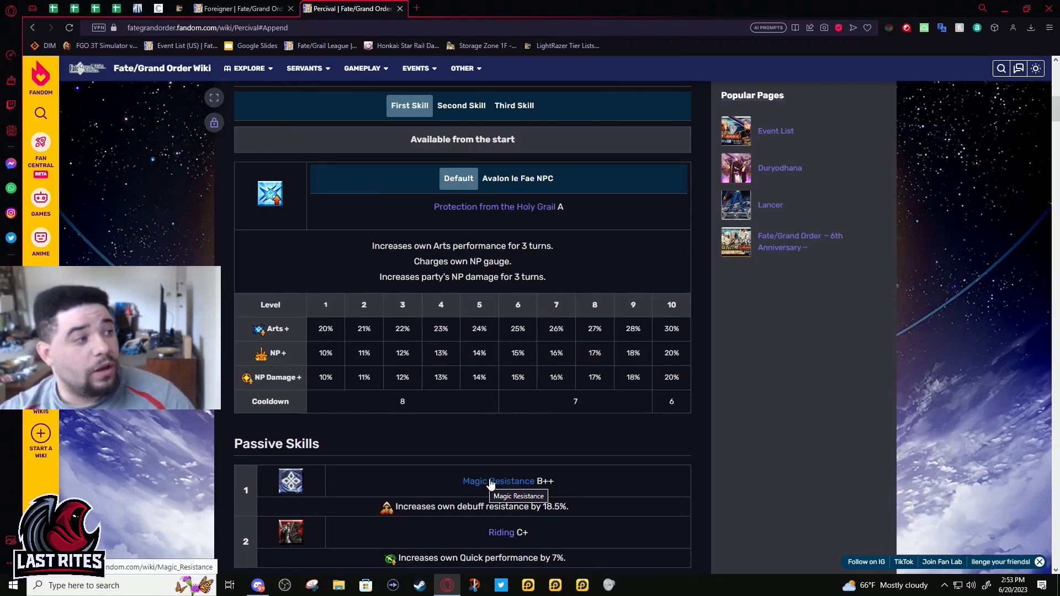
pyautogui.moveTo(484, 428)
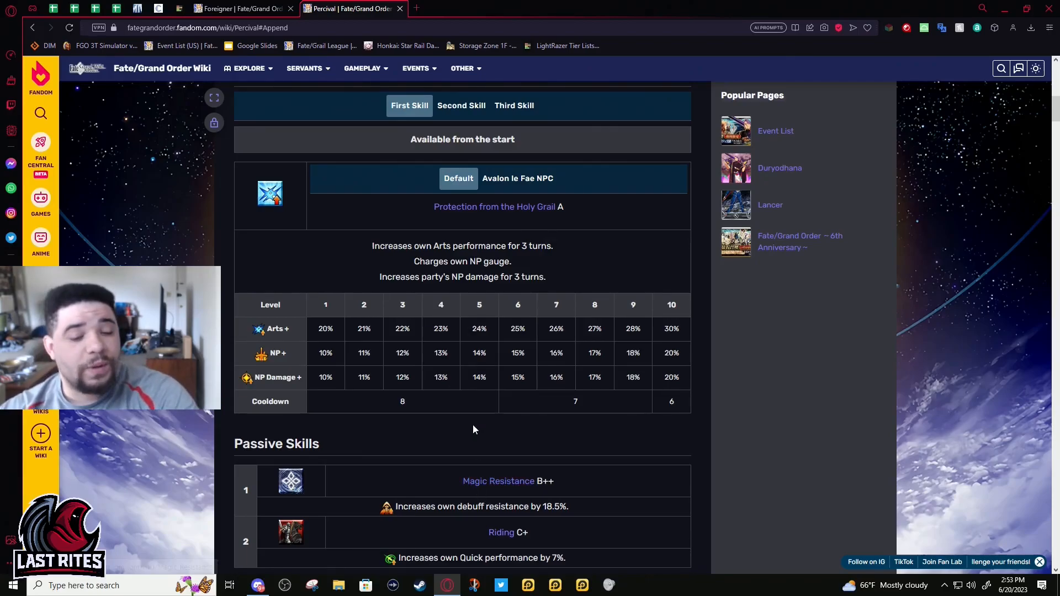
pyautogui.moveTo(487, 306)
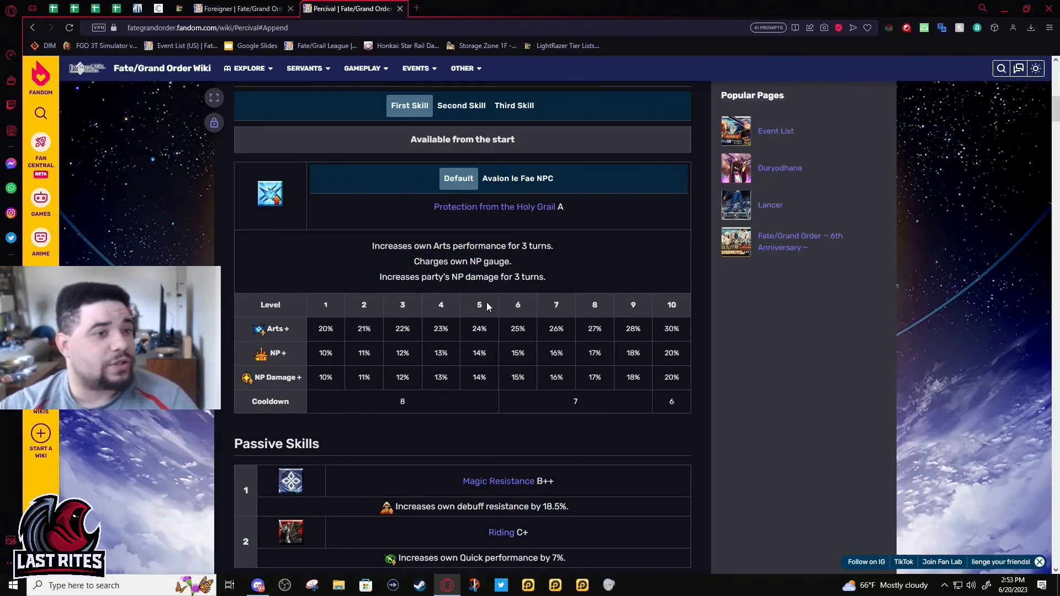
pyautogui.moveTo(507, 297)
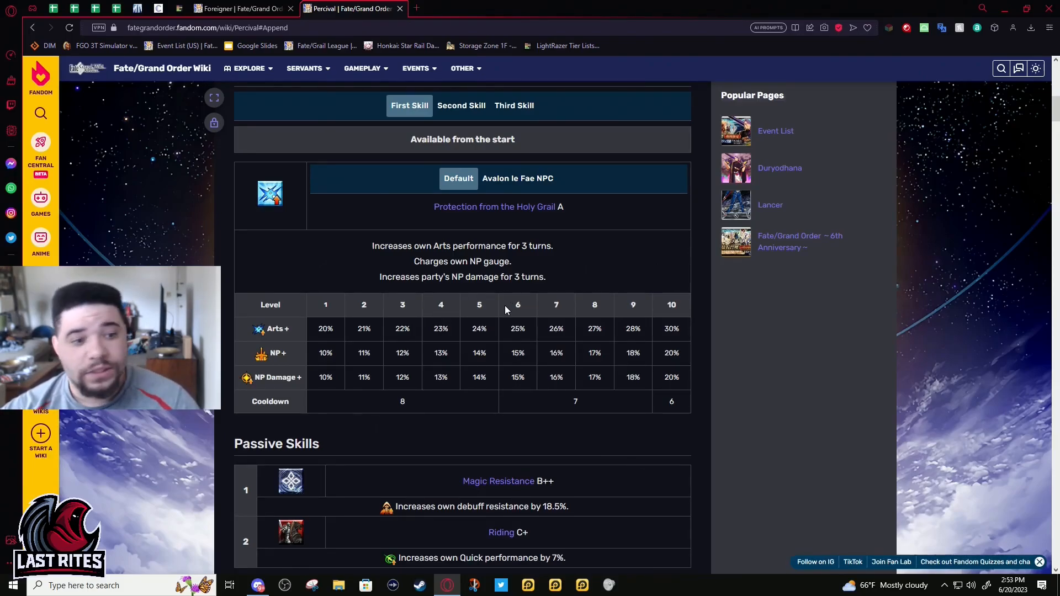
pyautogui.moveTo(511, 314)
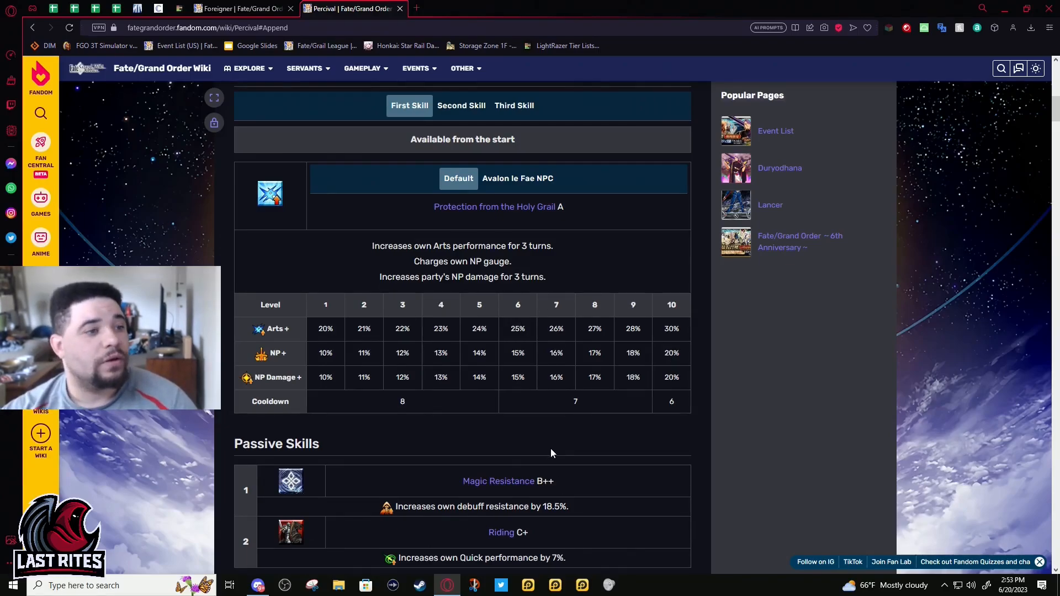
pyautogui.click(461, 106)
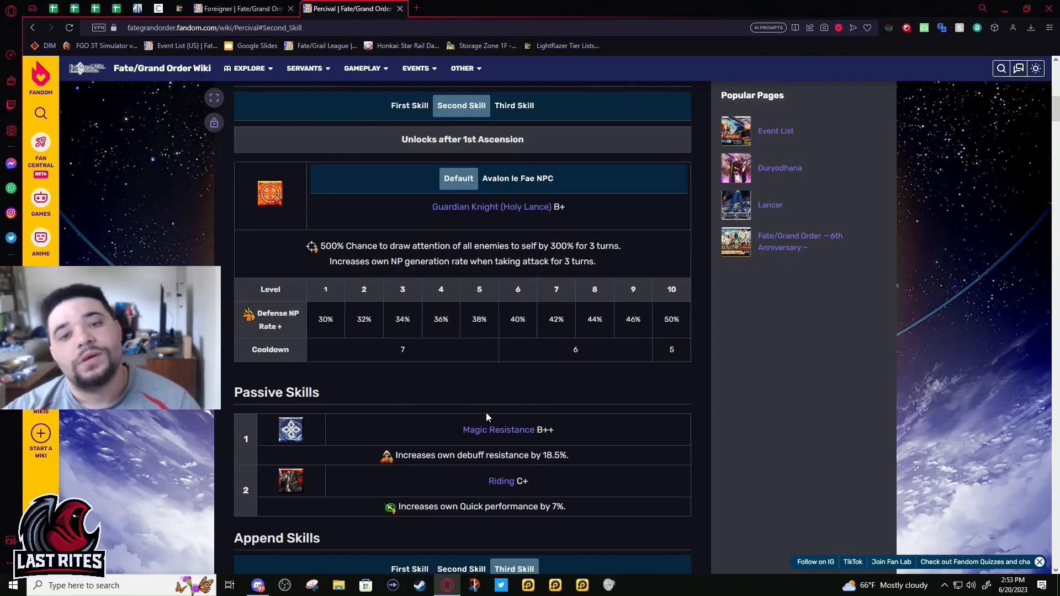
pyautogui.click(408, 106)
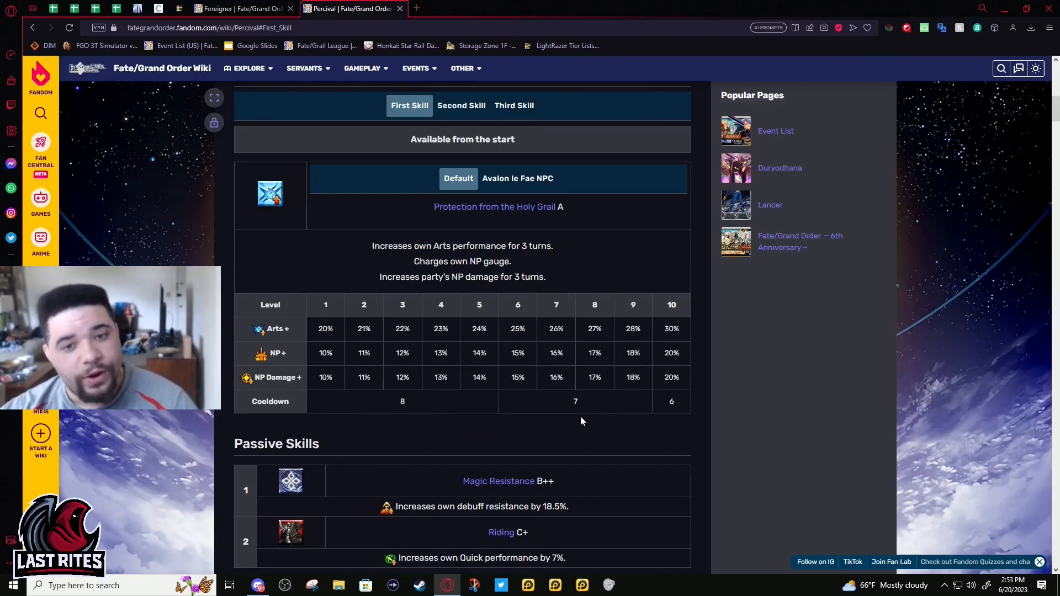
pyautogui.moveTo(583, 367)
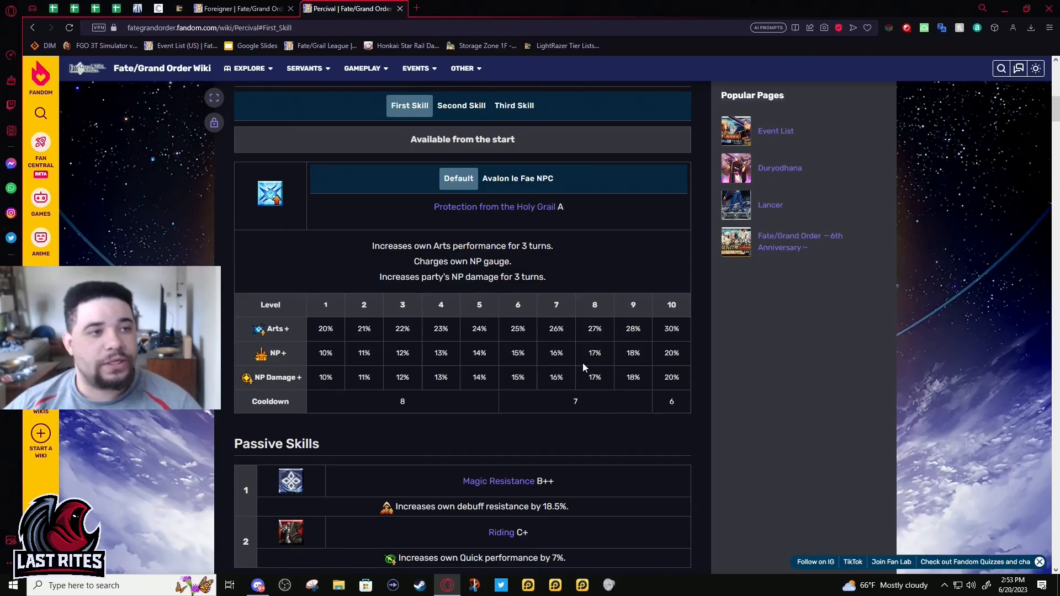
pyautogui.moveTo(640, 219)
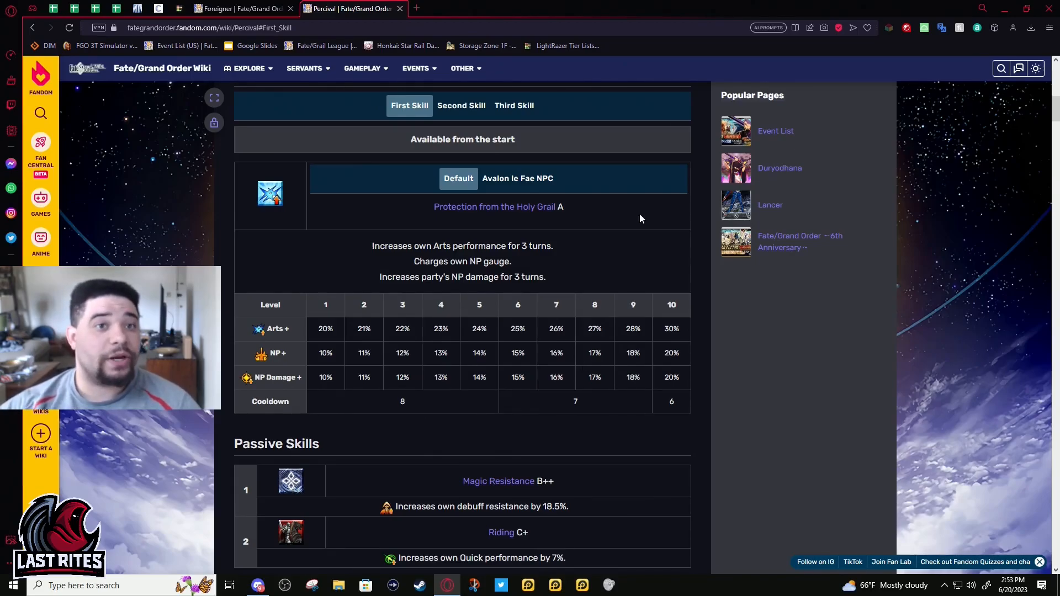
pyautogui.moveTo(439, 177)
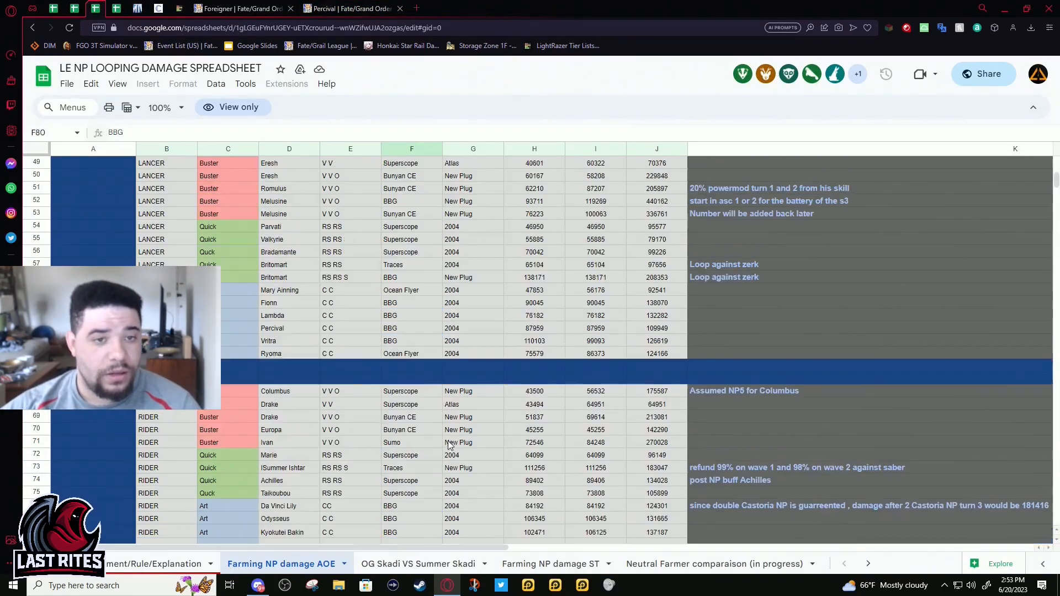
# Compare Percival's looping damage cells with Ryoma's and Vritra's in columns G, H and J.
pyautogui.click(534, 353)
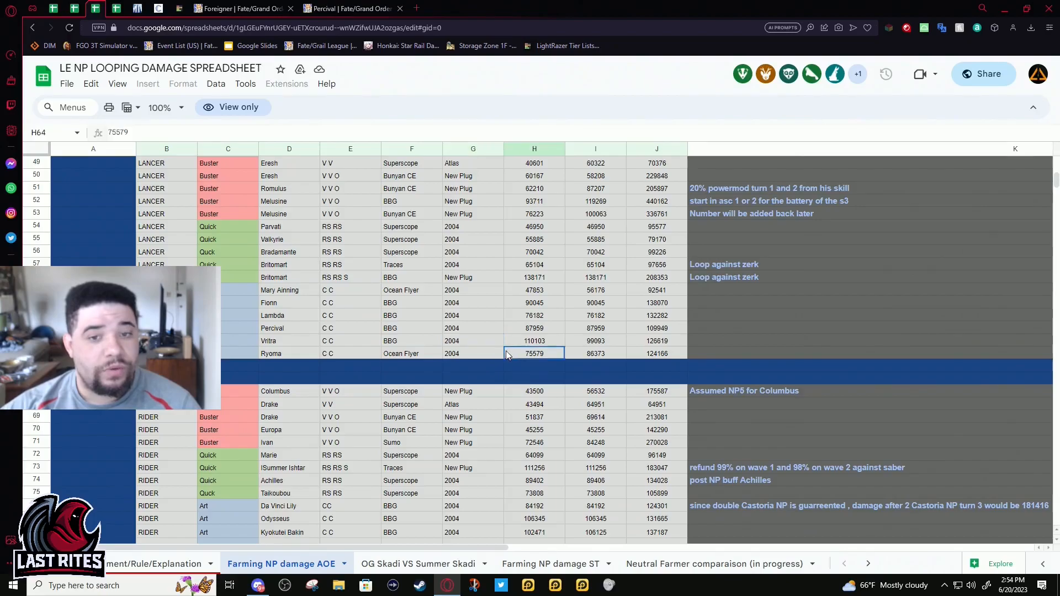
pyautogui.click(472, 354)
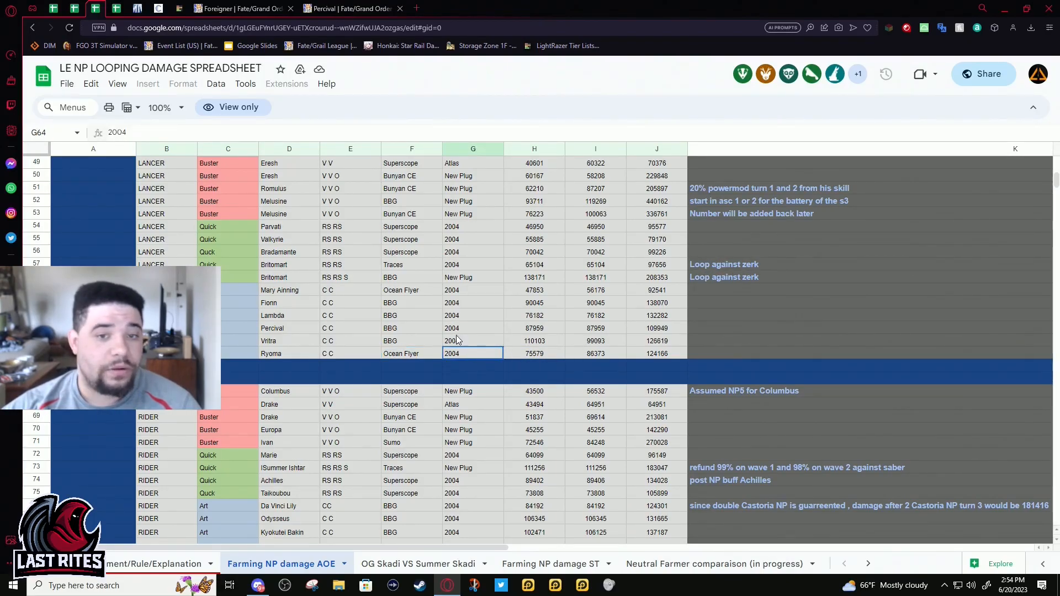
pyautogui.click(471, 328)
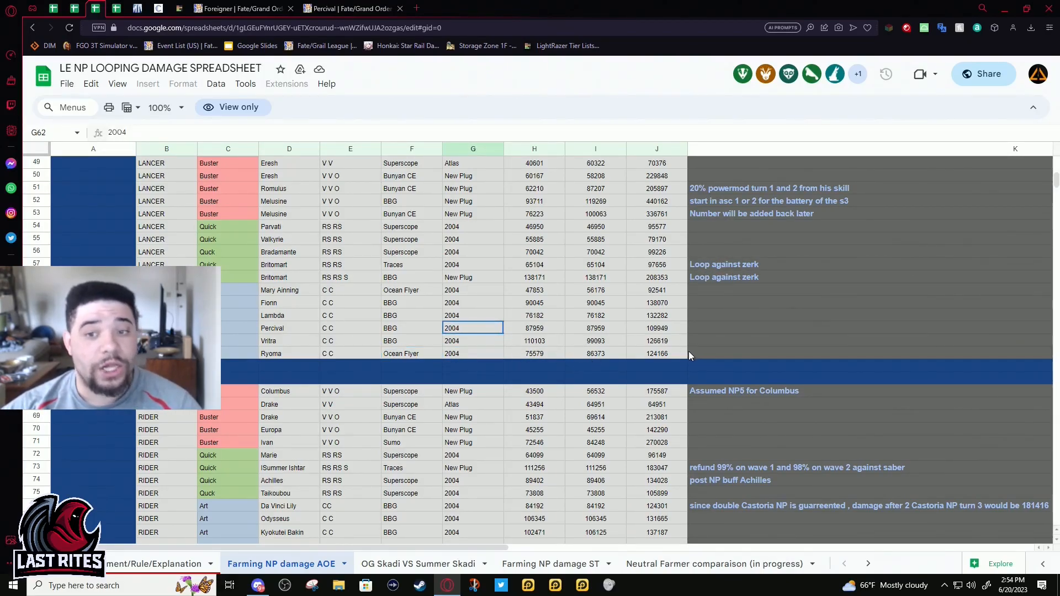
pyautogui.moveTo(398, 351)
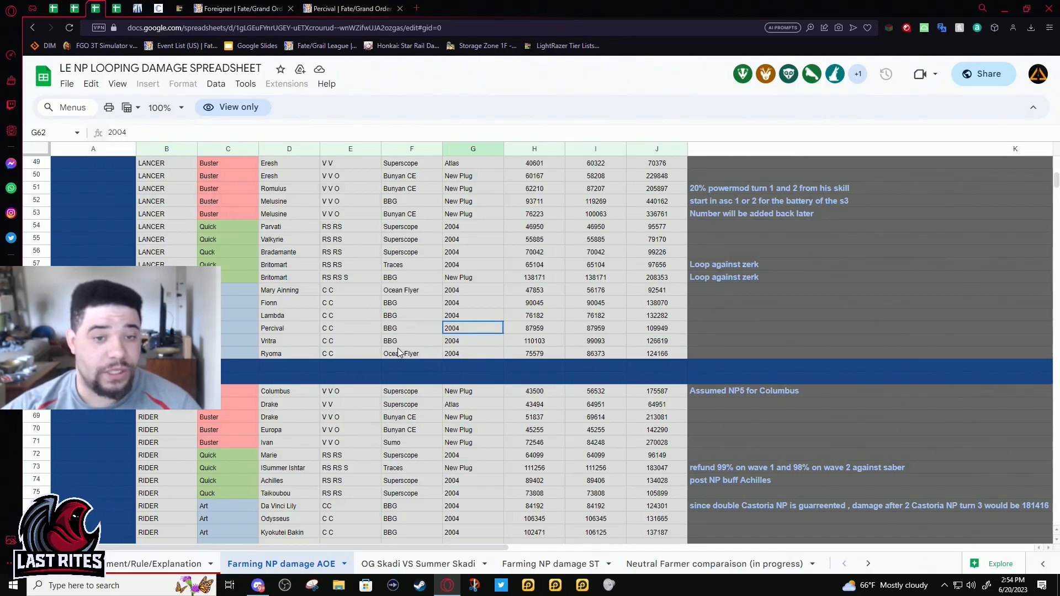
pyautogui.moveTo(477, 340)
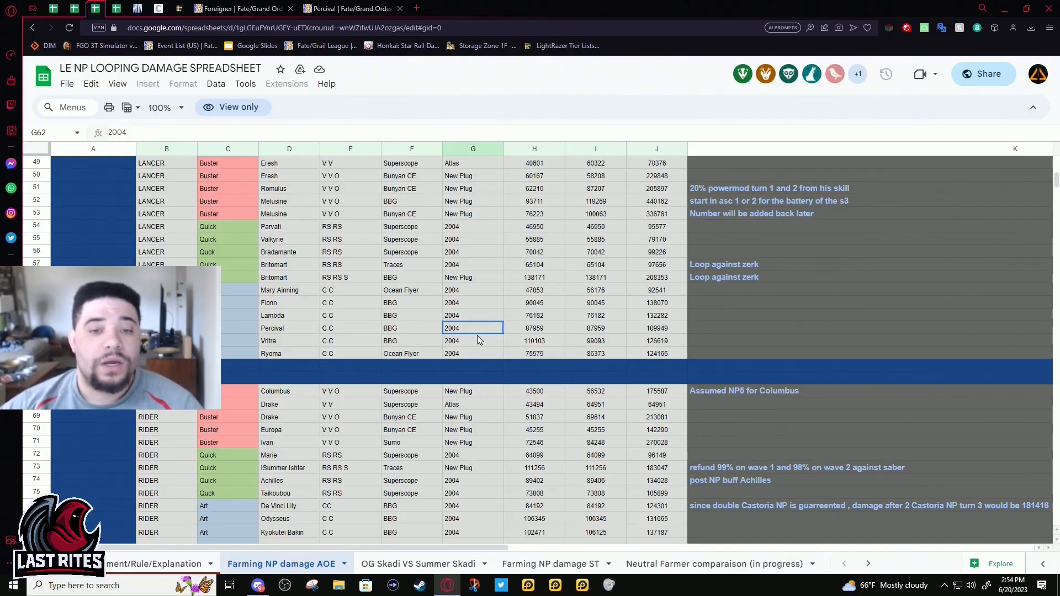
pyautogui.click(533, 342)
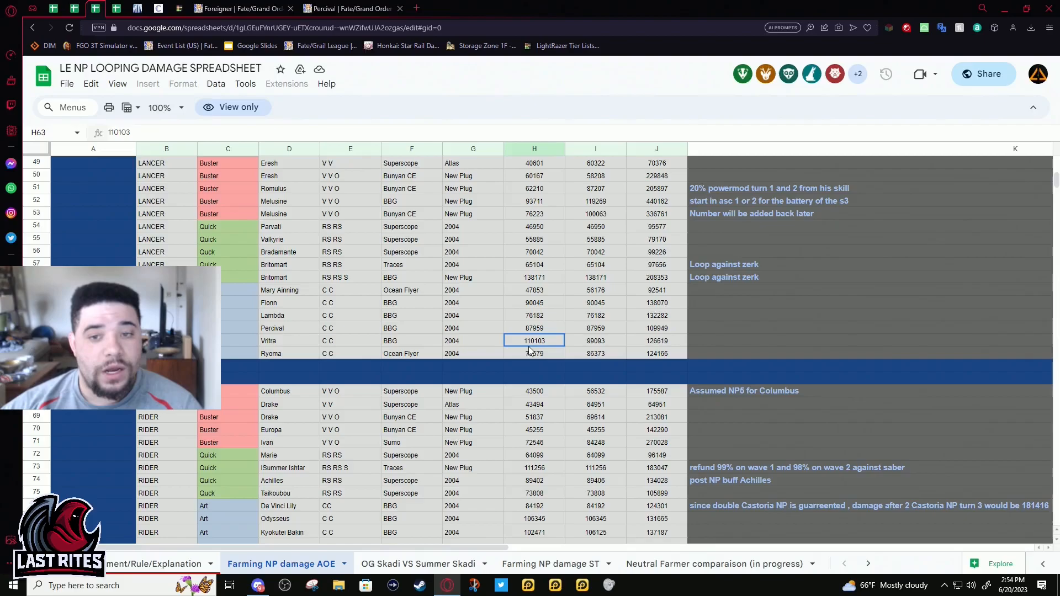
pyautogui.click(655, 341)
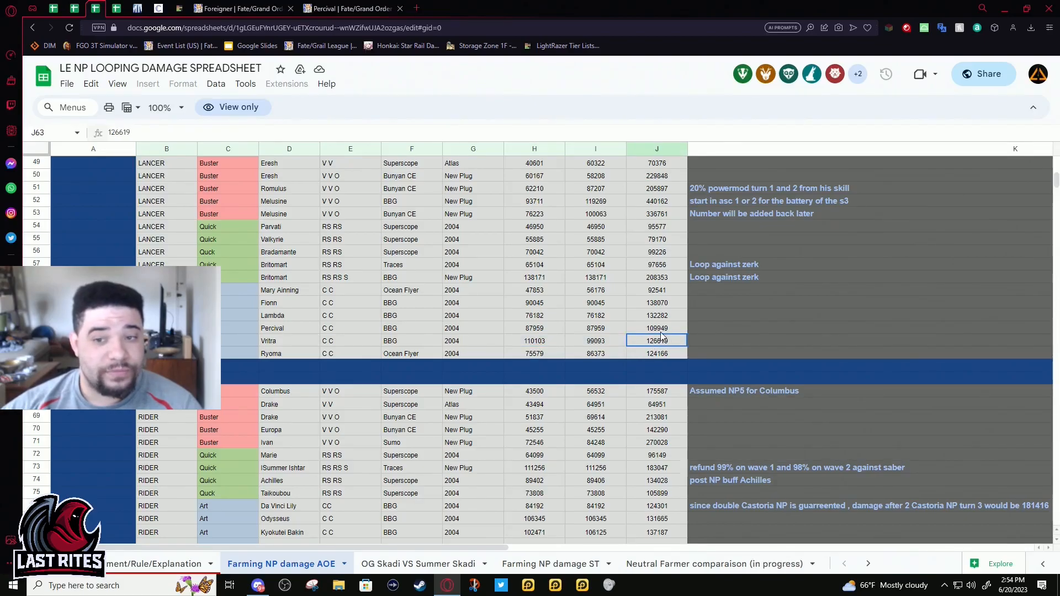
pyautogui.click(656, 328)
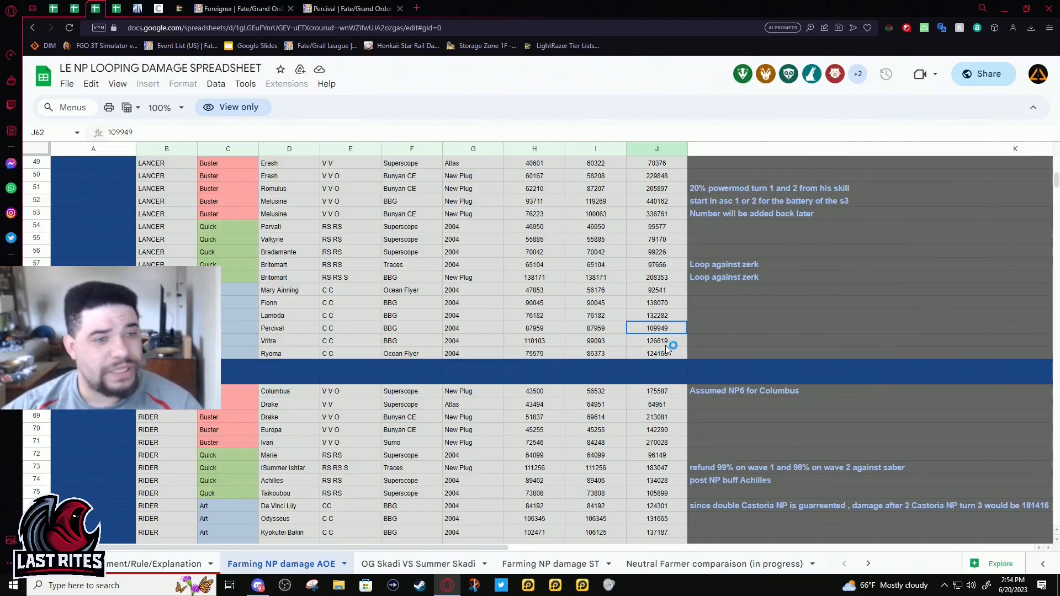
pyautogui.moveTo(360, 325)
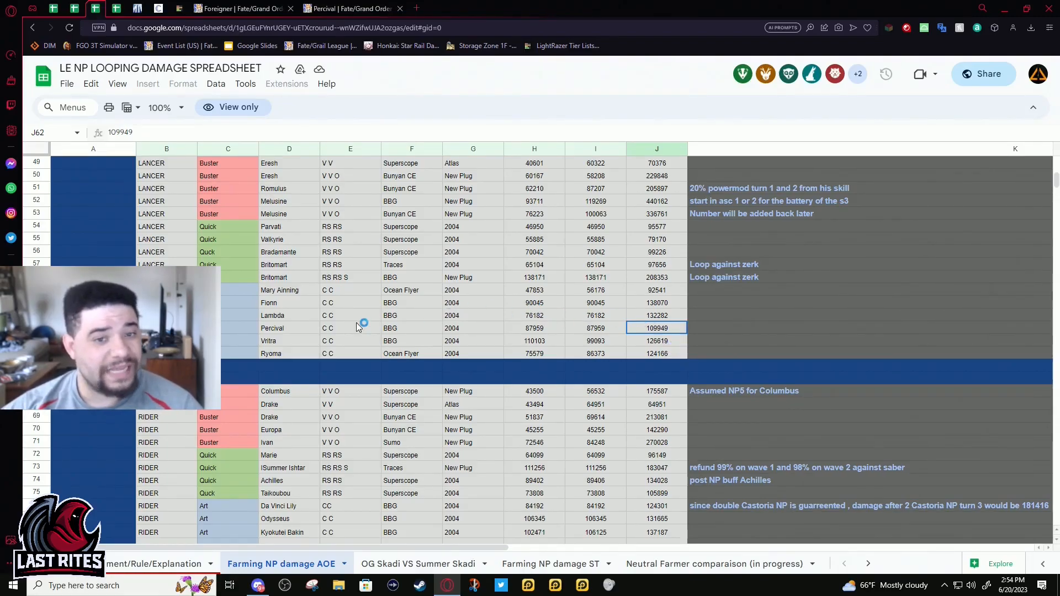
pyautogui.moveTo(492, 323)
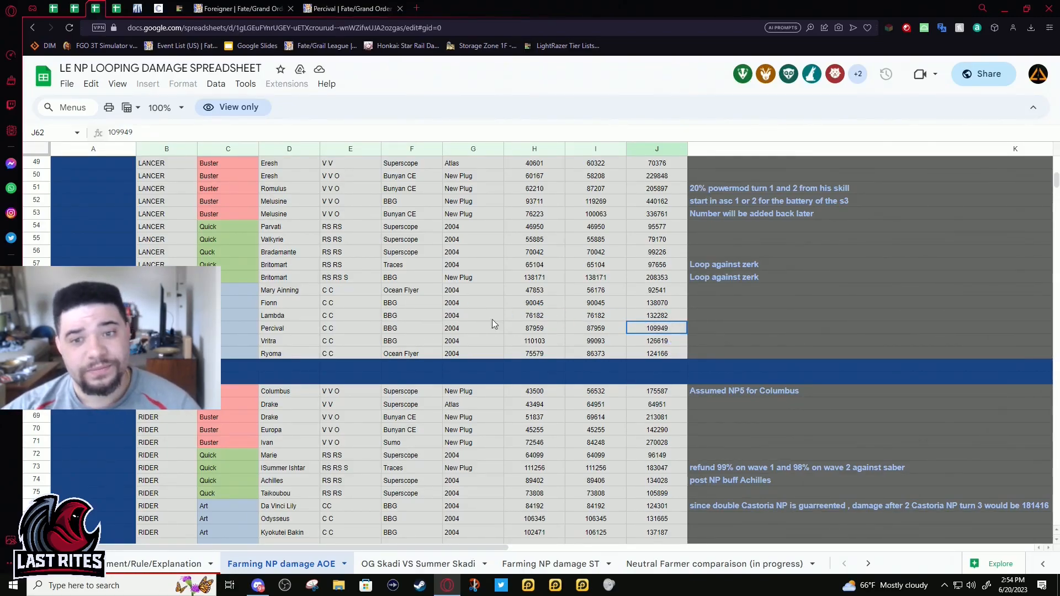
# Compare Percival's 87,959 value with Fionn's, Lambda's and Mary Anning's damage figures.
pyautogui.click(595, 327)
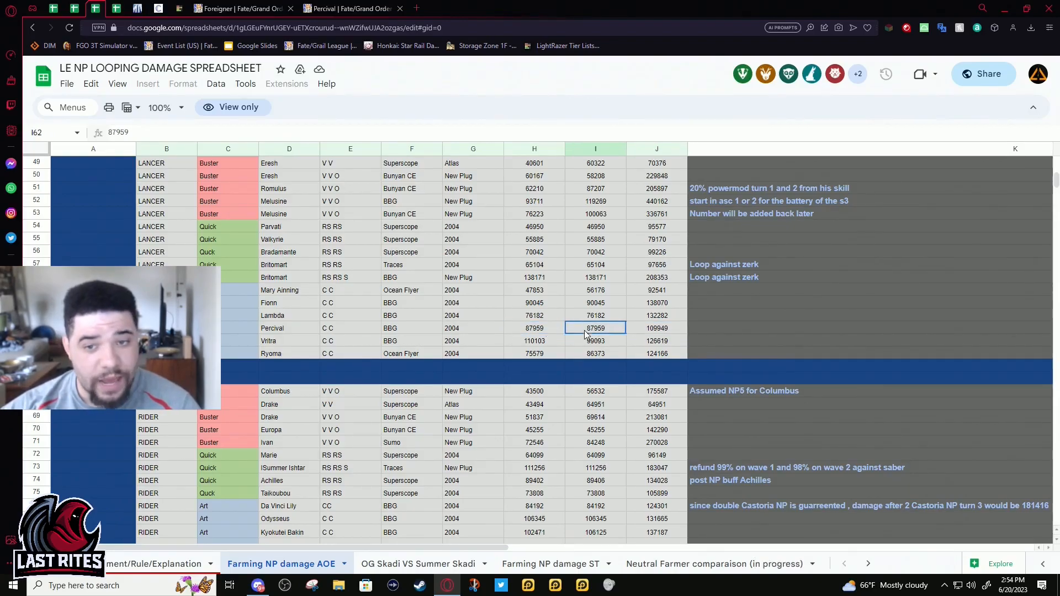
pyautogui.click(533, 302)
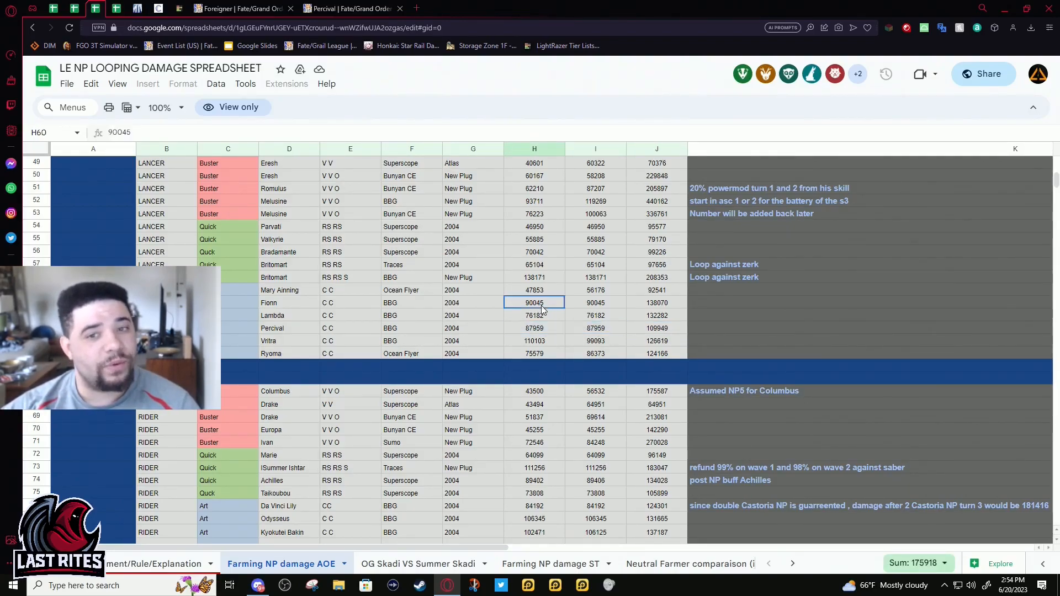
pyautogui.click(534, 315)
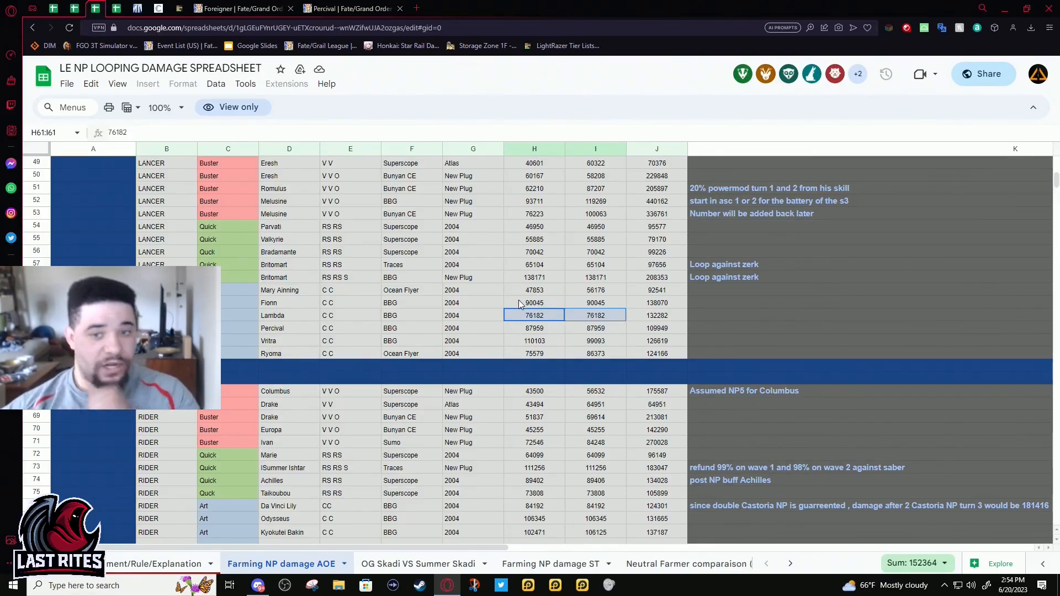
pyautogui.moveTo(564, 327)
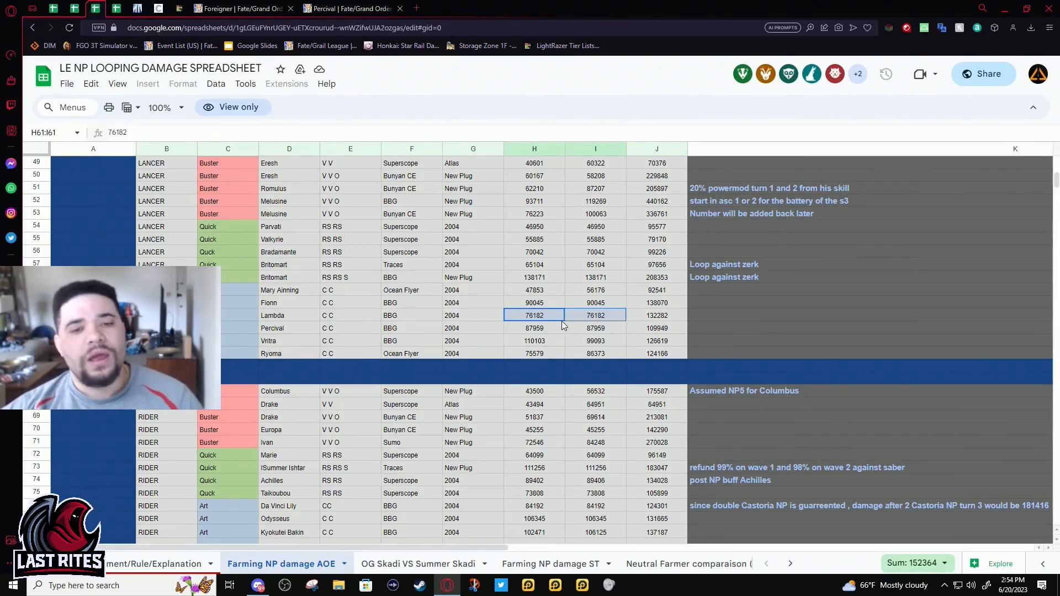
pyautogui.click(595, 328)
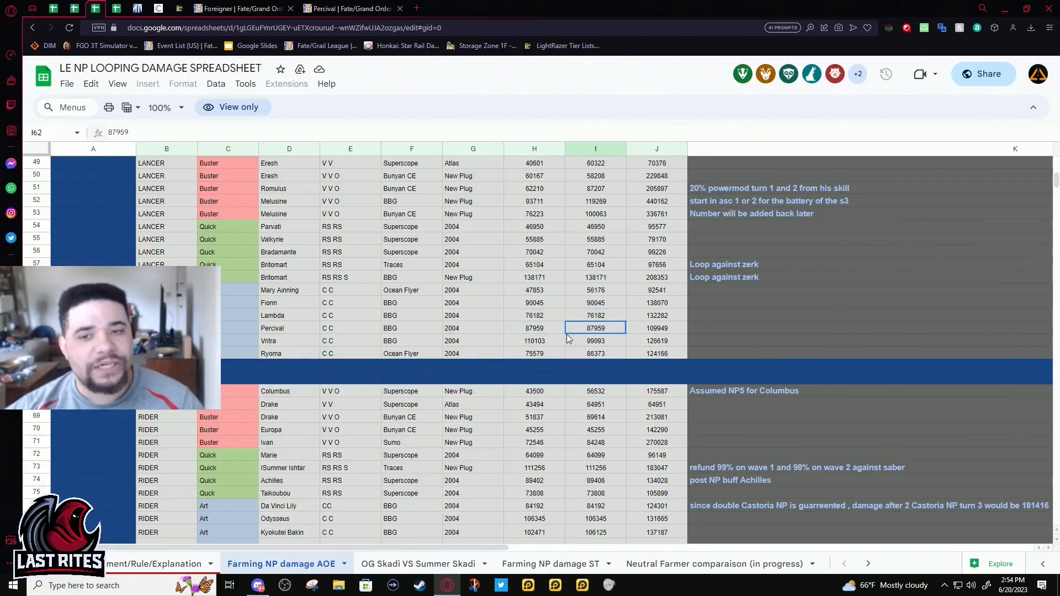
pyautogui.click(533, 290)
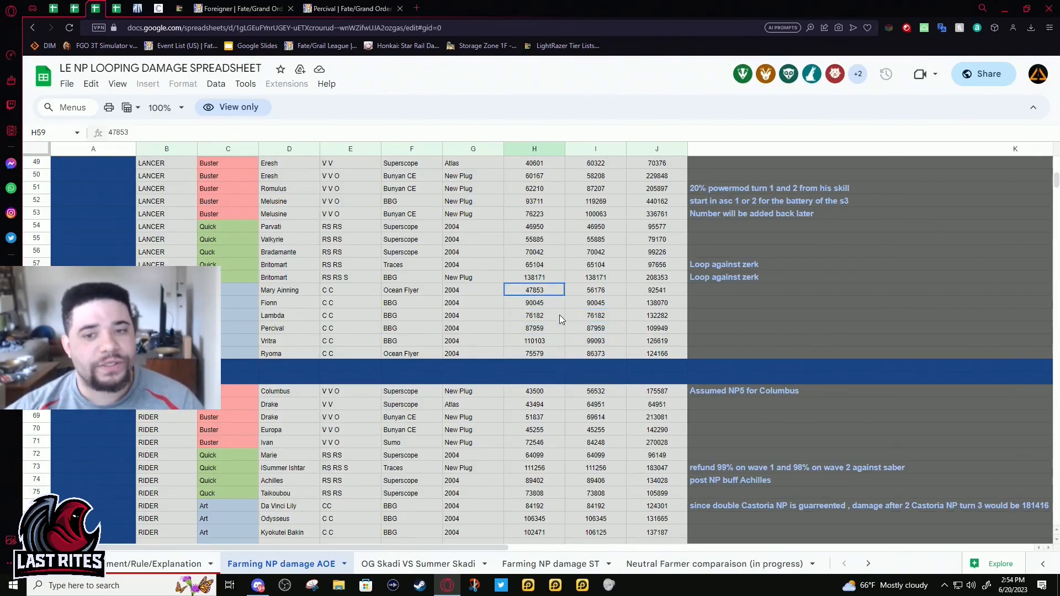
pyautogui.moveTo(589, 332)
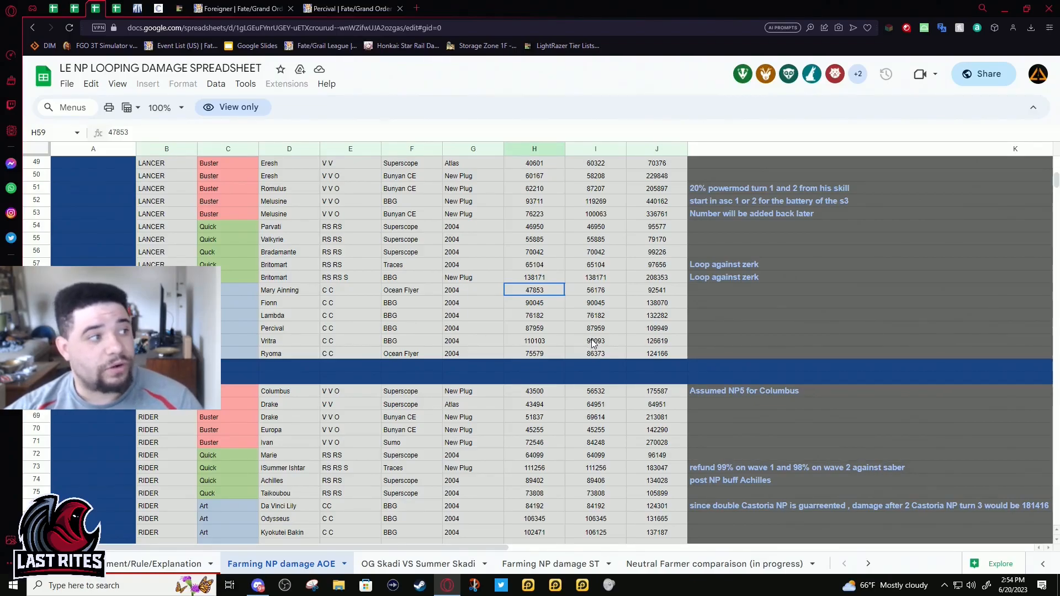
pyautogui.moveTo(582, 331)
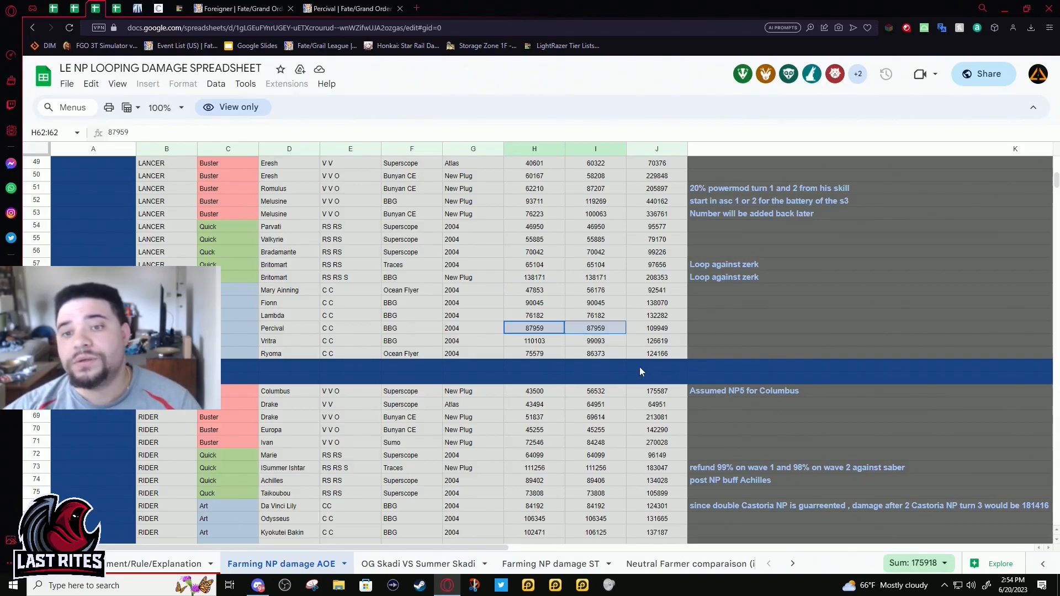
pyautogui.moveTo(664, 309)
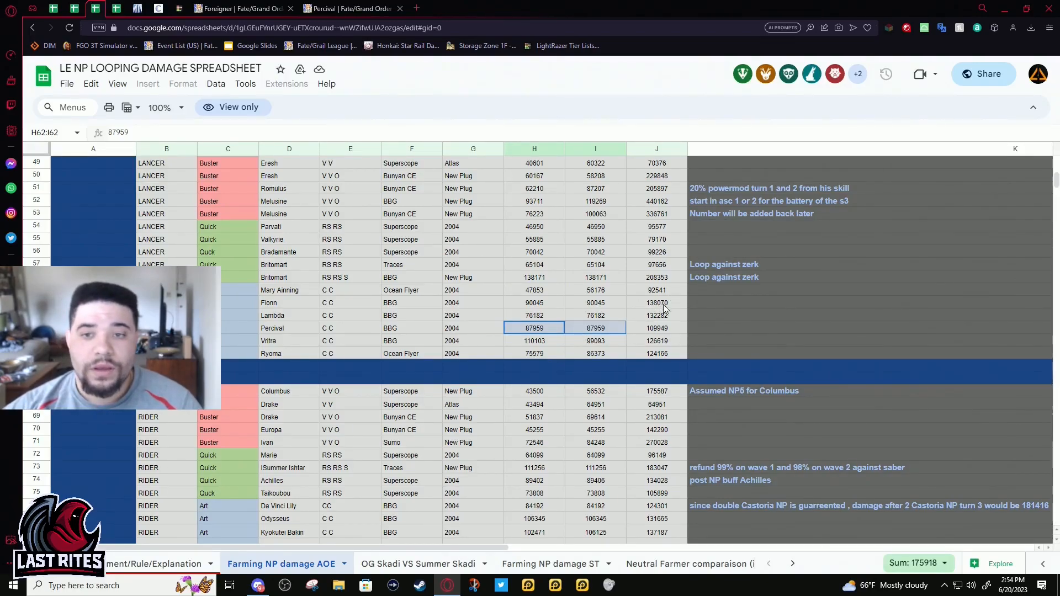
pyautogui.moveTo(678, 340)
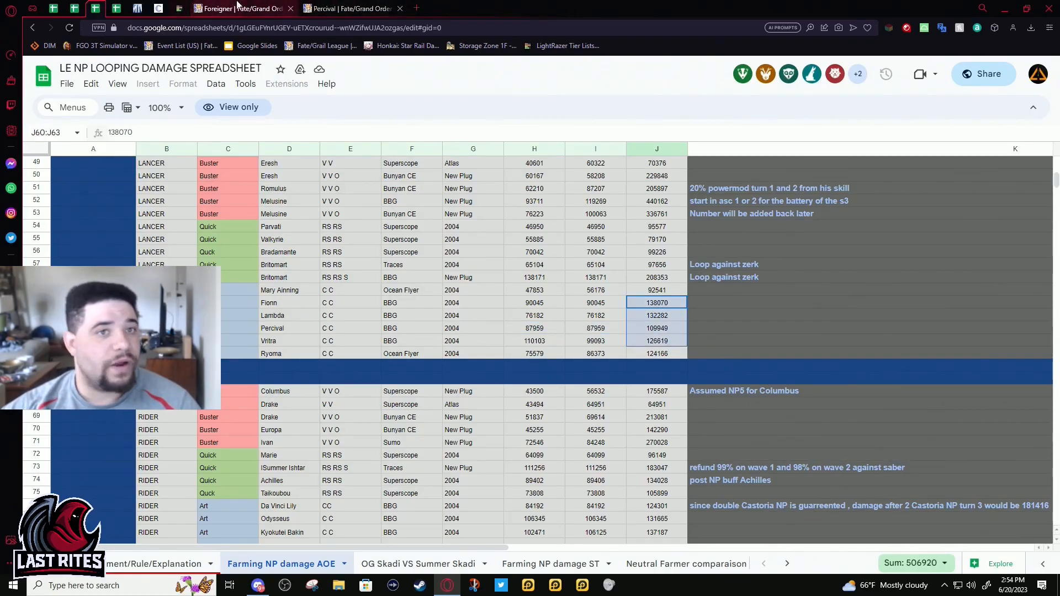
# Return to Percival's wiki page showing Protection from the Holy Grail A.
pyautogui.click(346, 7)
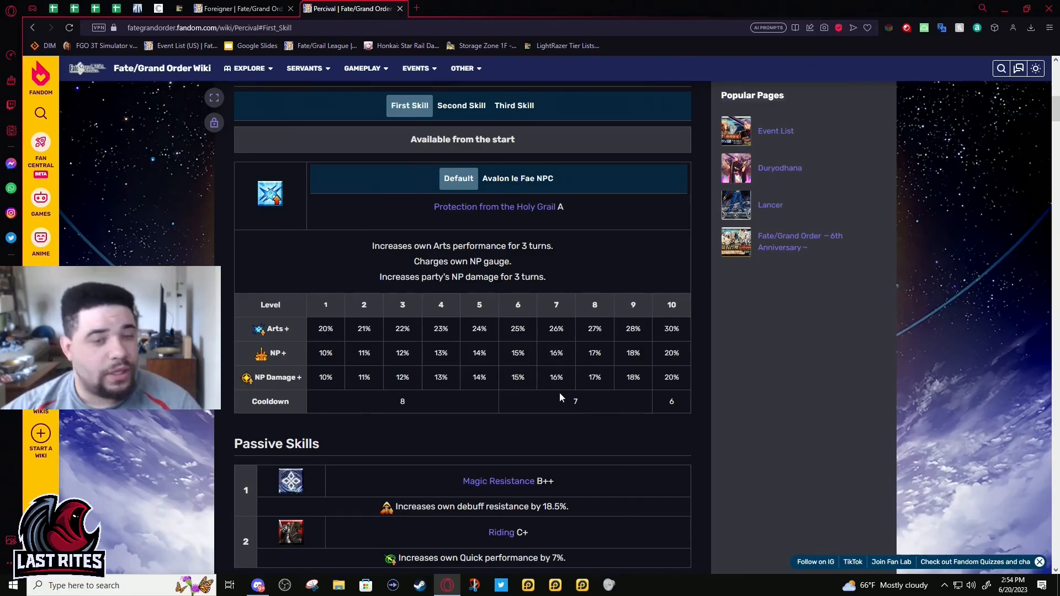
pyautogui.moveTo(530, 342)
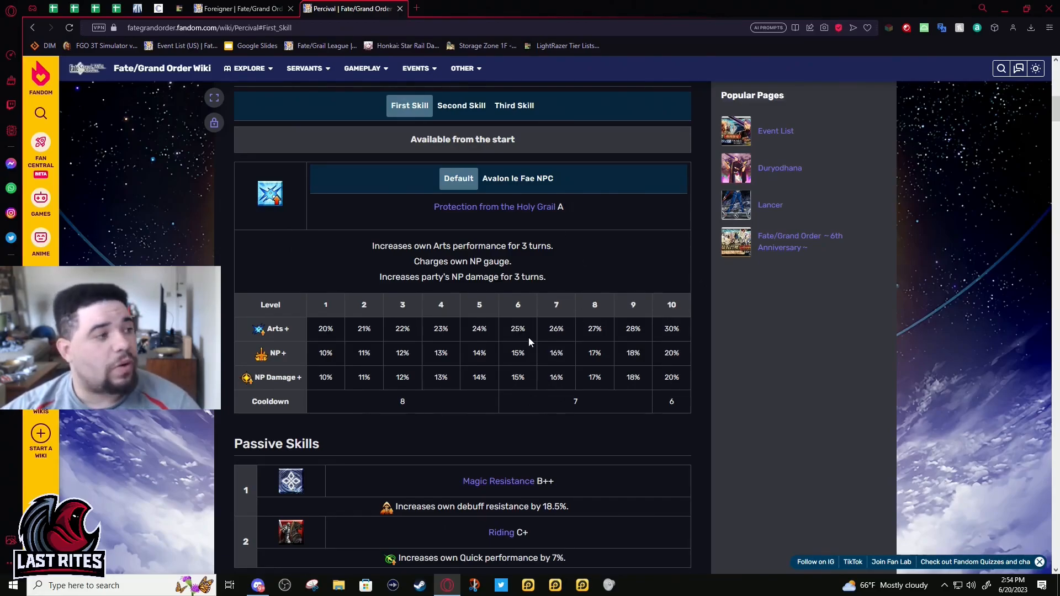
pyautogui.moveTo(511, 405)
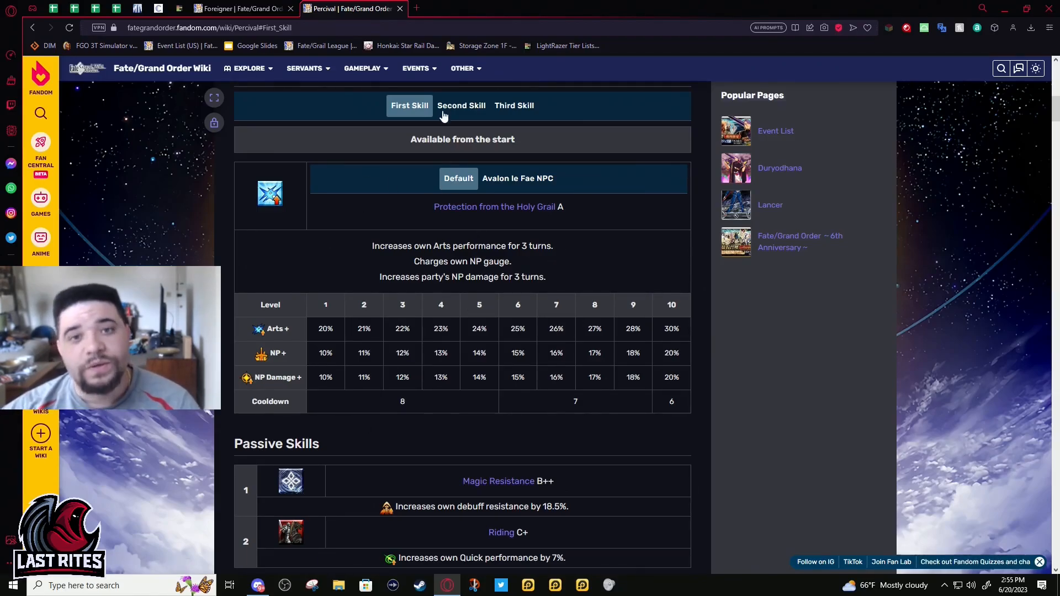
# View Guardian Knight (Holy Lance) B+ and highlight its taunt wording and 3-turn duration.
pyautogui.click(461, 106)
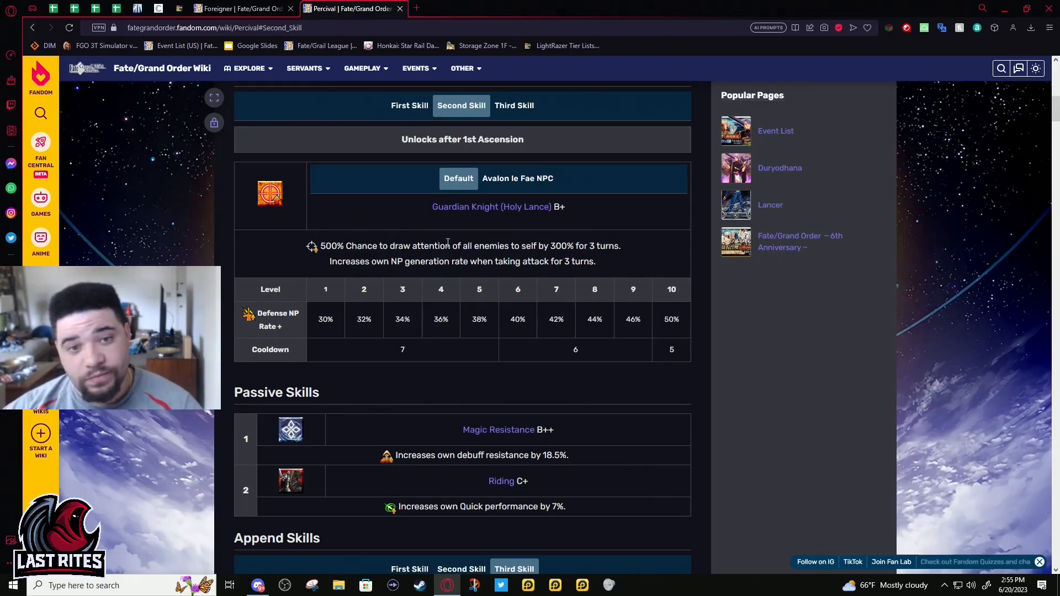
pyautogui.moveTo(475, 258)
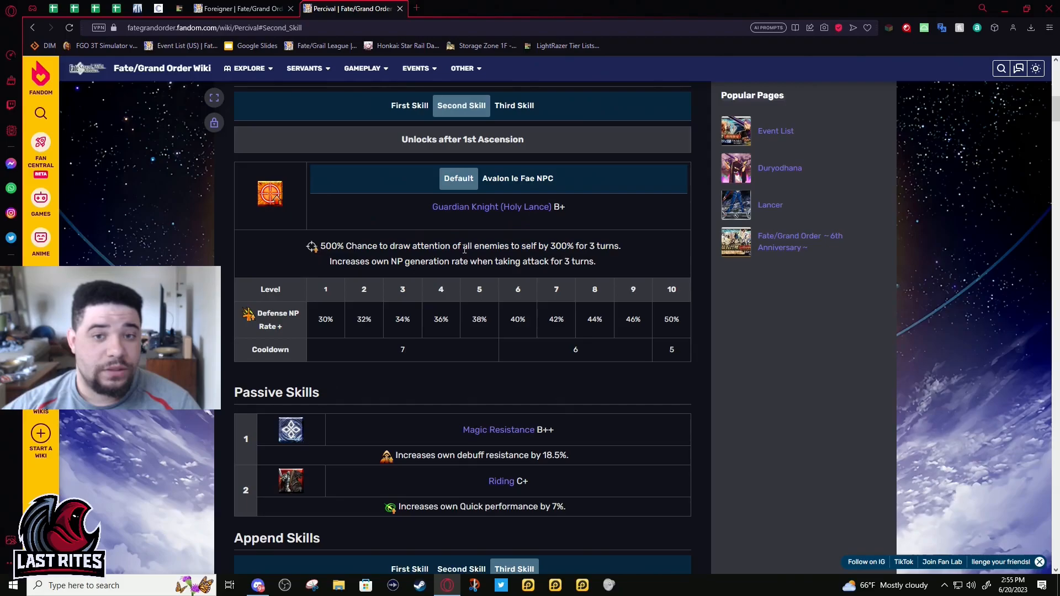
pyautogui.moveTo(470, 278)
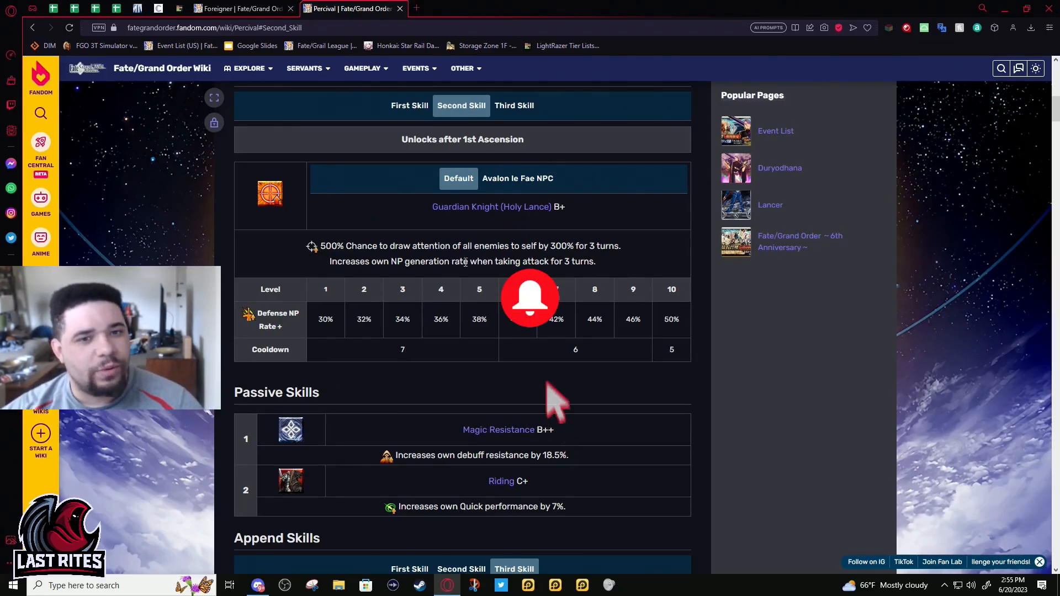
pyautogui.moveTo(568, 442)
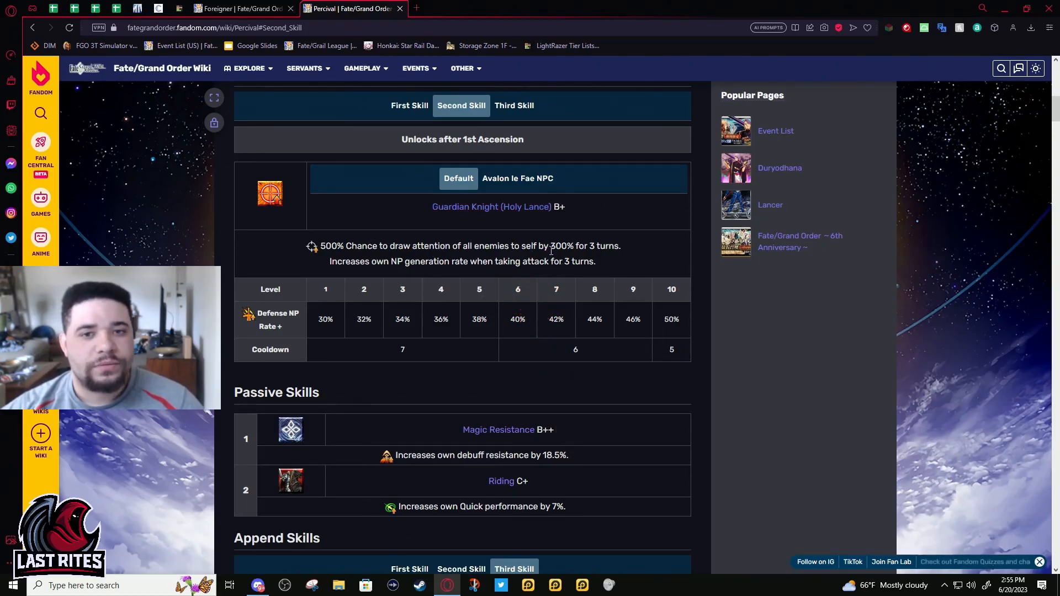
pyautogui.doubleClick(559, 245)
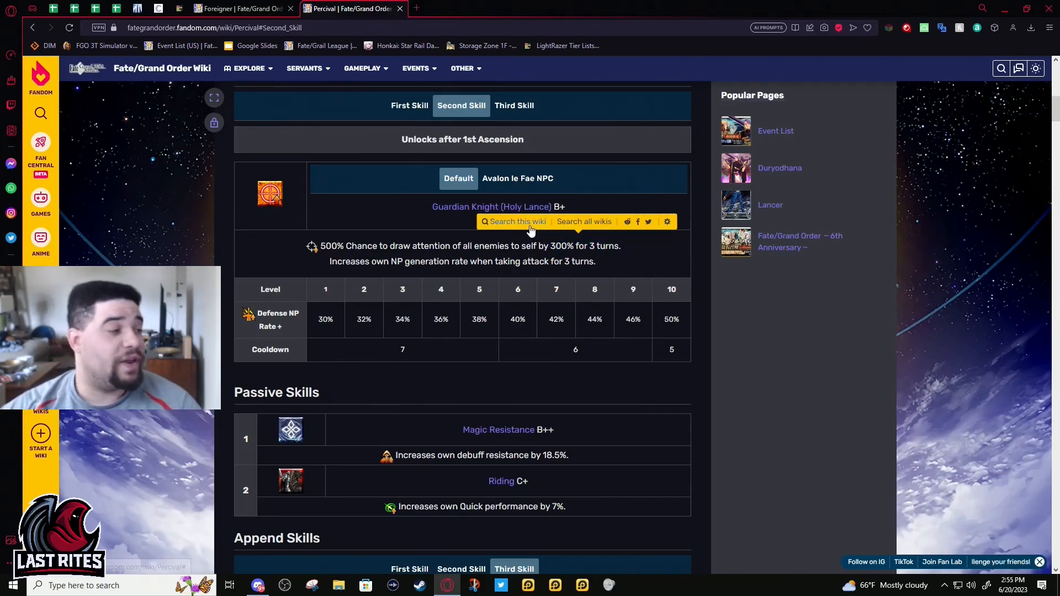
pyautogui.moveTo(621, 266)
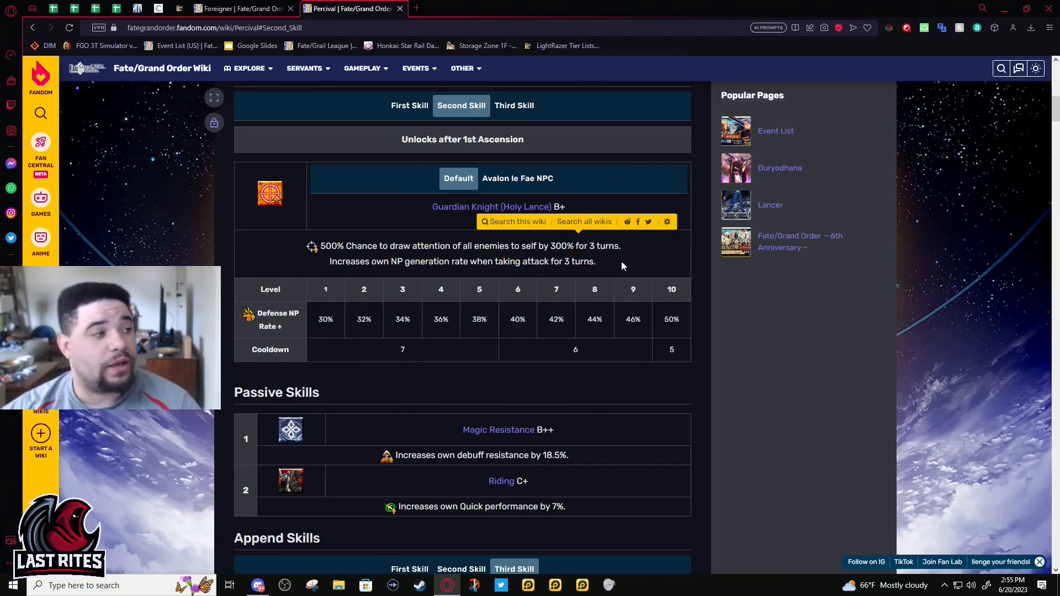
pyautogui.doubleClick(604, 245)
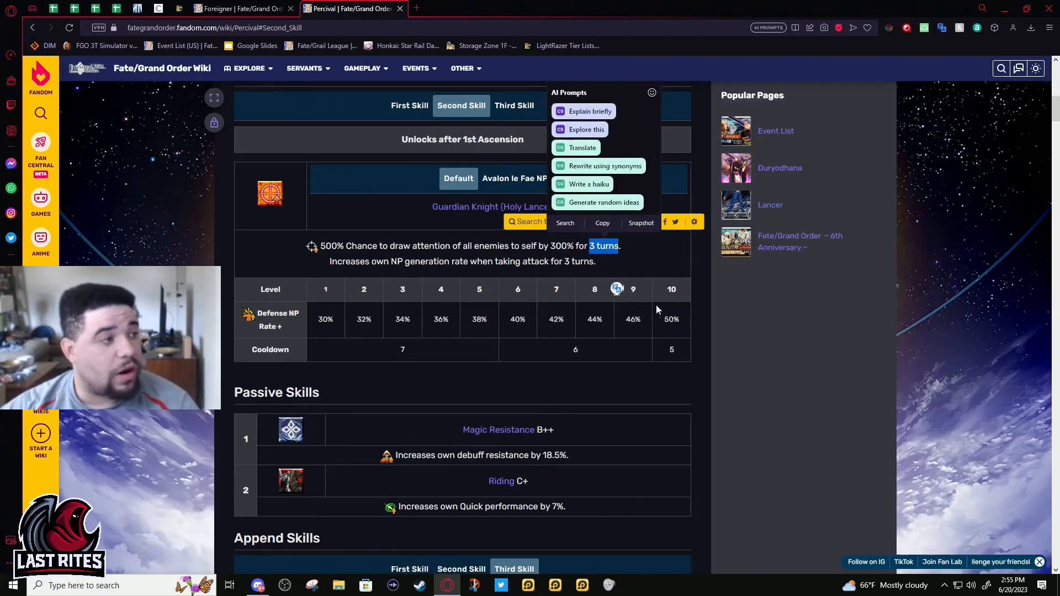
pyautogui.click(636, 252)
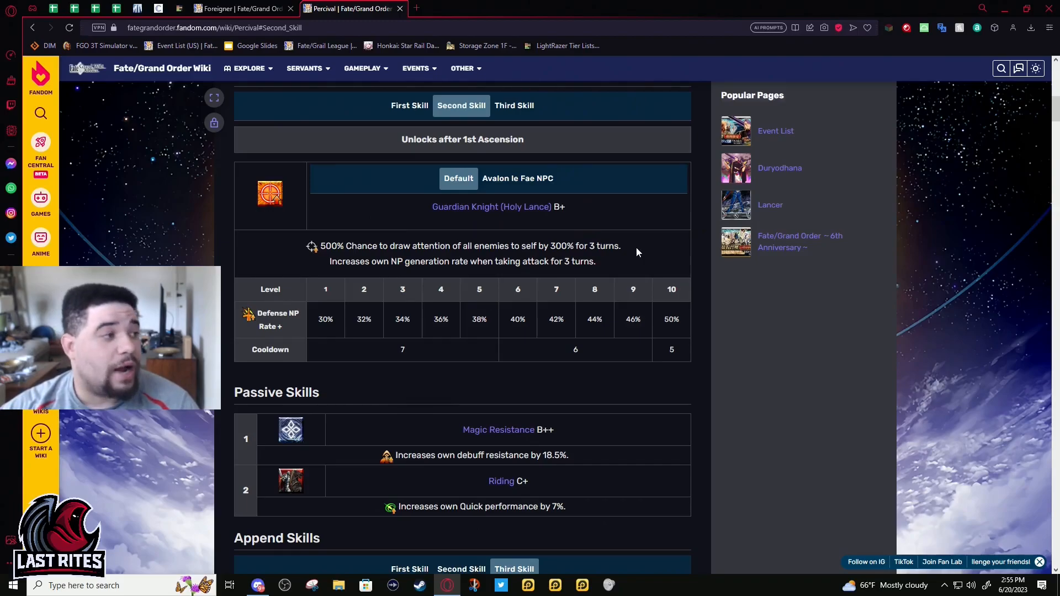
pyautogui.moveTo(627, 257)
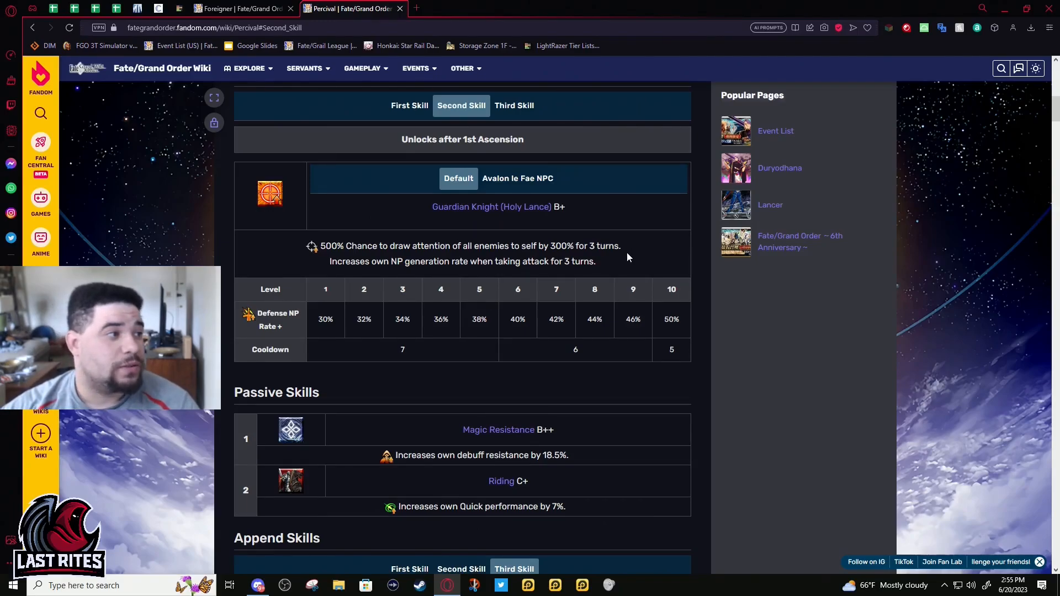
pyautogui.moveTo(644, 296)
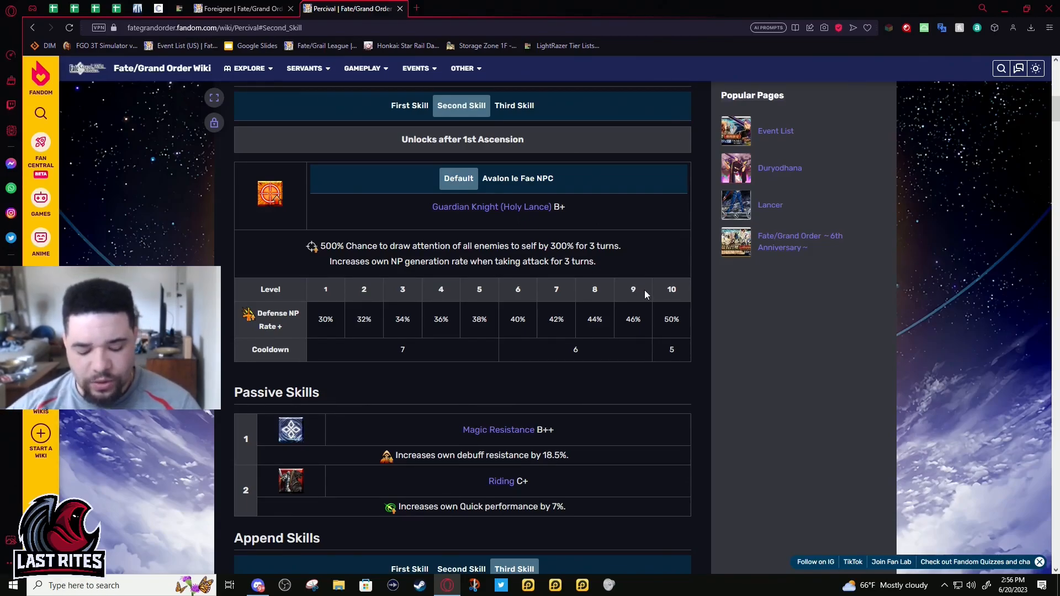
pyautogui.moveTo(472, 316)
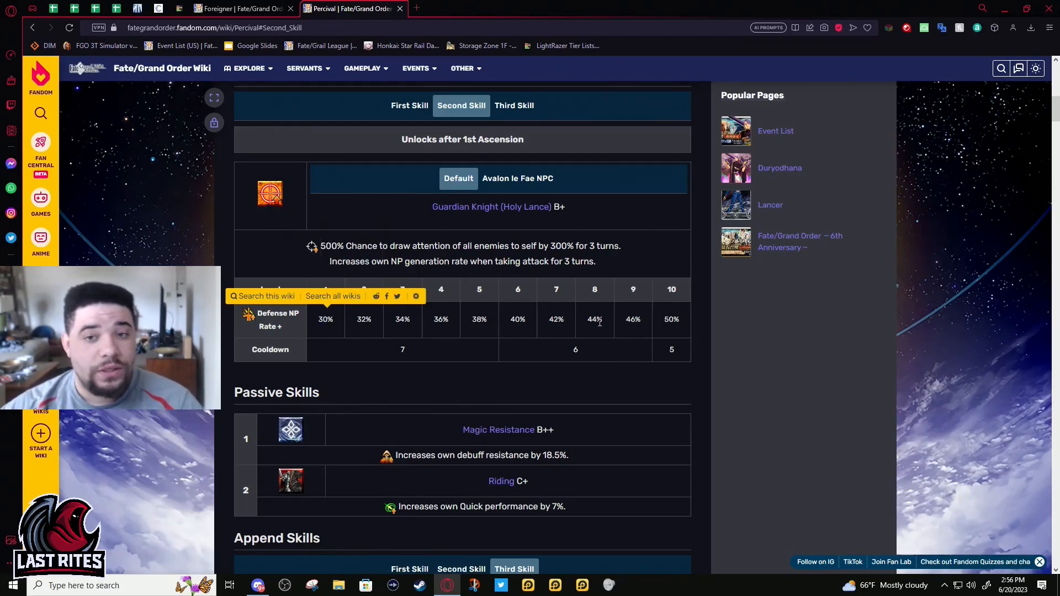
# Read through the second skill's level and cooldown table, then show Light of Salvation B.
pyautogui.scroll(3)
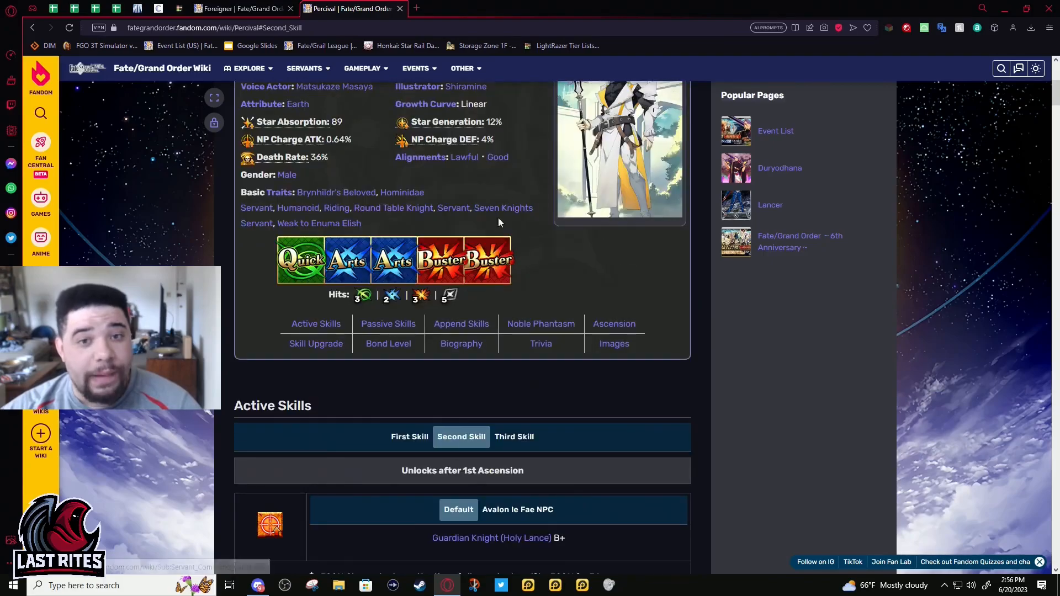
pyautogui.scroll(-3)
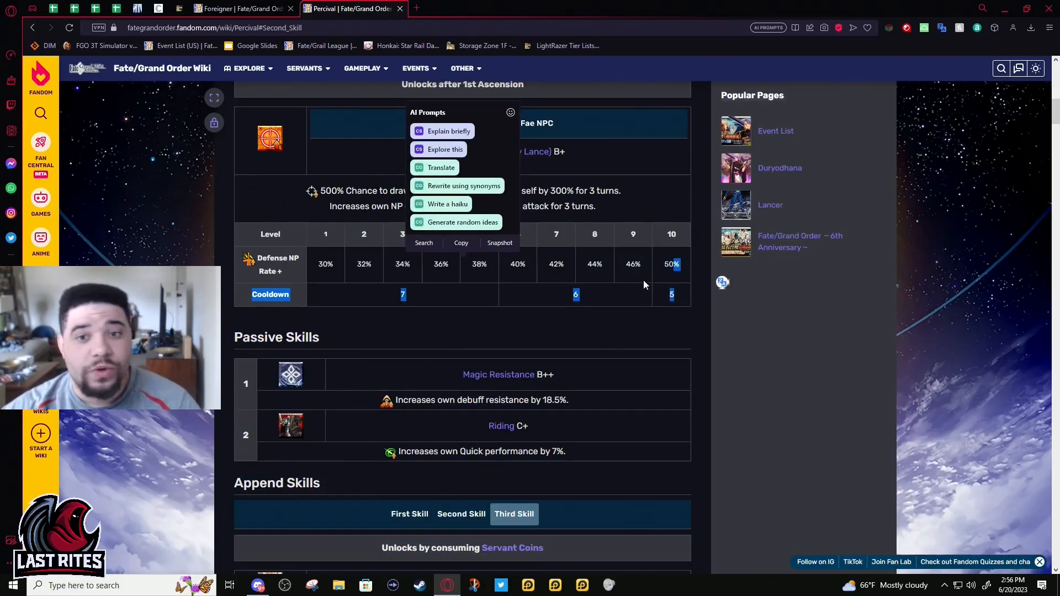
pyautogui.moveTo(571, 297)
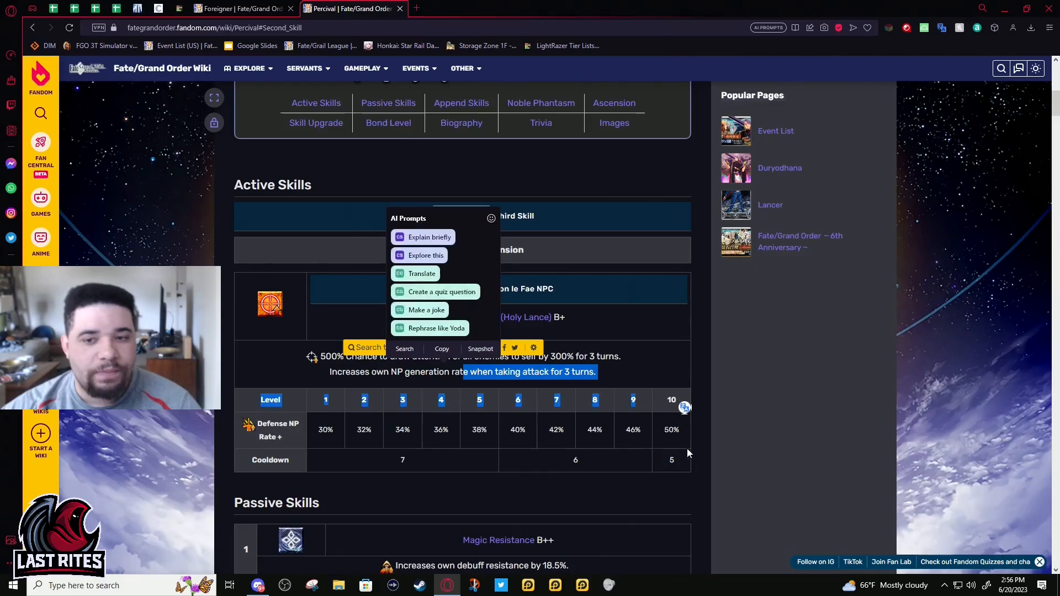
pyautogui.scroll(3)
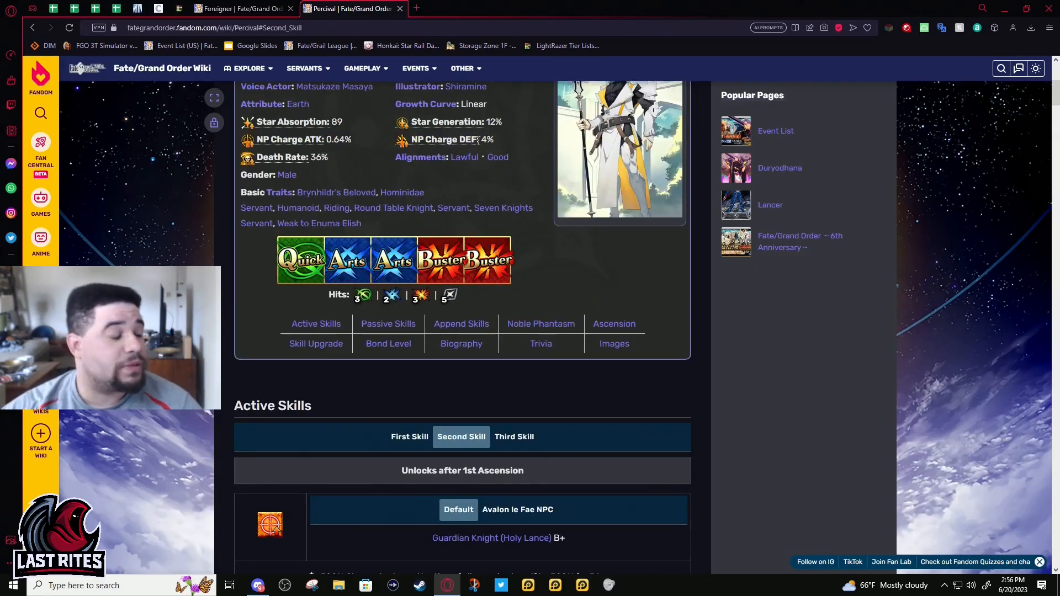
pyautogui.moveTo(612, 344)
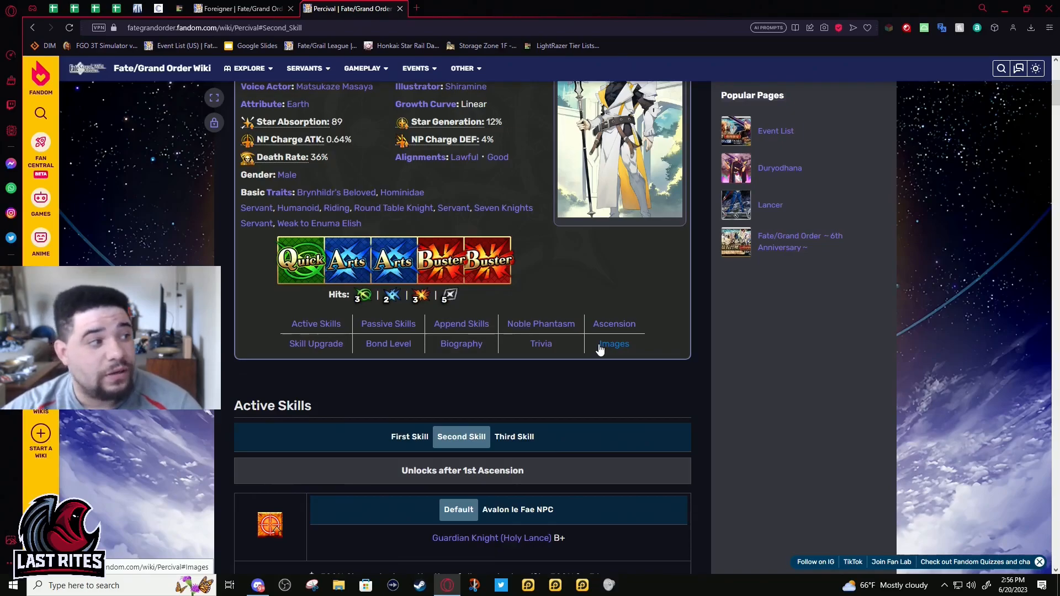
pyautogui.moveTo(583, 347)
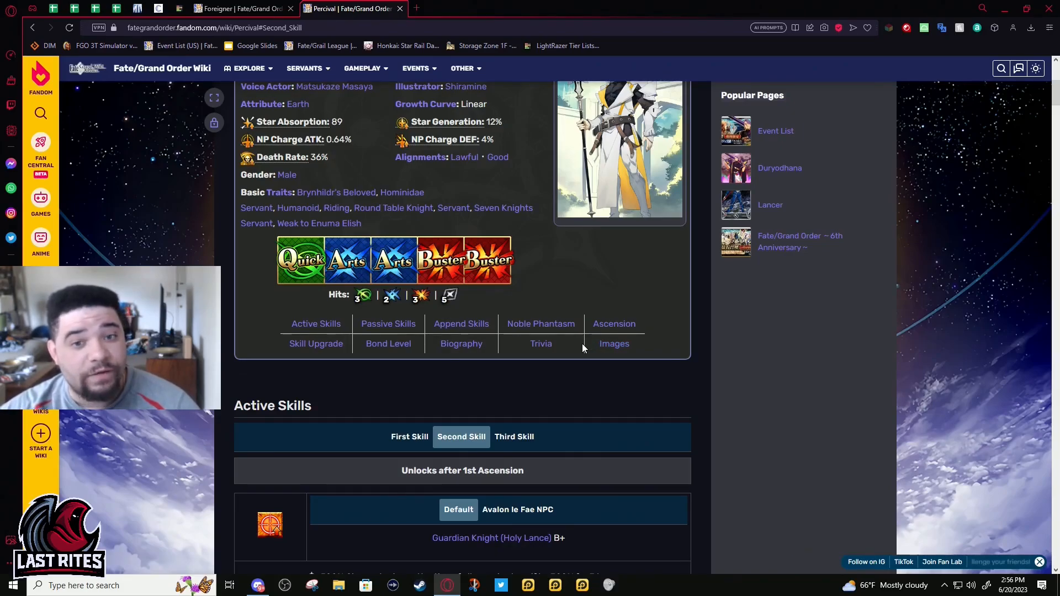
pyautogui.moveTo(615, 411)
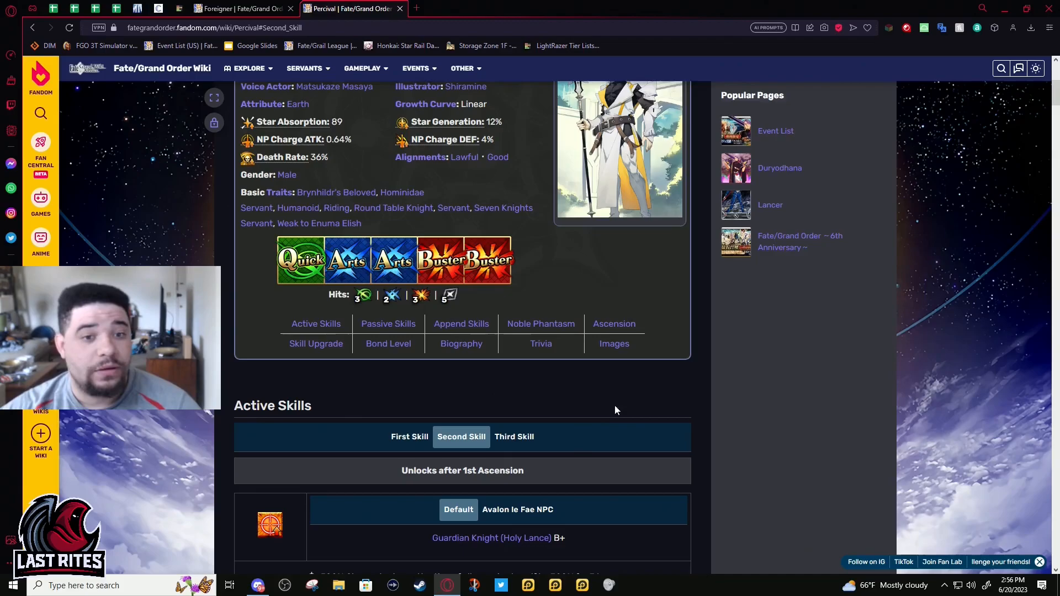
pyautogui.scroll(-3)
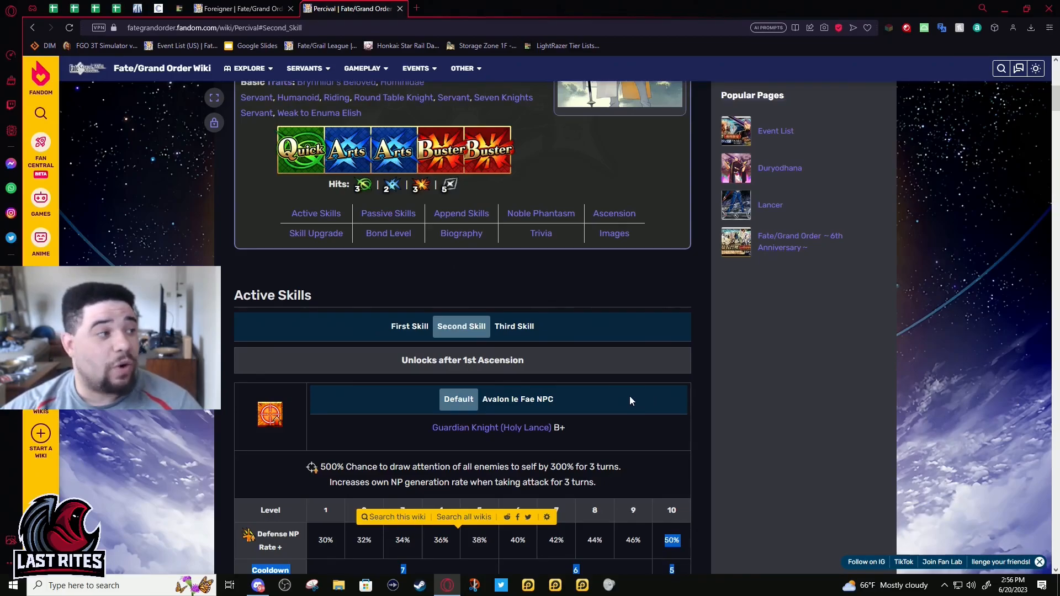
pyautogui.moveTo(590, 414)
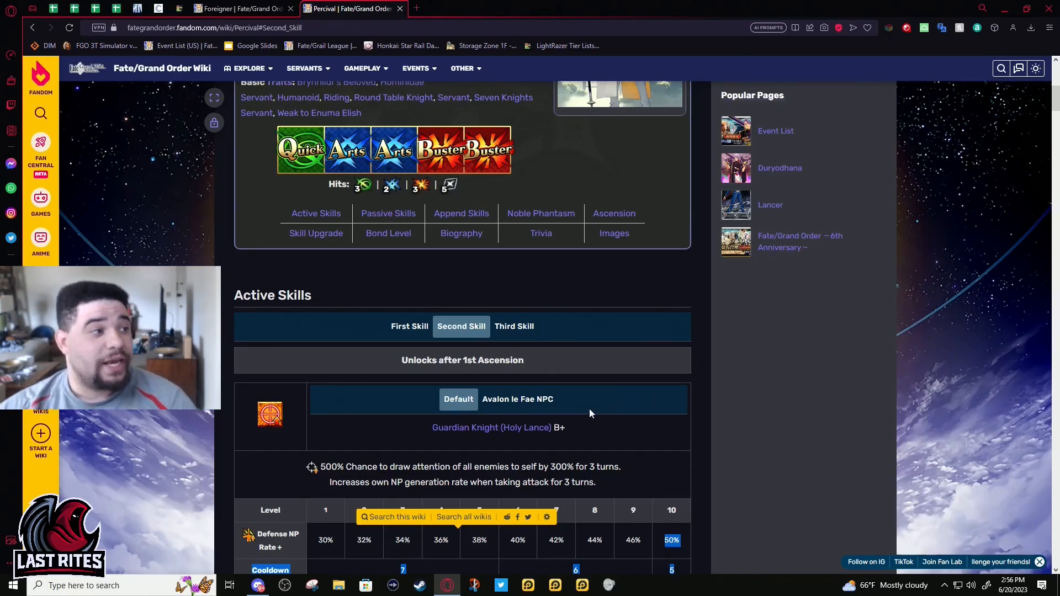
pyautogui.moveTo(529, 403)
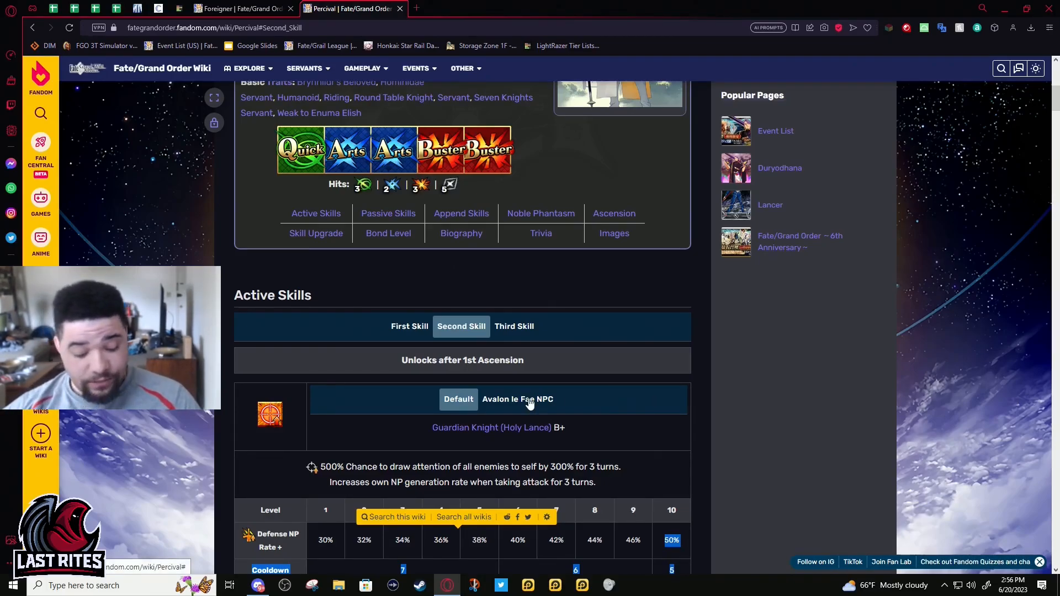
pyautogui.scroll(-3)
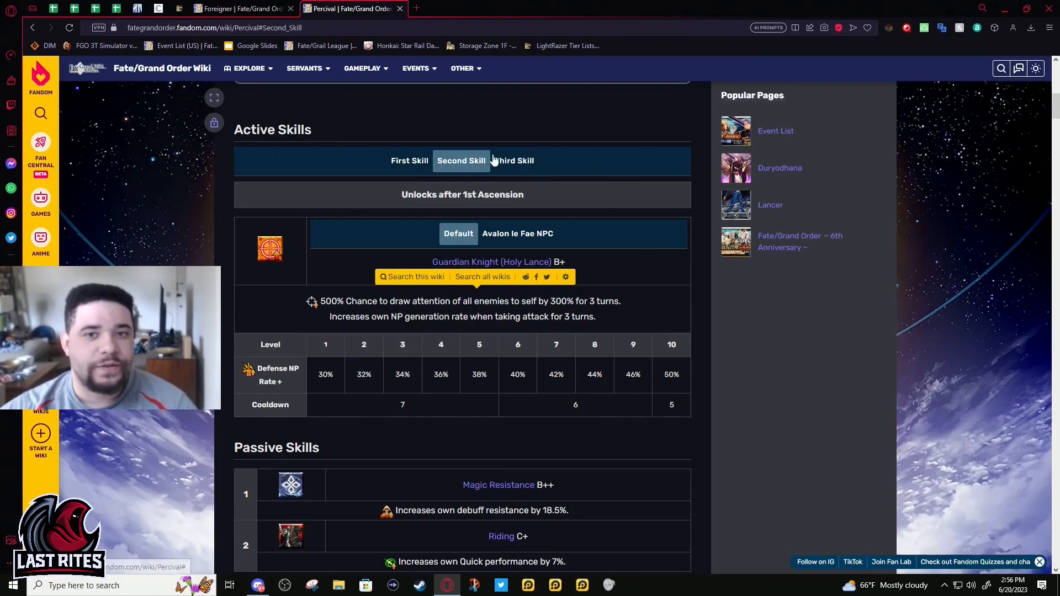
pyautogui.moveTo(576, 222)
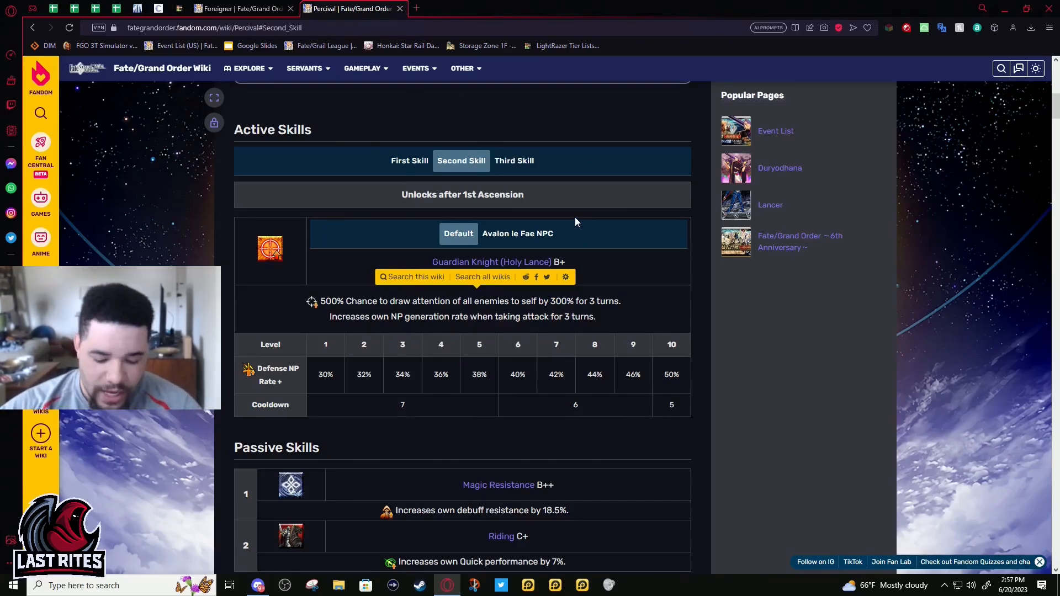
pyautogui.click(513, 160)
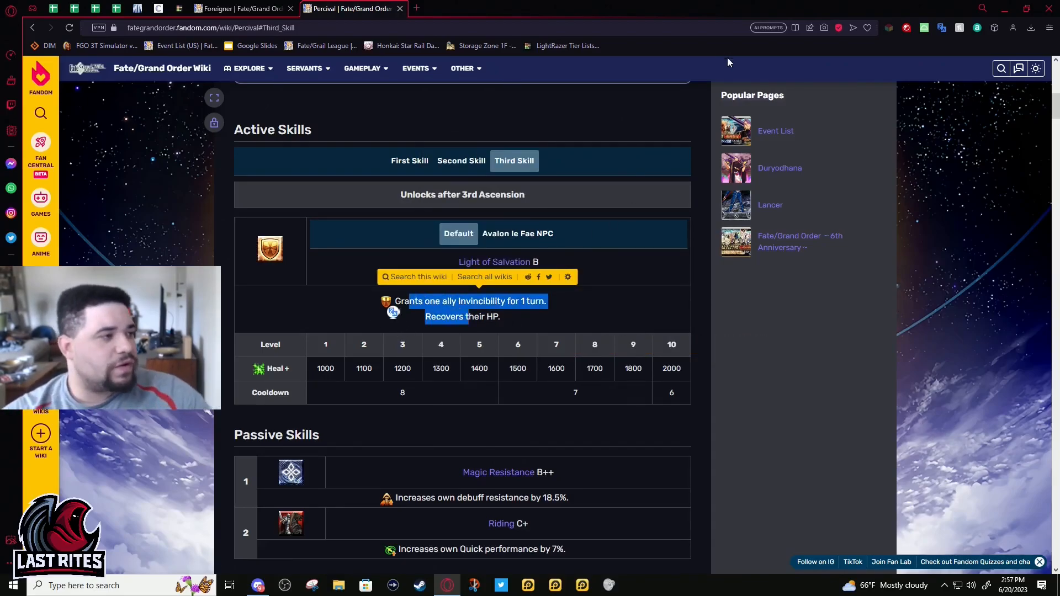
pyautogui.moveTo(608, 123)
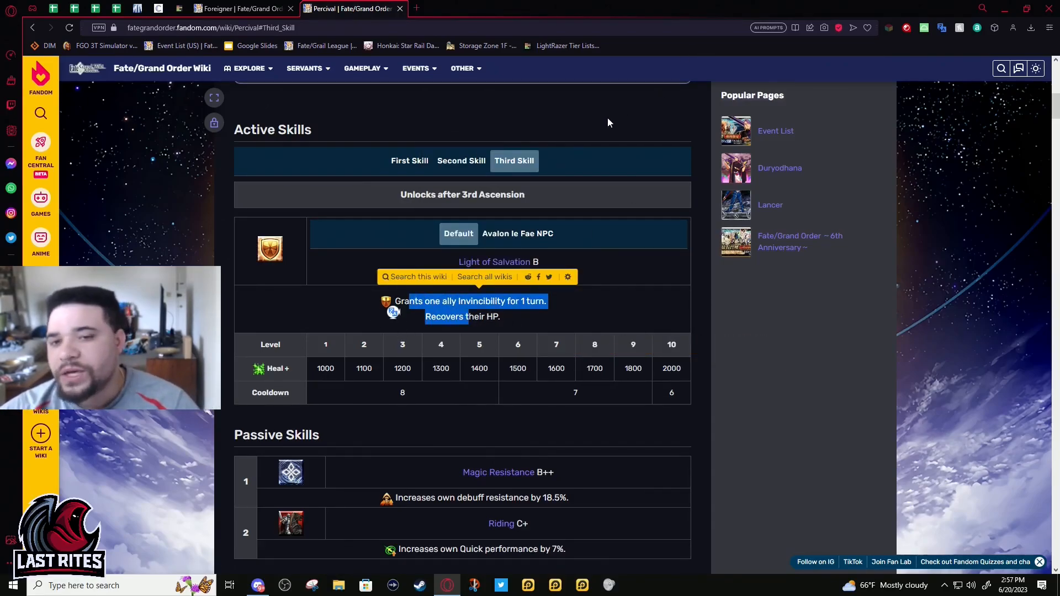
pyautogui.moveTo(471, 159)
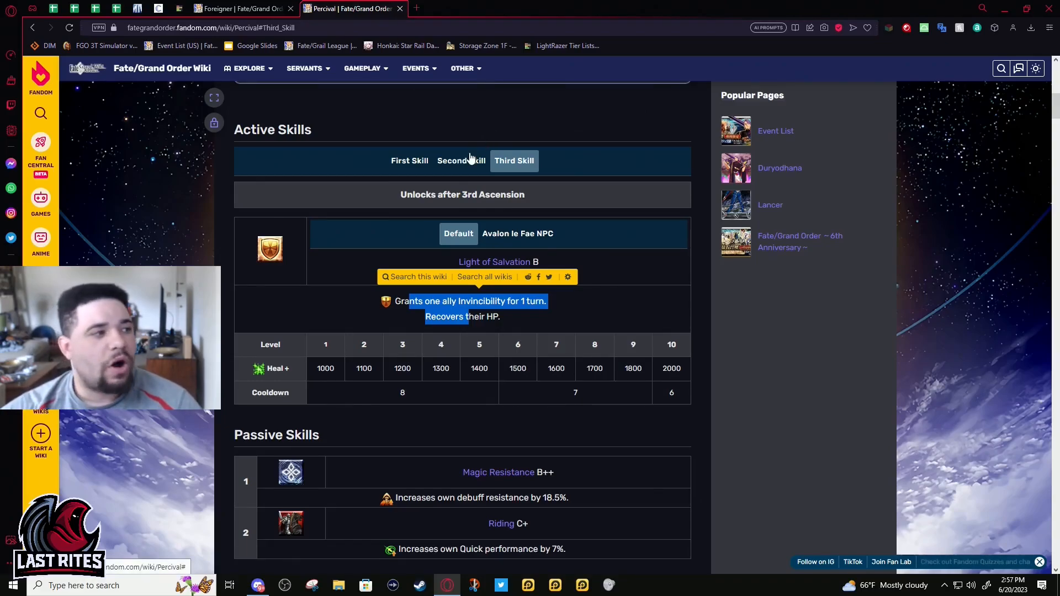
pyautogui.moveTo(671, 307)
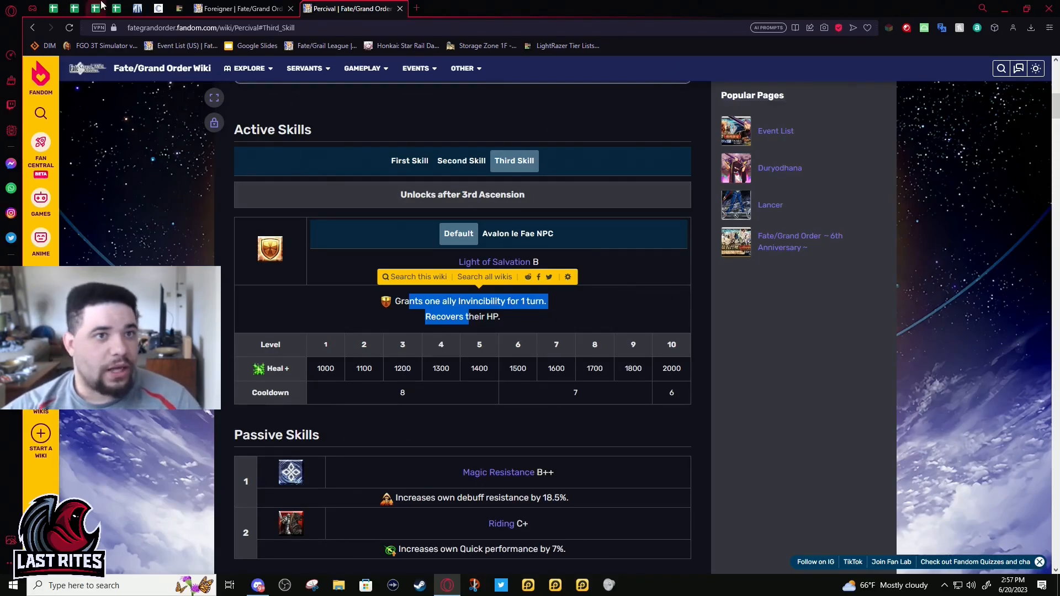
# Switch over to the LE NP Looping Damage spreadsheet.
pyautogui.click(74, 8)
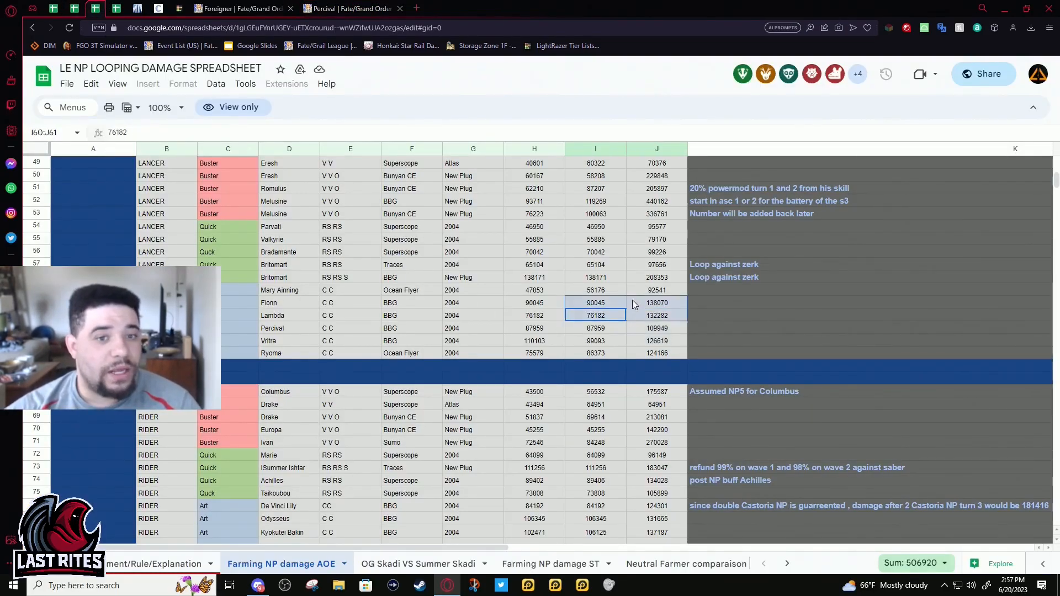
# Check Fionn's and Lambda's column H–J damage sums, then return to Percival's wiki page.
pyautogui.click(656, 328)
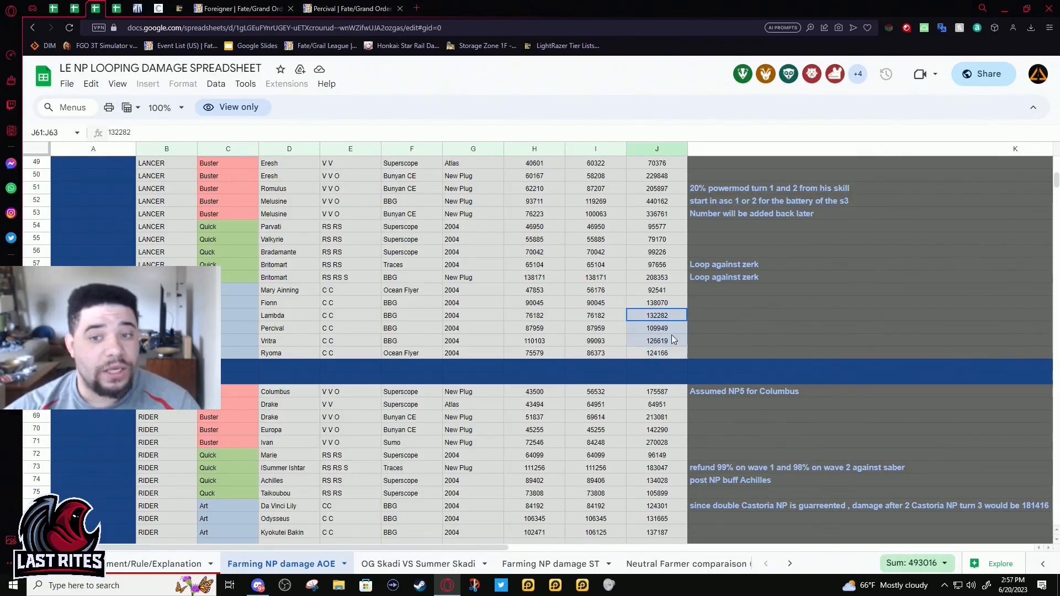
pyautogui.click(656, 315)
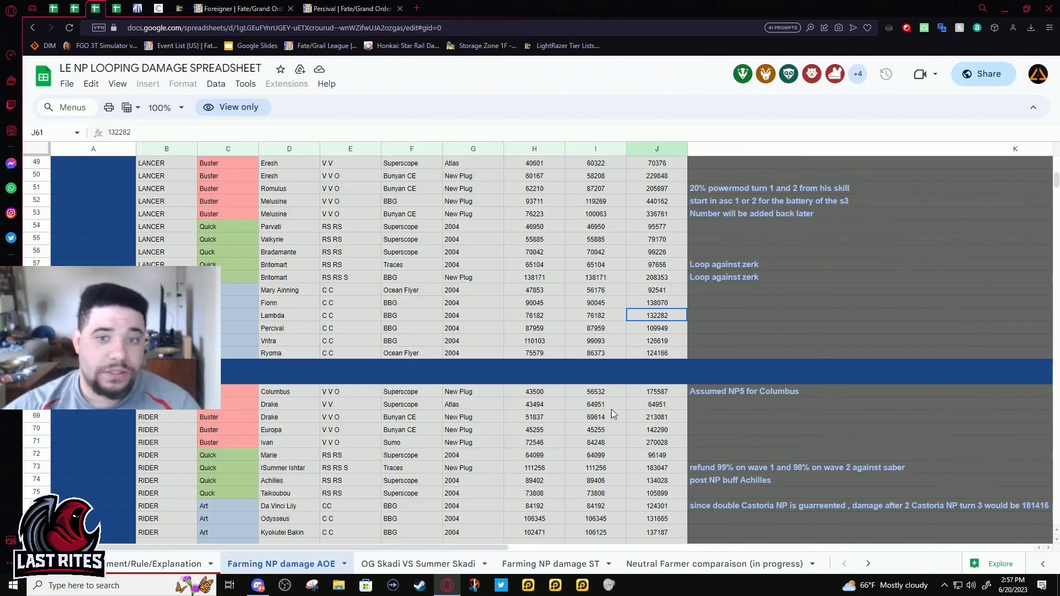
pyautogui.click(656, 303)
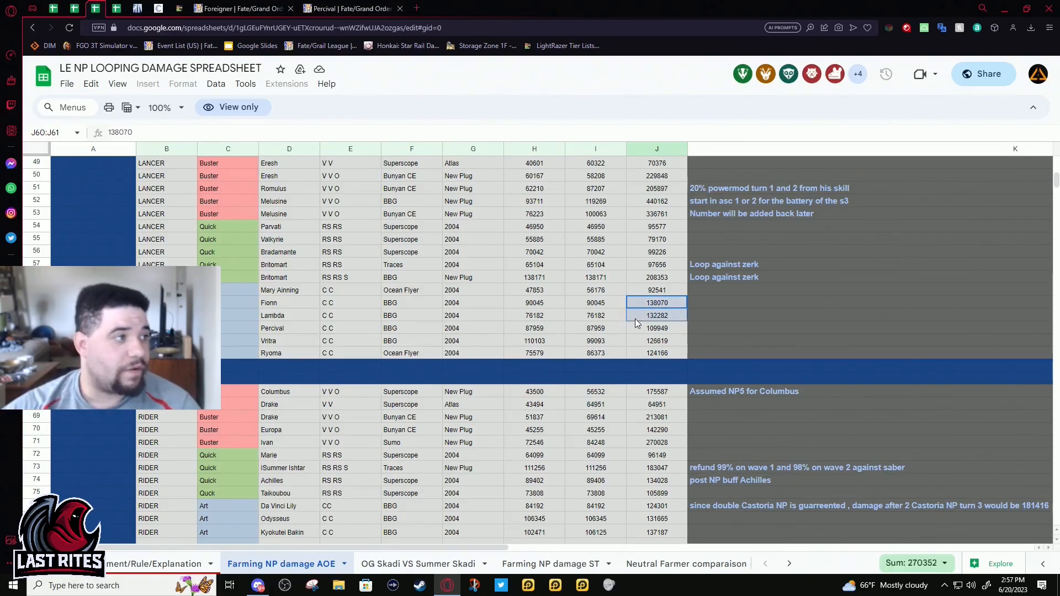
pyautogui.click(533, 303)
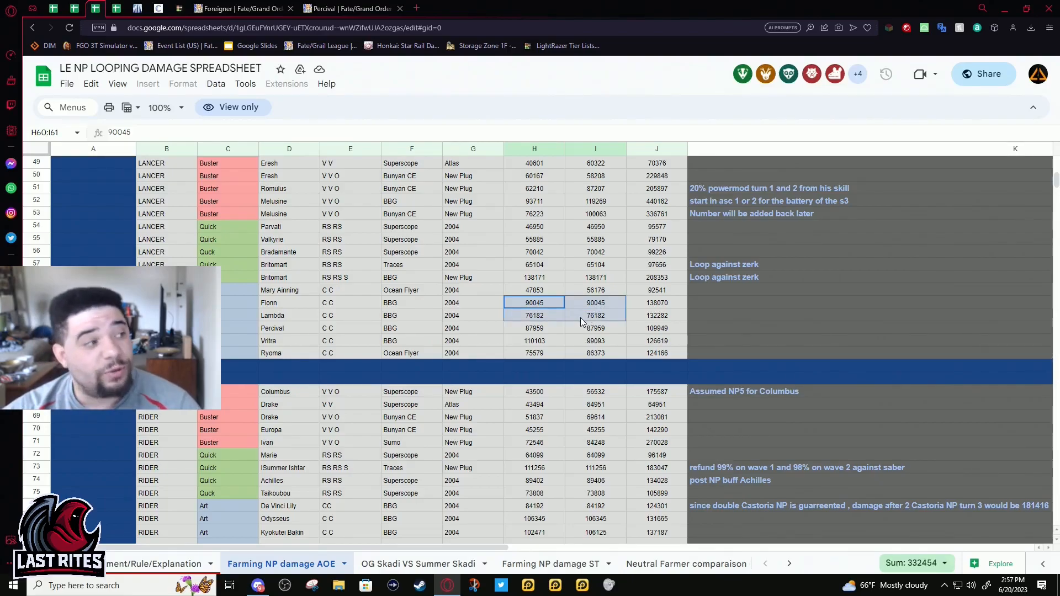
pyautogui.moveTo(558, 318)
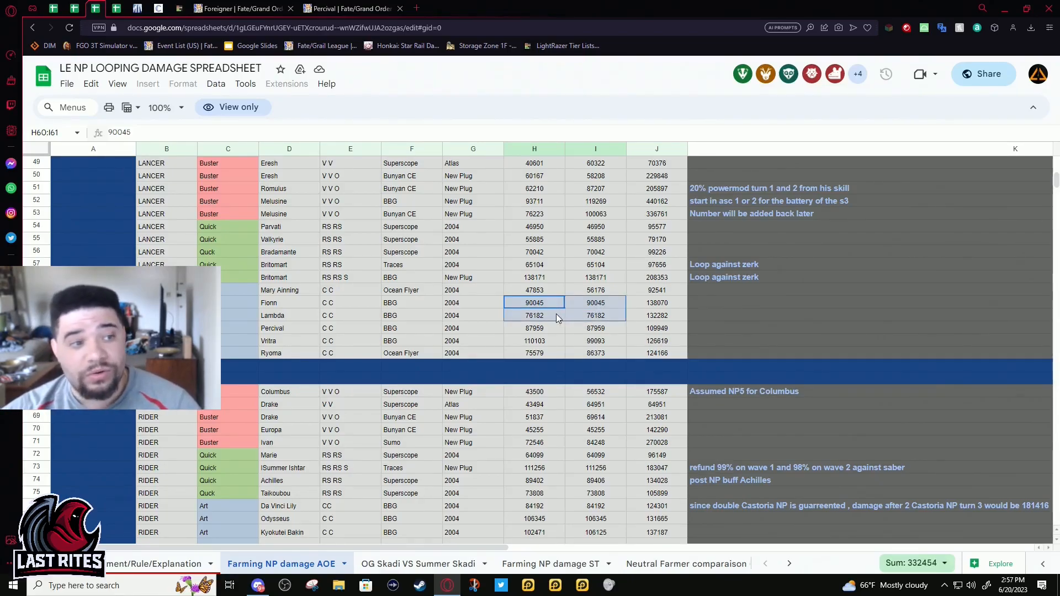
pyautogui.moveTo(499, 295)
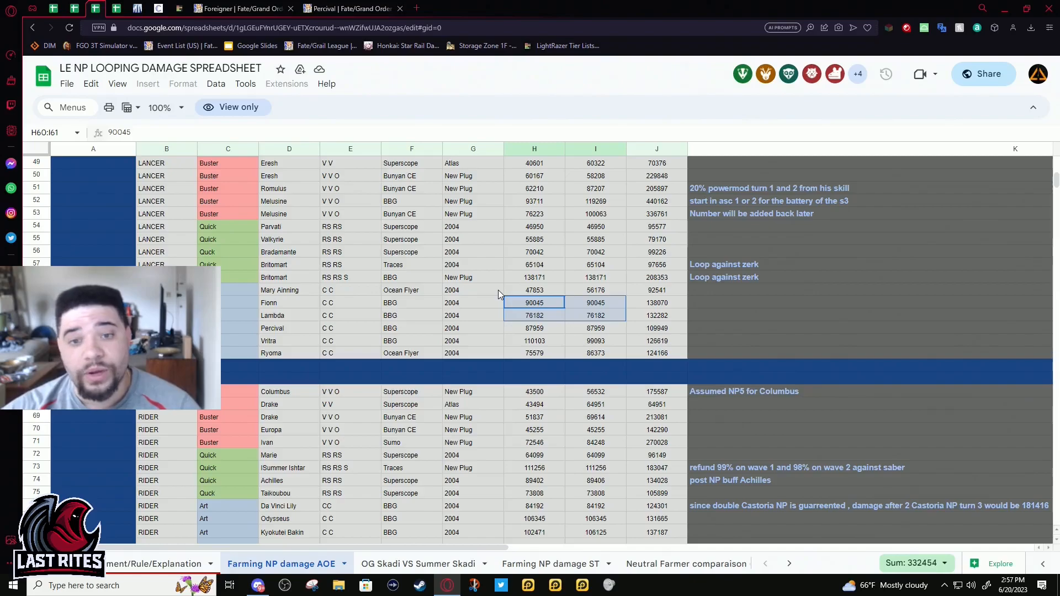
pyautogui.click(595, 303)
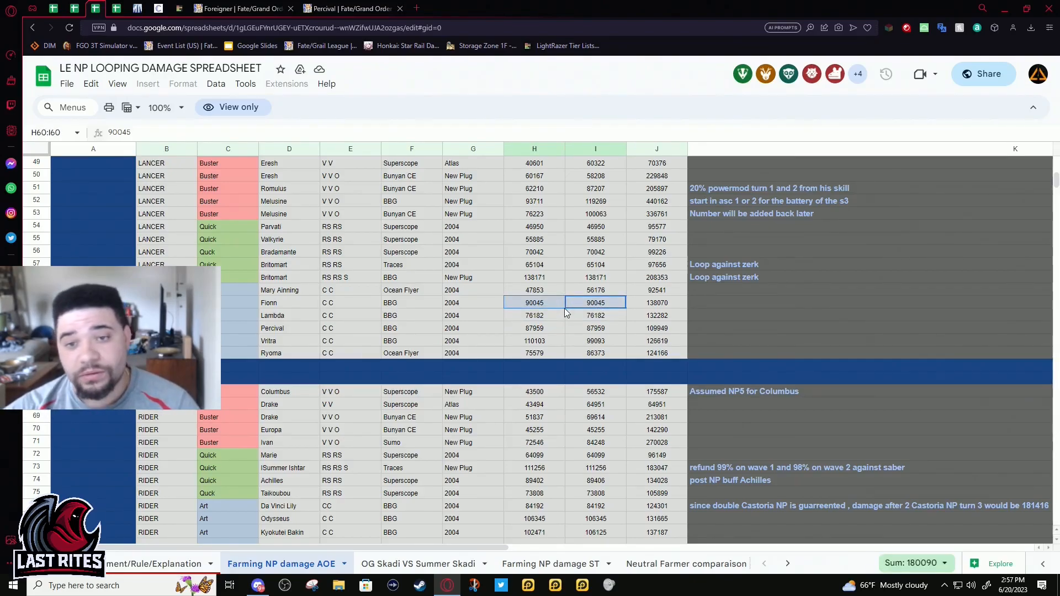
pyautogui.click(348, 7)
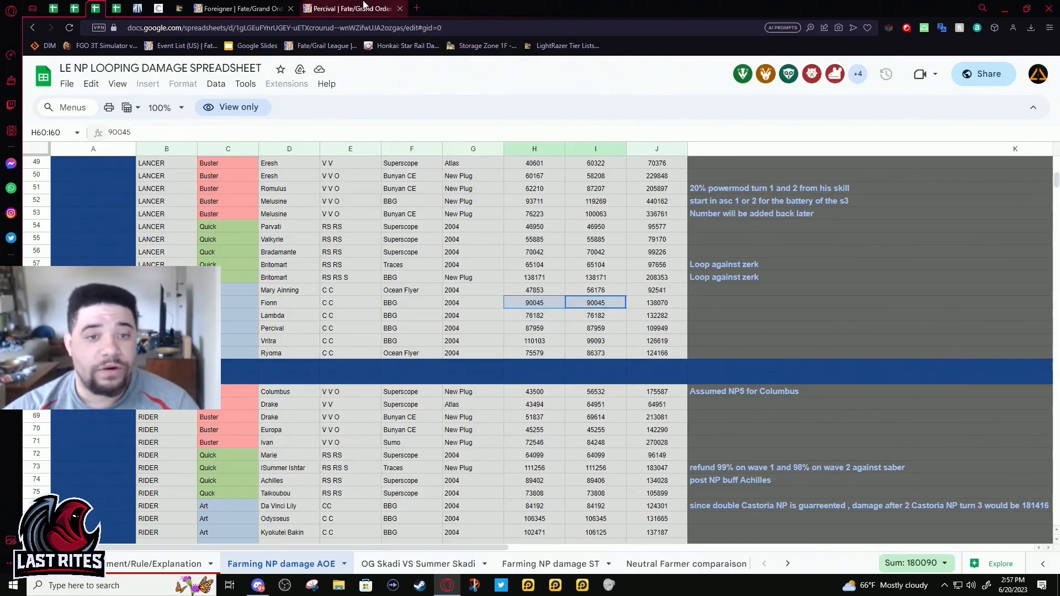
pyautogui.click(351, 8)
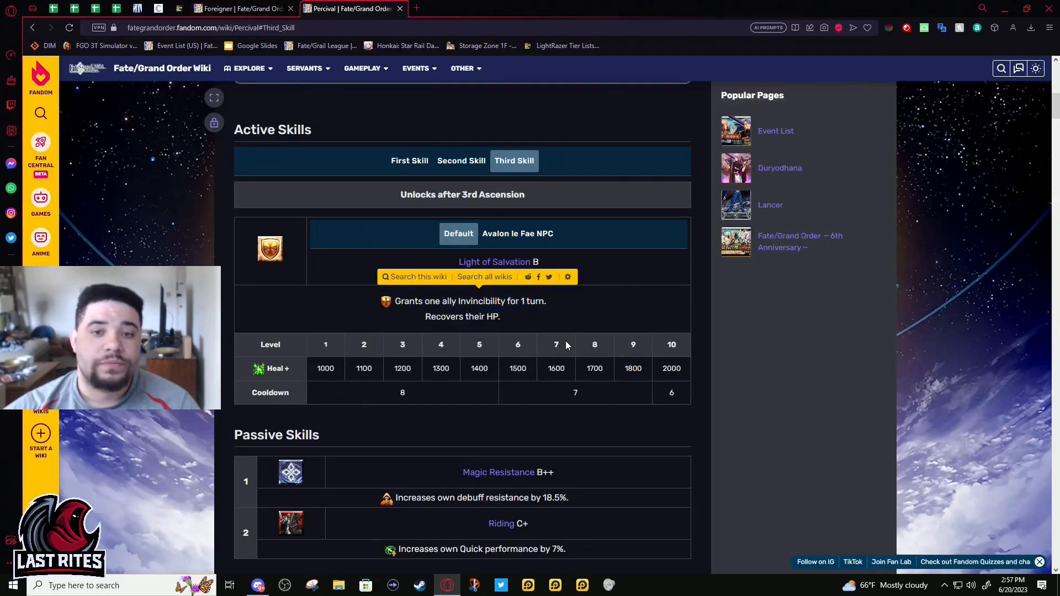
# Move down past Passive Skills to the Append Skills and show the Mana Loading append skill.
pyautogui.scroll(3)
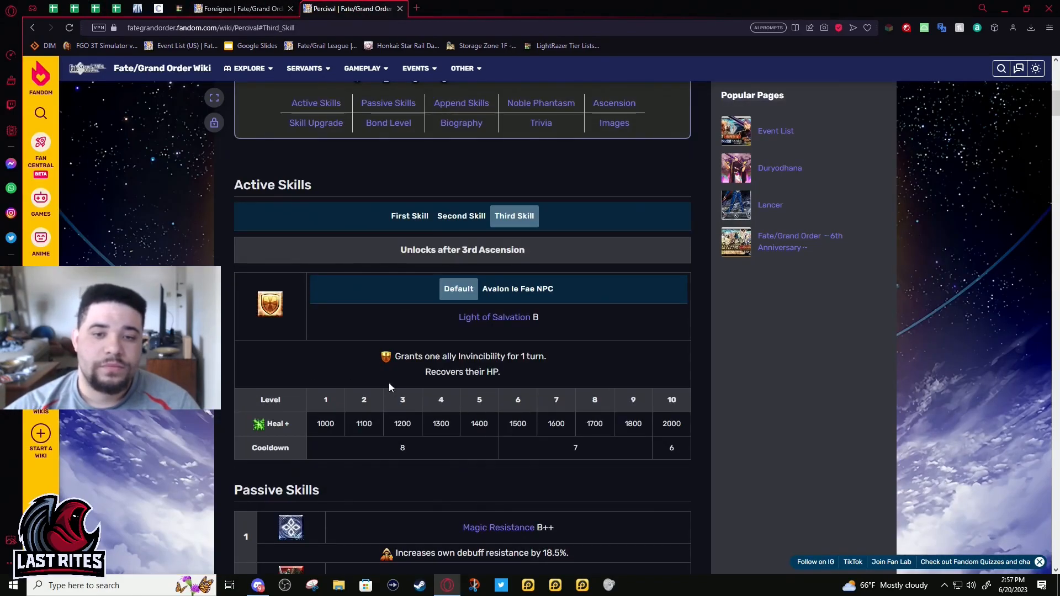
pyautogui.scroll(-3)
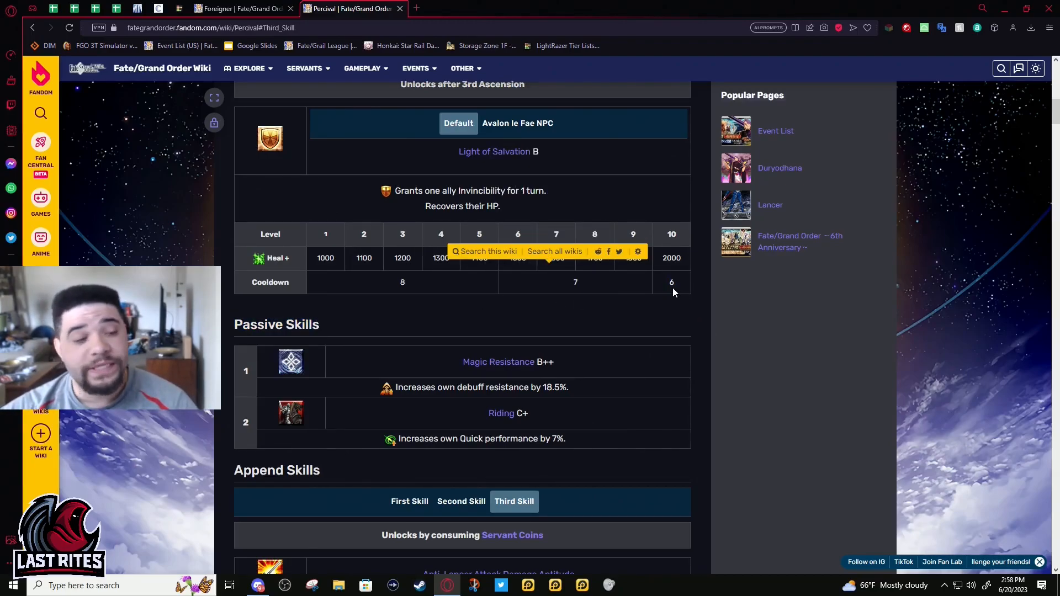
pyautogui.scroll(-3)
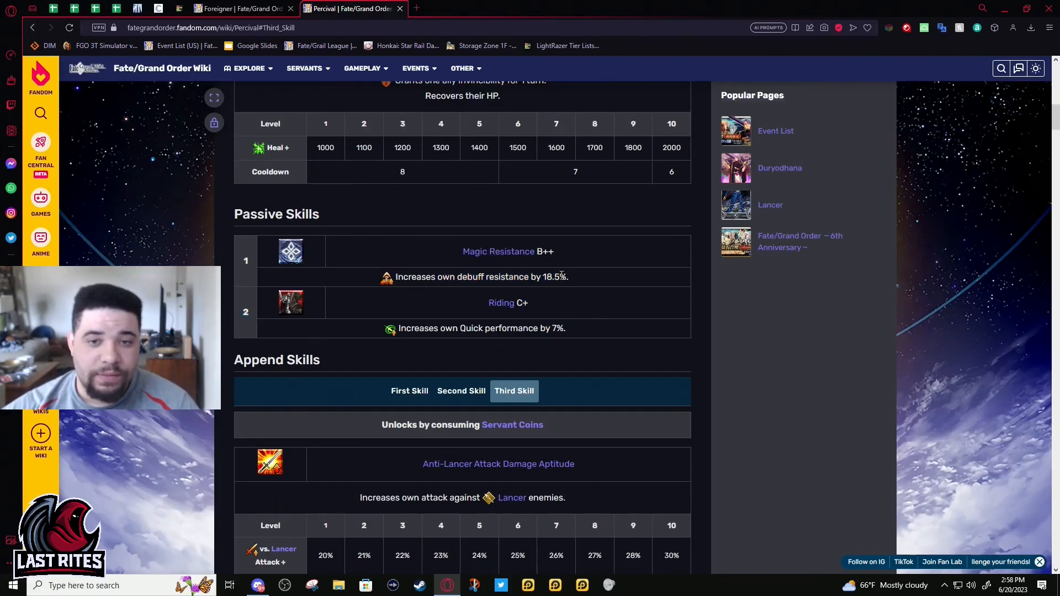
pyautogui.scroll(-3)
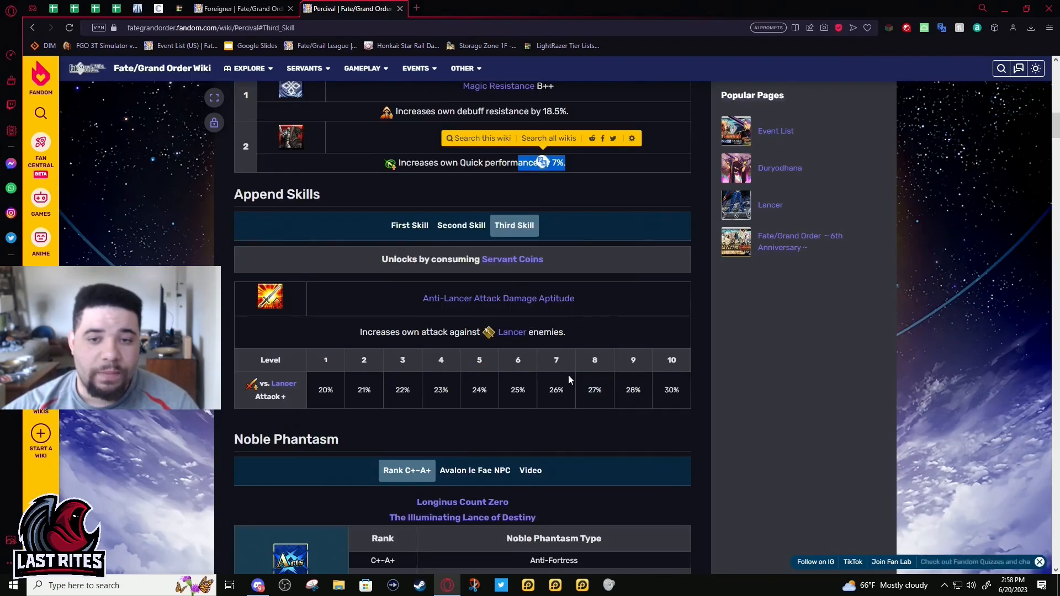
pyautogui.moveTo(407, 366)
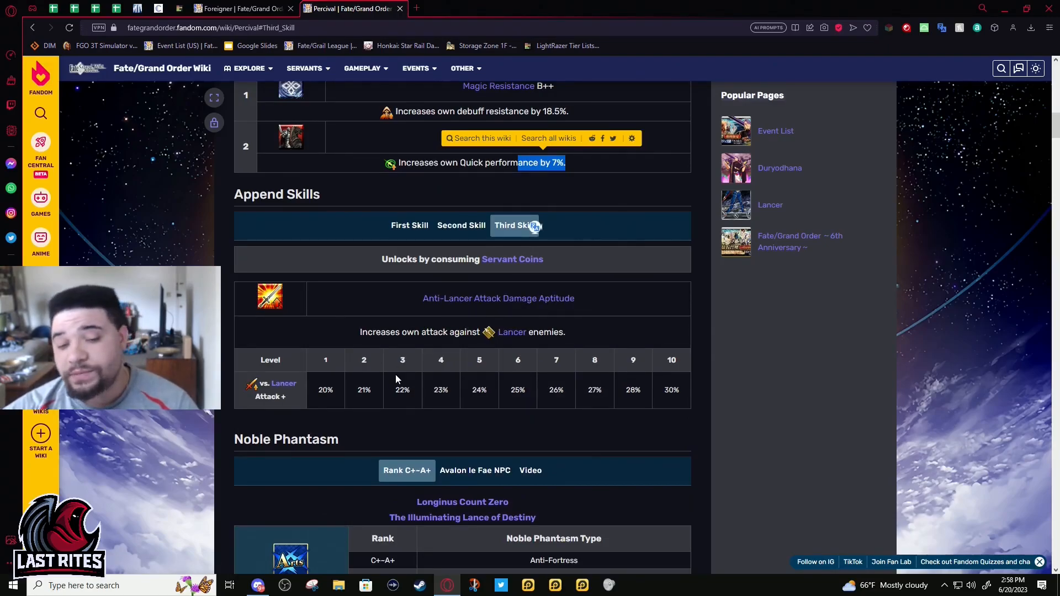
pyautogui.click(461, 225)
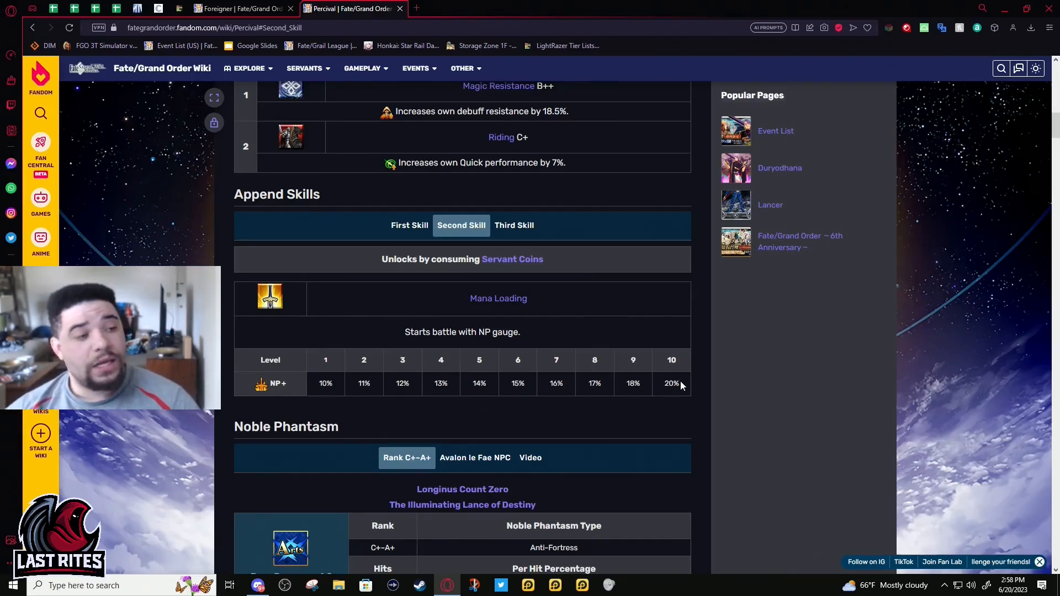
pyautogui.moveTo(688, 375)
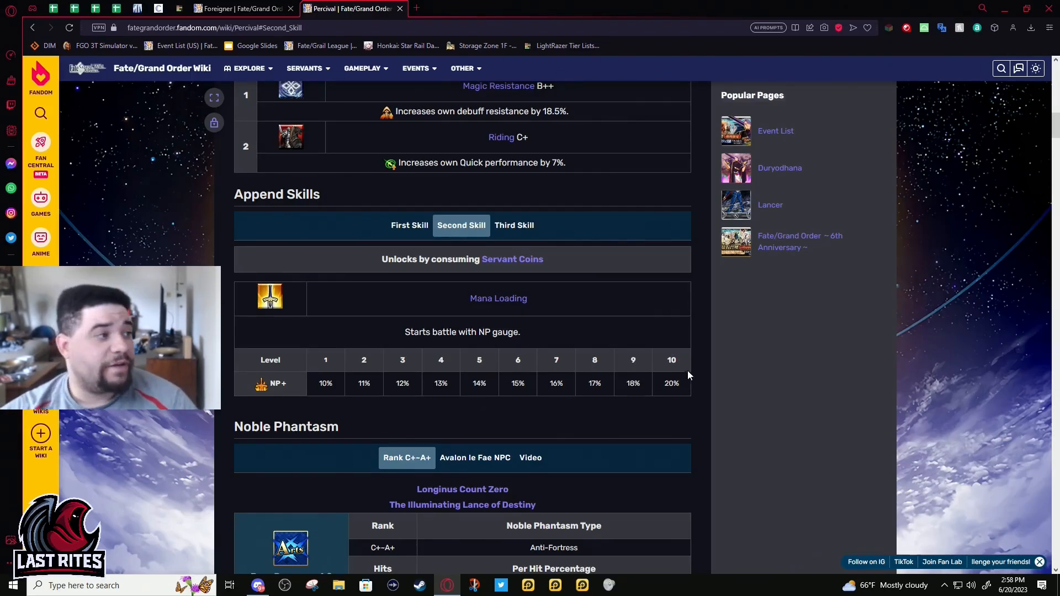
pyautogui.moveTo(685, 389)
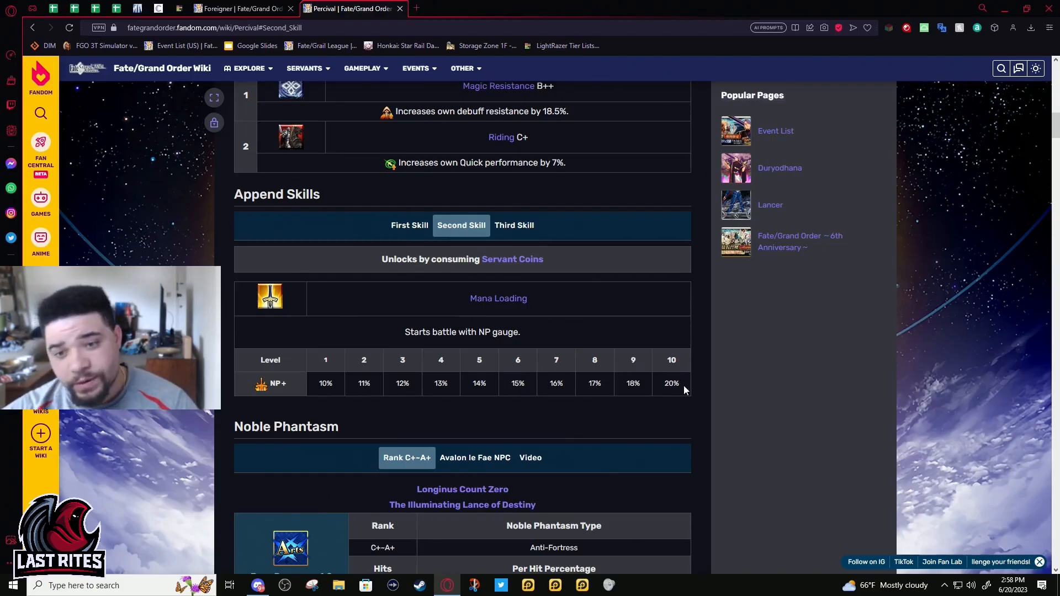
pyautogui.moveTo(596, 350)
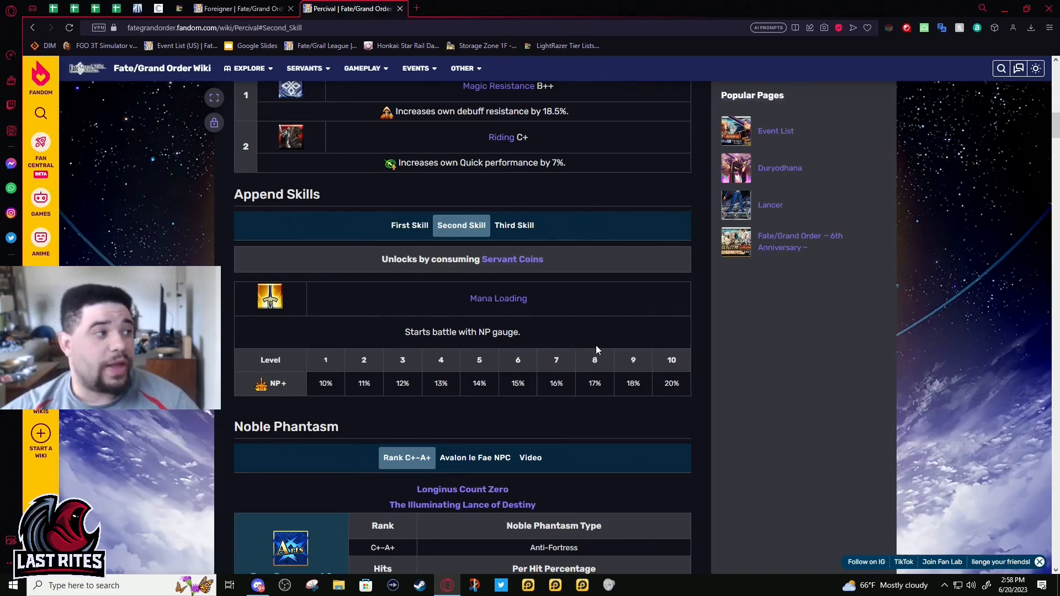
pyautogui.moveTo(573, 332)
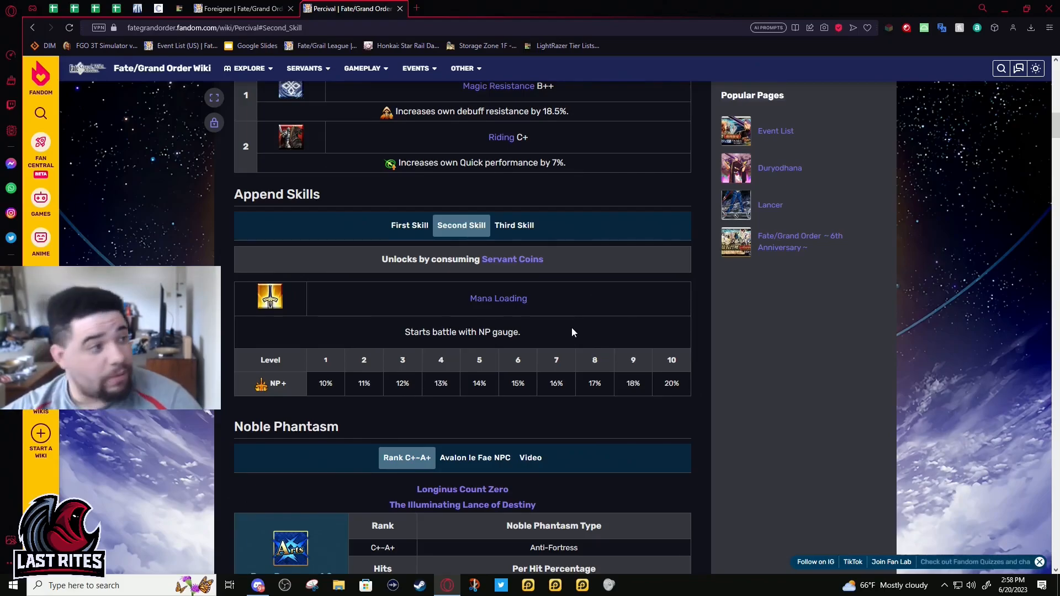
pyautogui.moveTo(564, 352)
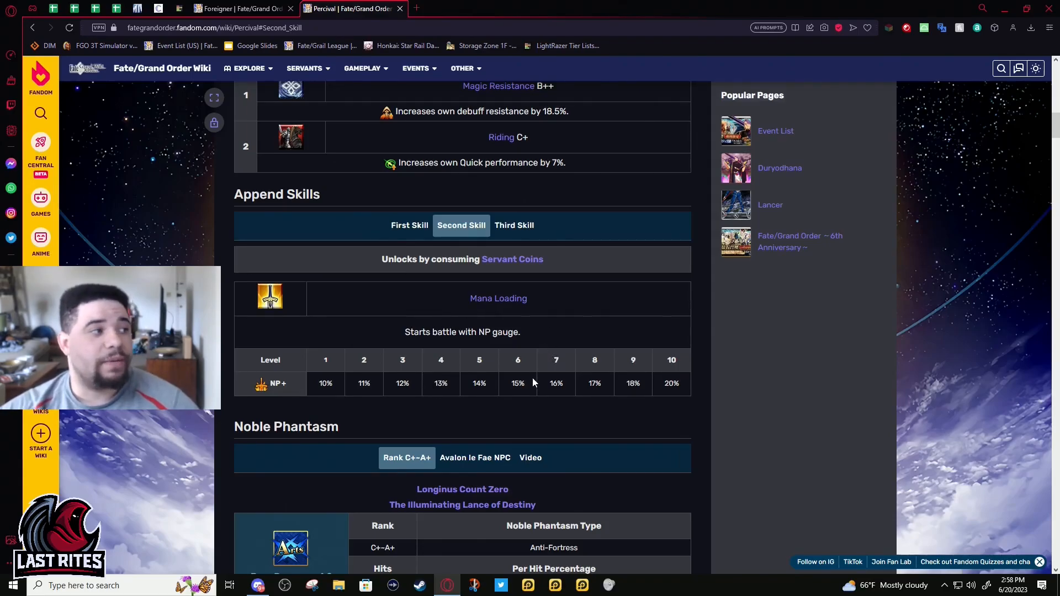
pyautogui.moveTo(497, 446)
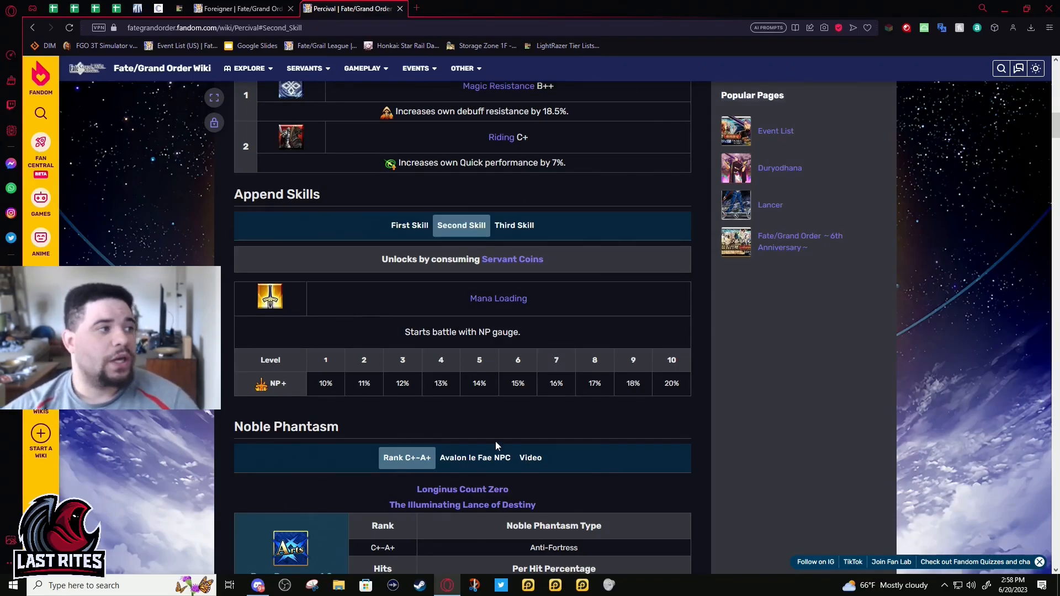
pyautogui.moveTo(499, 312)
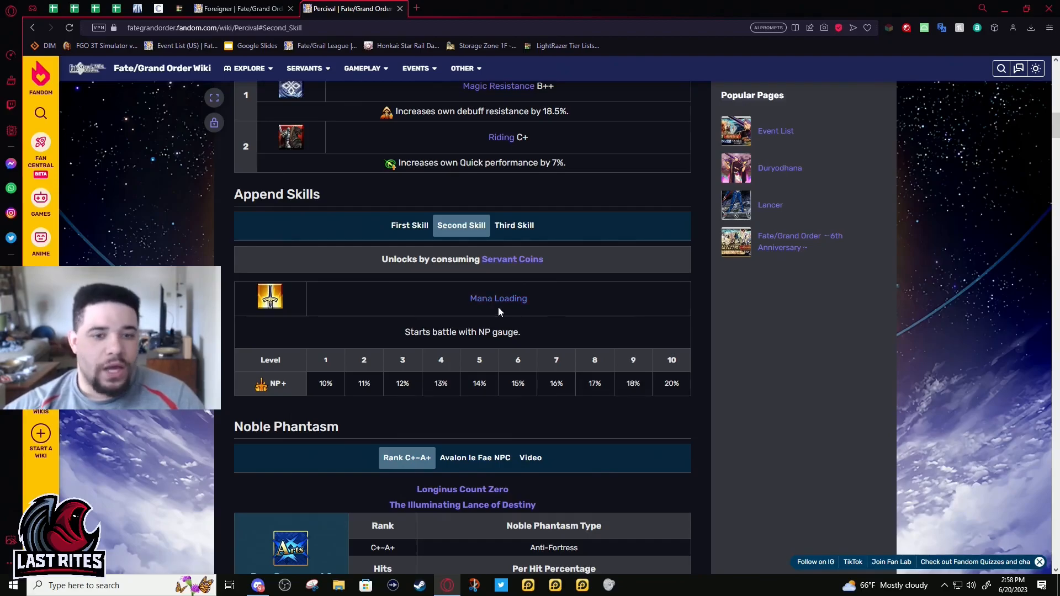
pyautogui.scroll(3)
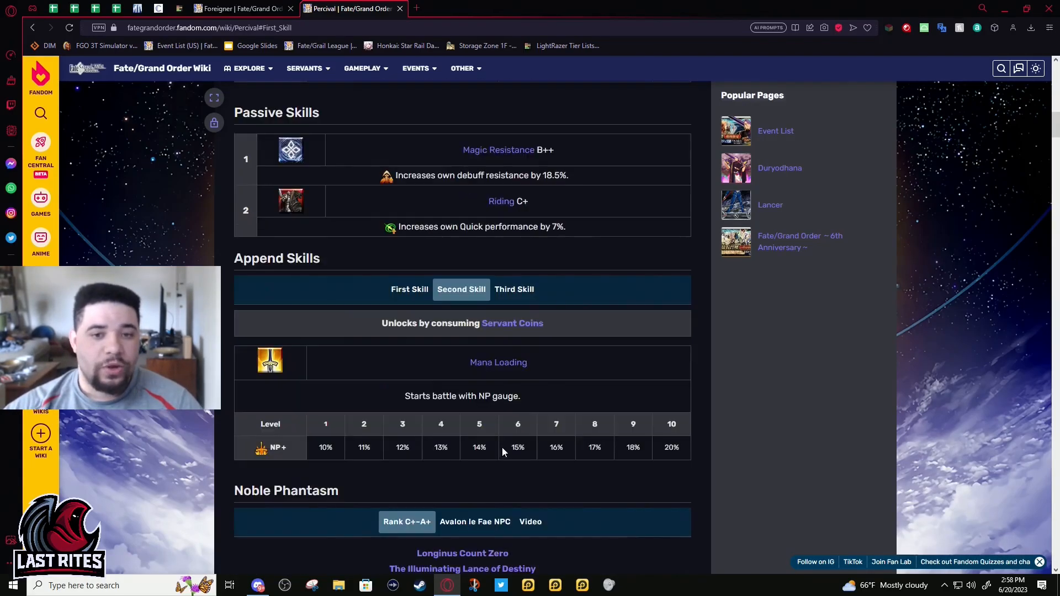
pyautogui.scroll(-3)
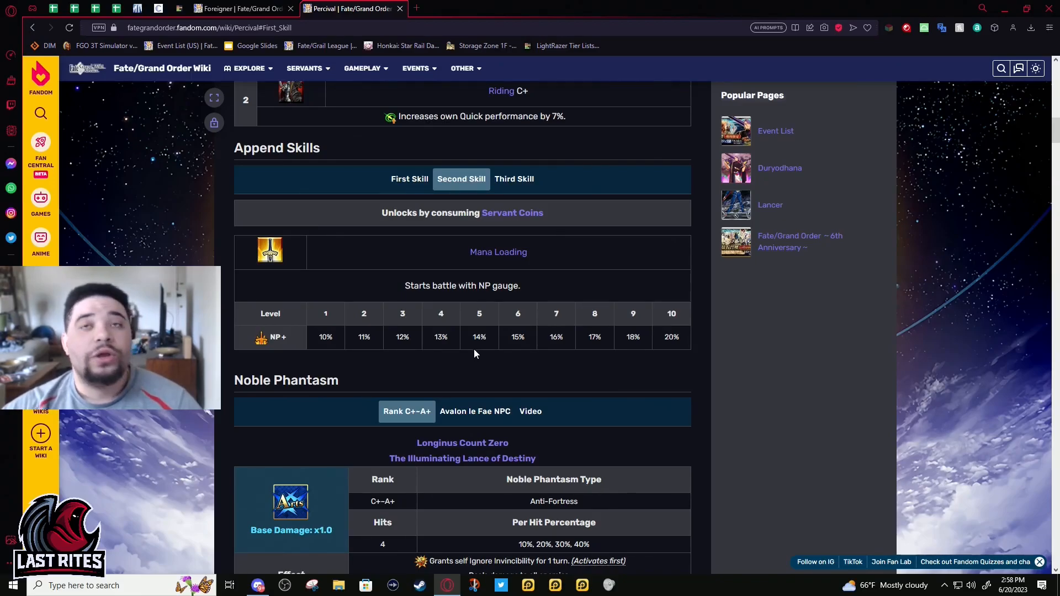
pyautogui.moveTo(465, 362)
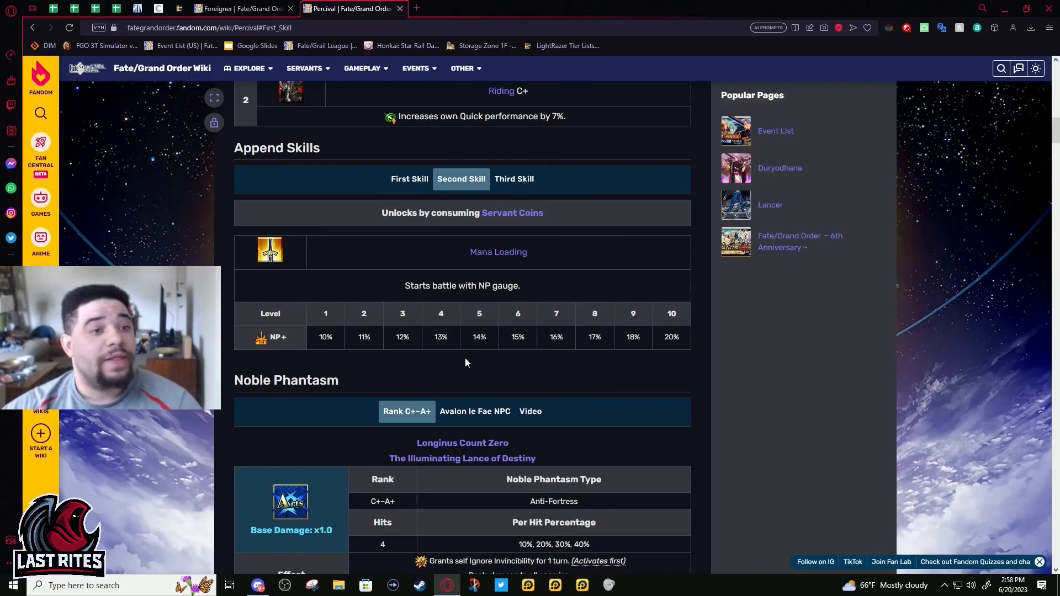
pyautogui.moveTo(497, 432)
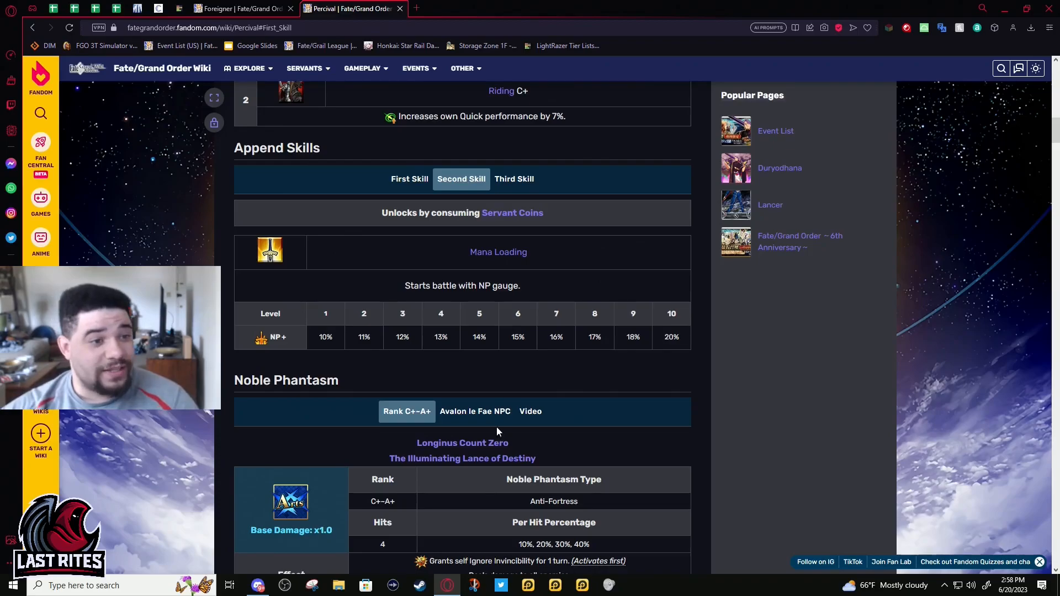
pyautogui.moveTo(449, 375)
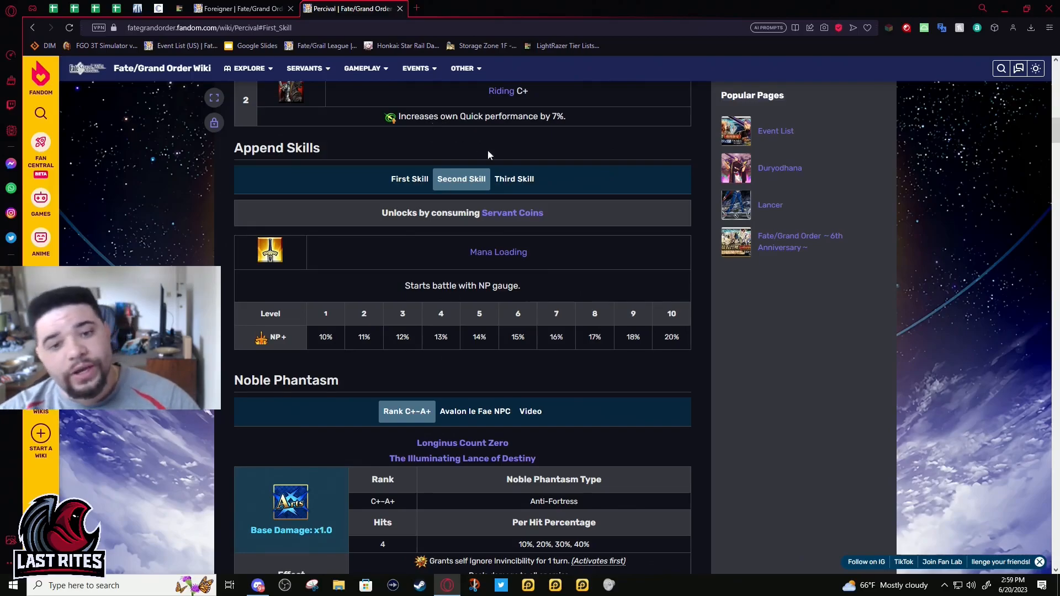
# Review Percival's NP hits row, then bring the LE NP Looping Damage spreadsheet to the front.
pyautogui.scroll(-3)
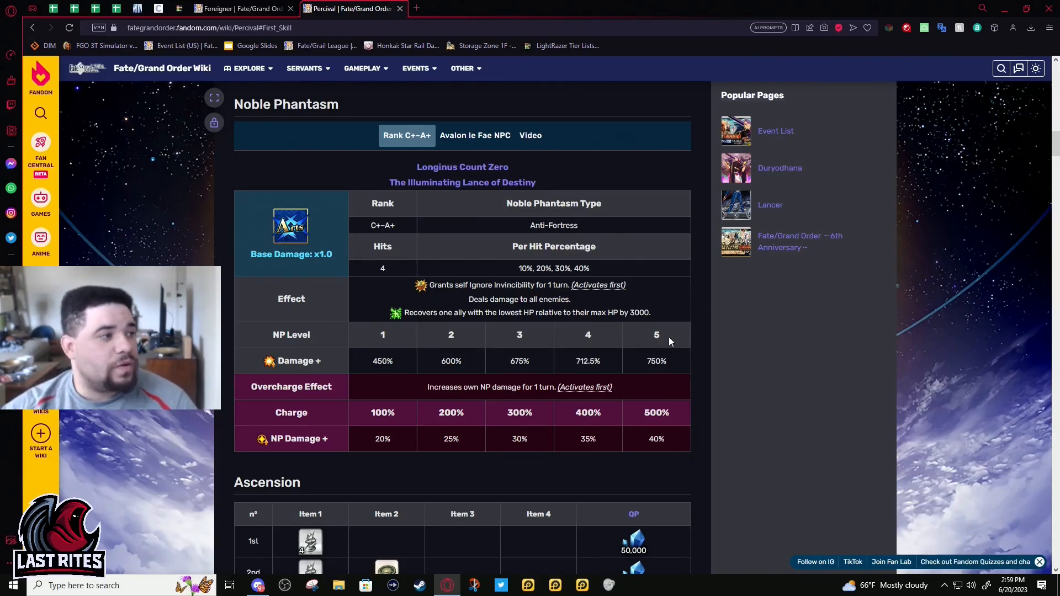
pyautogui.moveTo(684, 327)
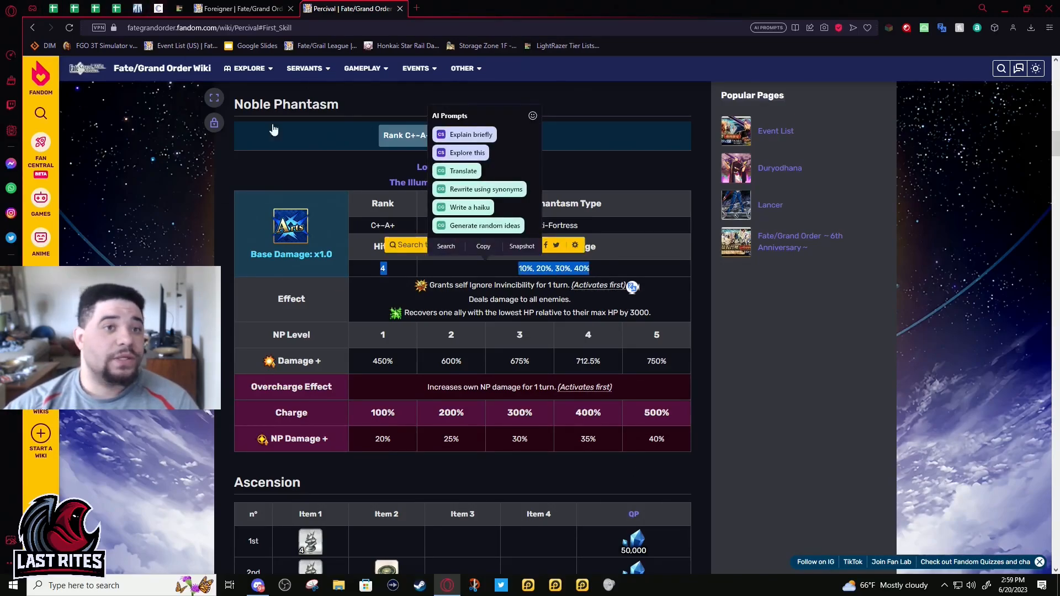
pyautogui.click(95, 8)
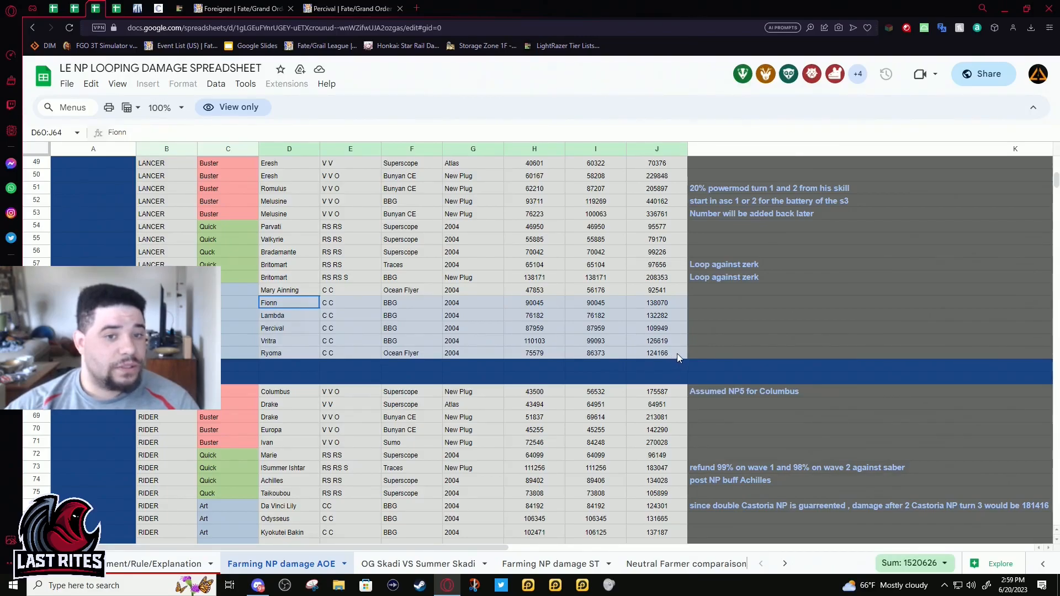
# Check the BBG rows and Percival's H62:J62 figures (87,959 / 109,949), then return to his wiki page.
pyautogui.click(411, 303)
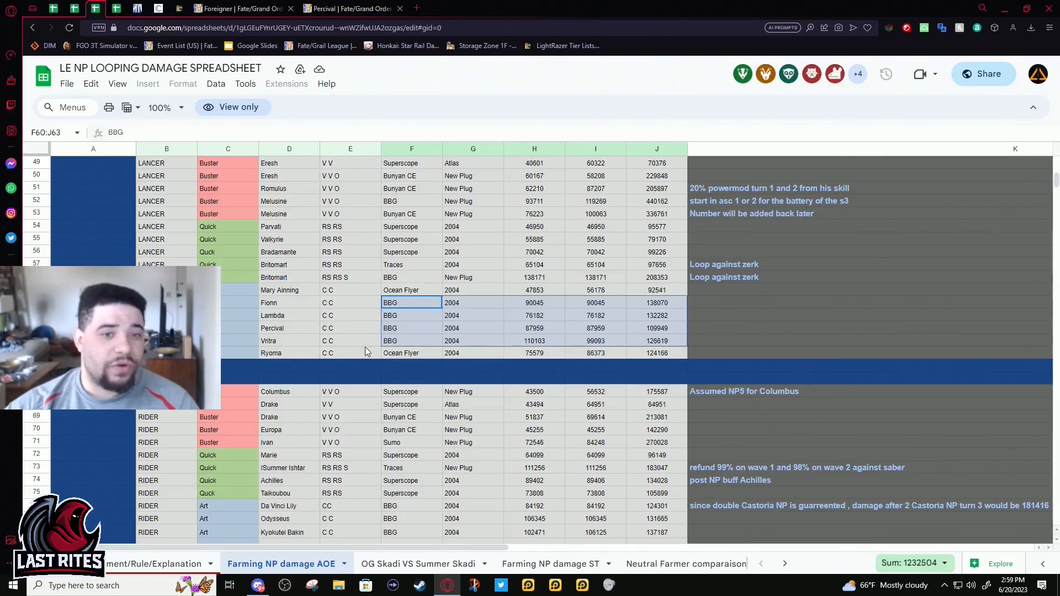
pyautogui.click(534, 328)
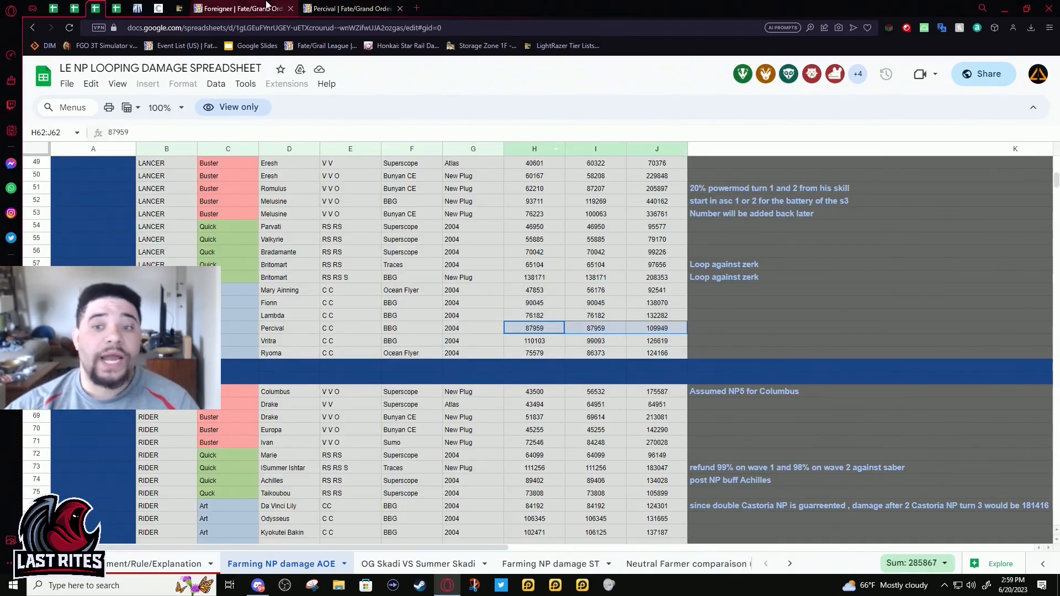
pyautogui.click(348, 8)
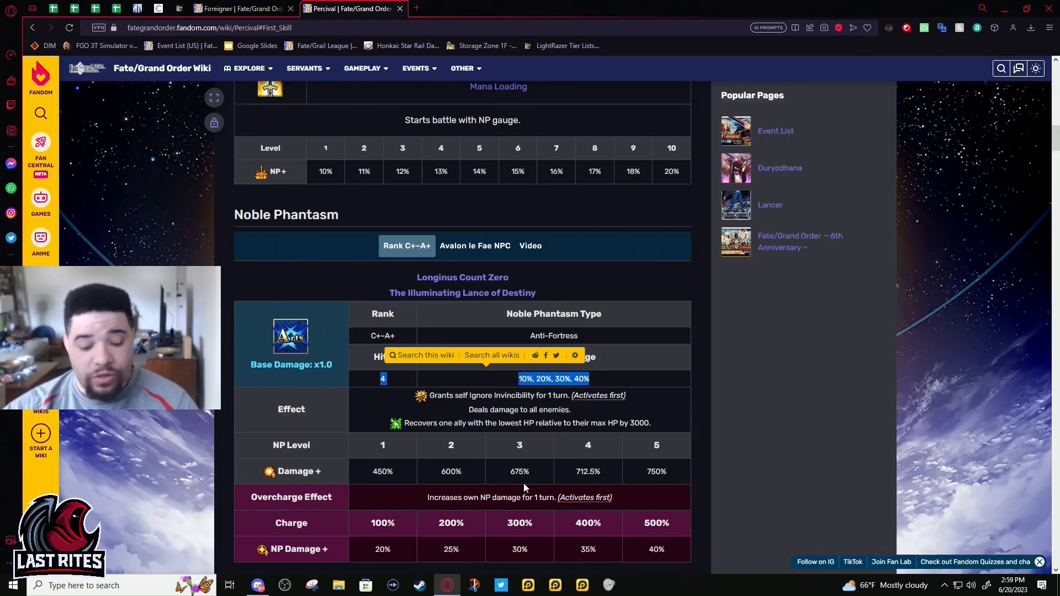
pyautogui.moveTo(706, 375)
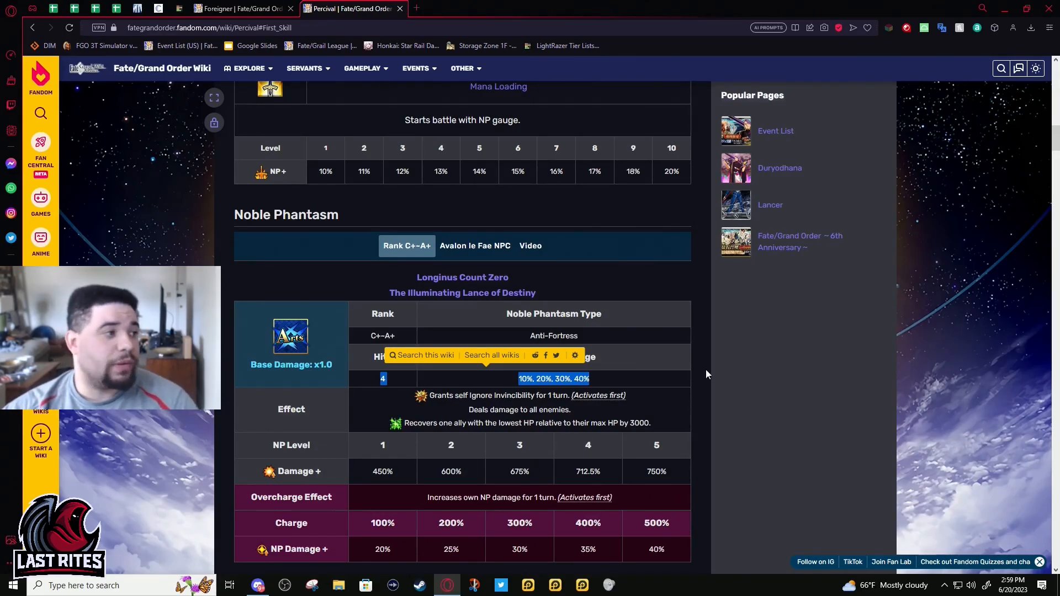
pyautogui.moveTo(592, 382)
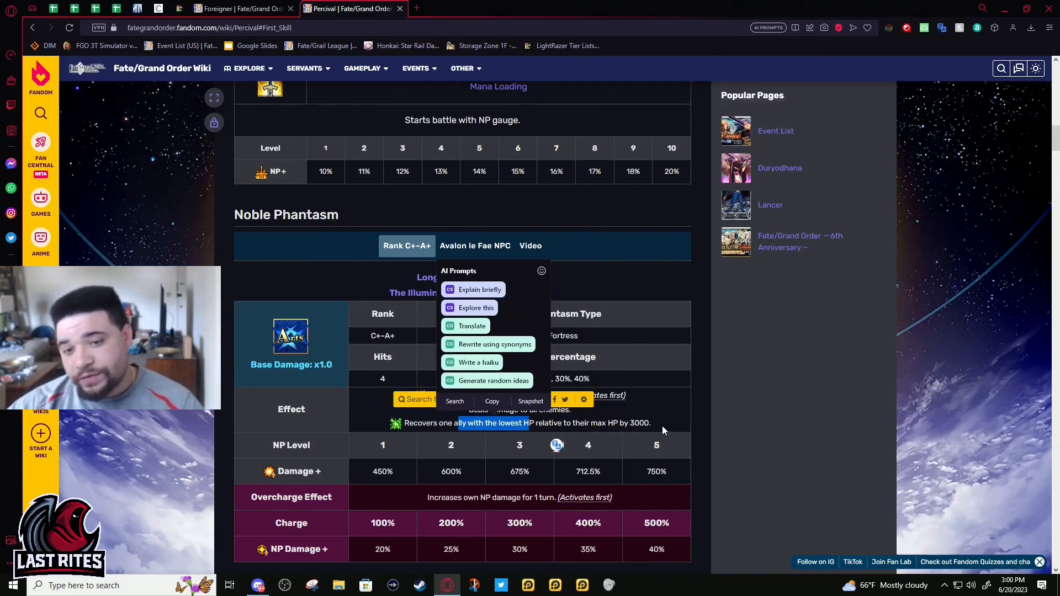
pyautogui.moveTo(673, 422)
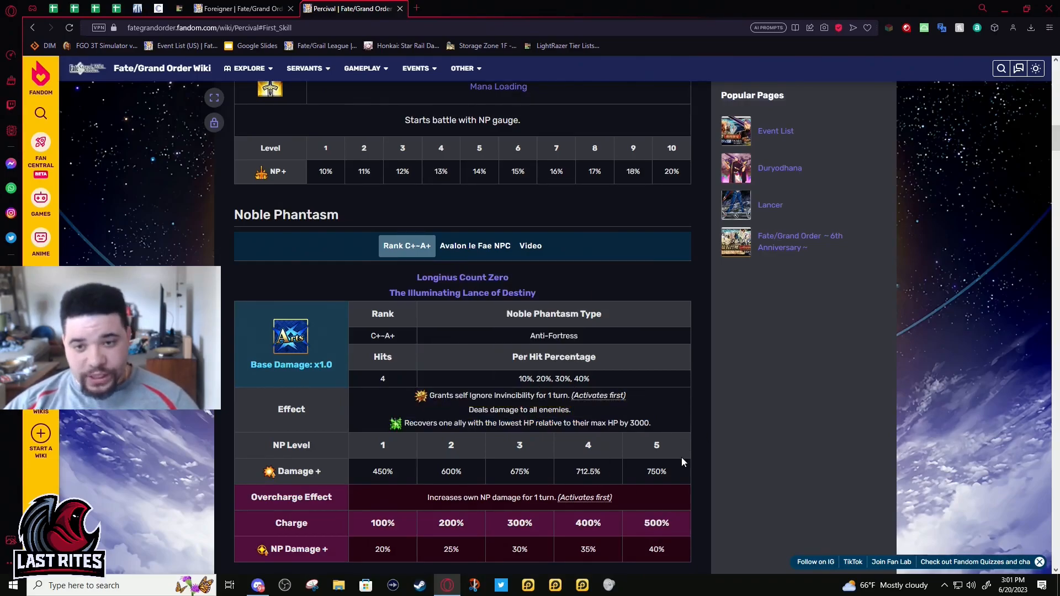
pyautogui.scroll(-3)
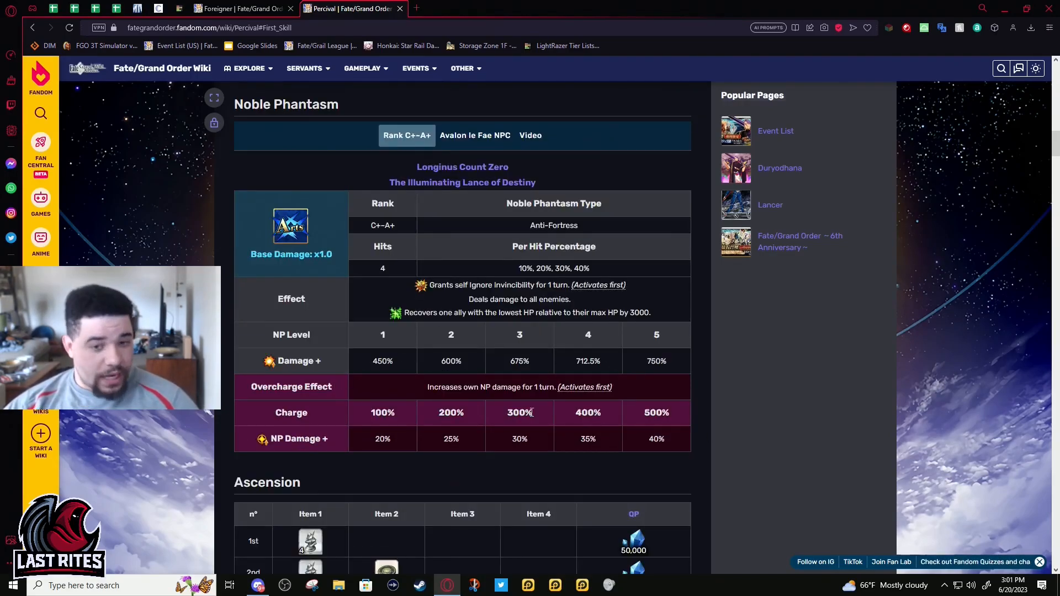
pyautogui.scroll(-3)
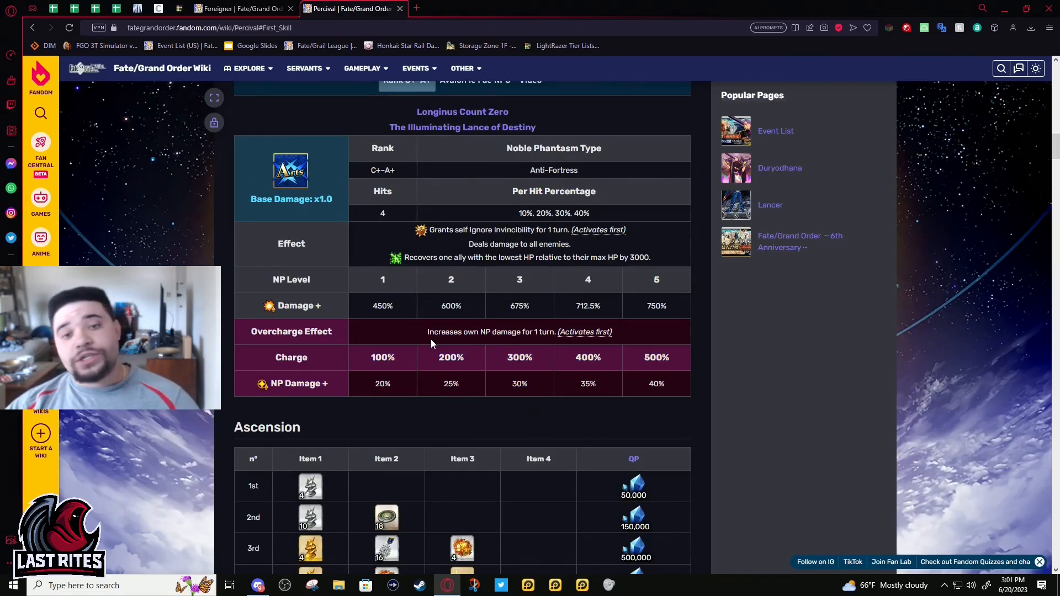
pyautogui.moveTo(459, 383)
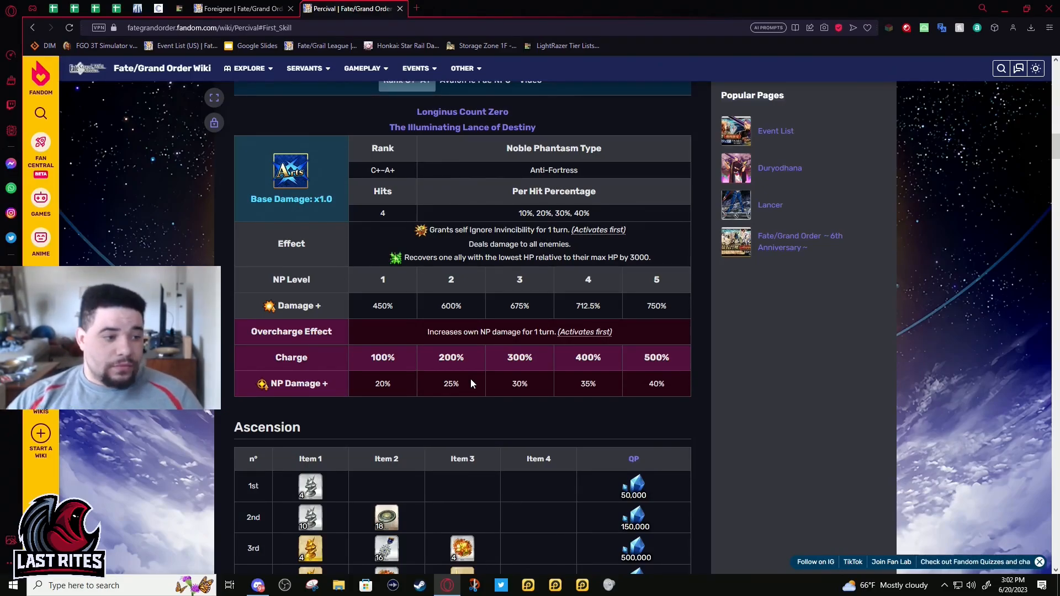
pyautogui.moveTo(611, 290)
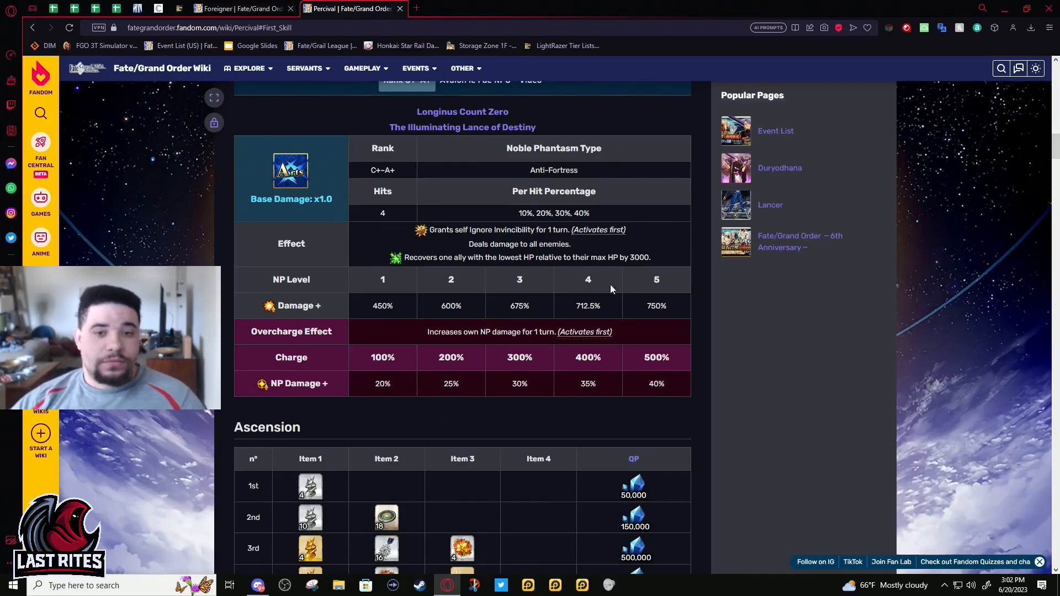
# Compare Active and Append skill reinforcement tabs, settling on Active costs from 100,000 to 10,000,000 QP.
pyautogui.scroll(-3)
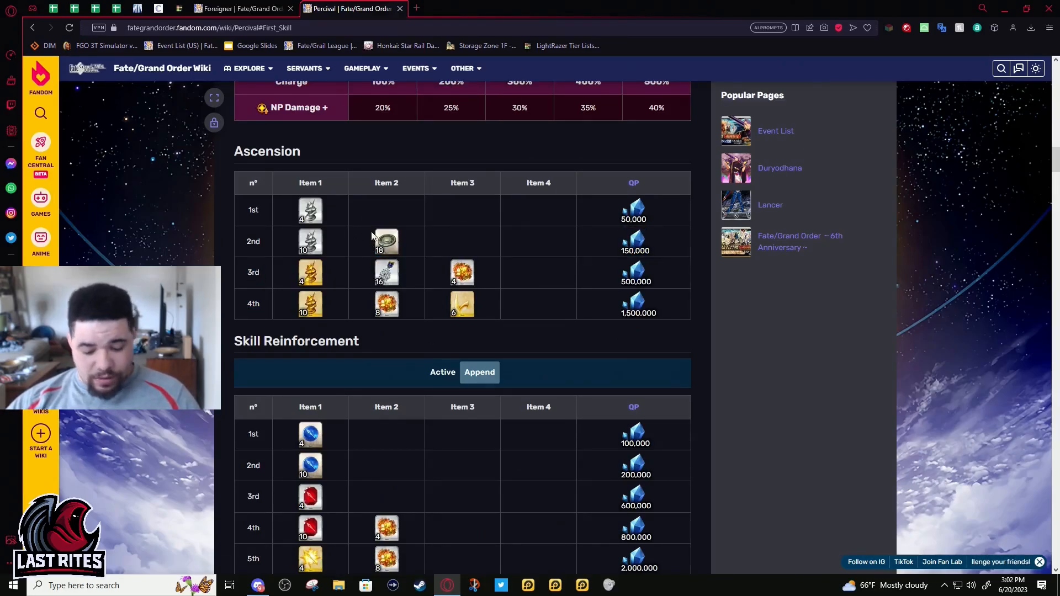
pyautogui.moveTo(534, 273)
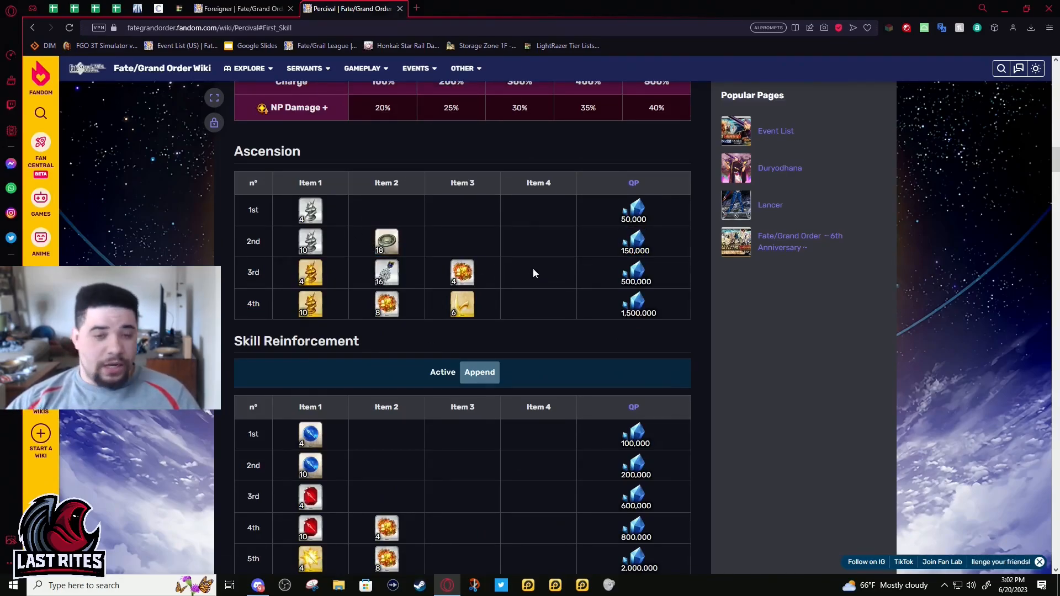
pyautogui.moveTo(386, 215)
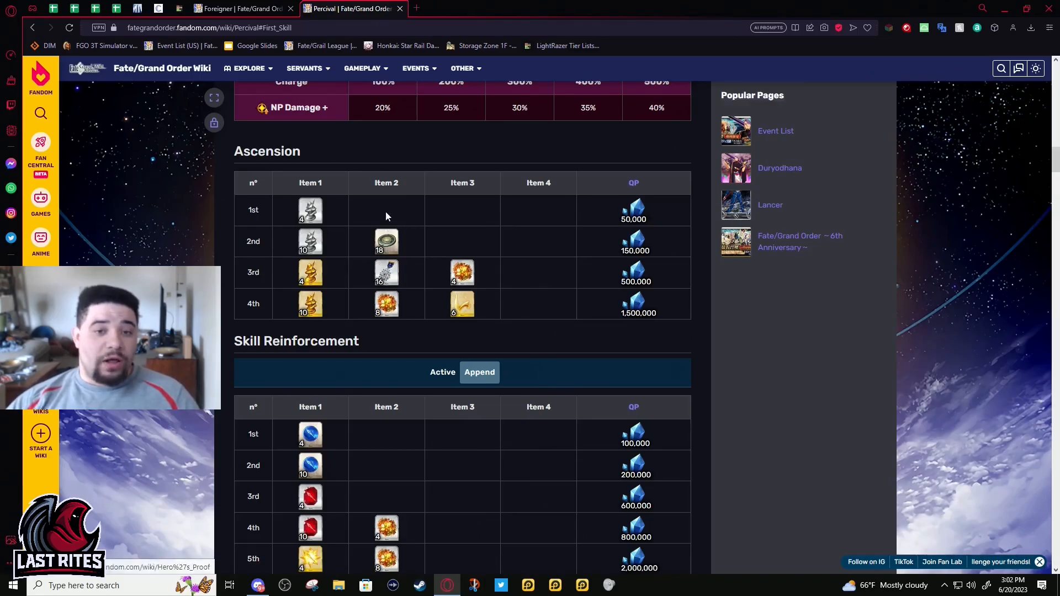
pyautogui.moveTo(386, 273)
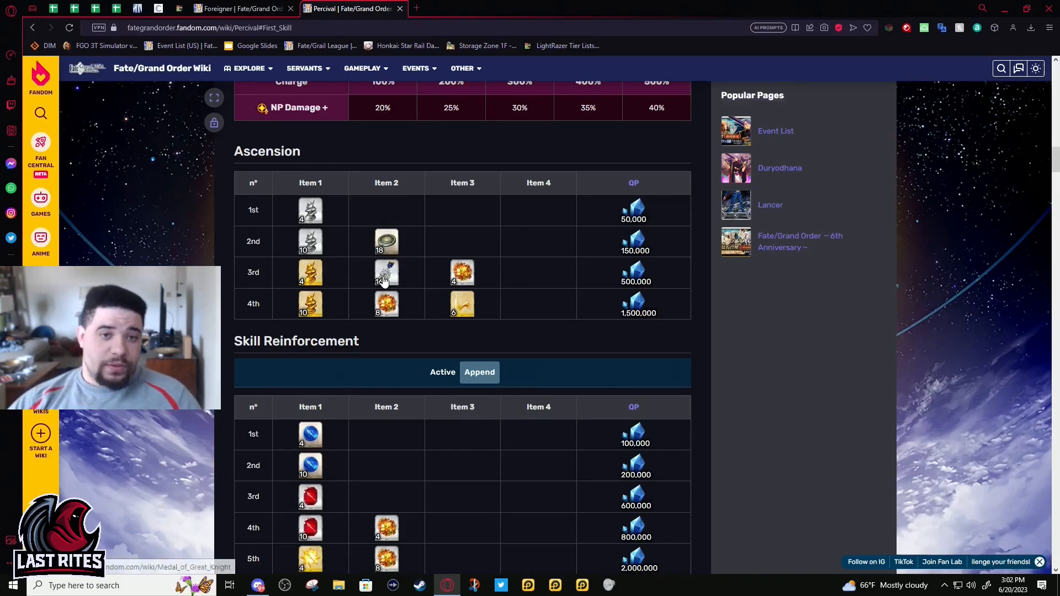
pyautogui.scroll(-3)
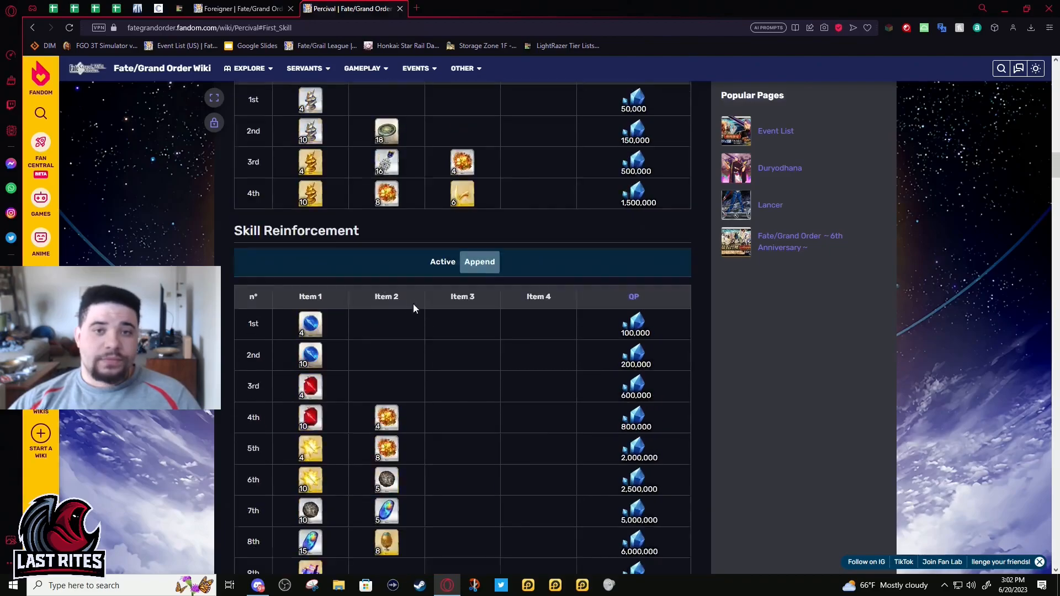
pyautogui.click(442, 262)
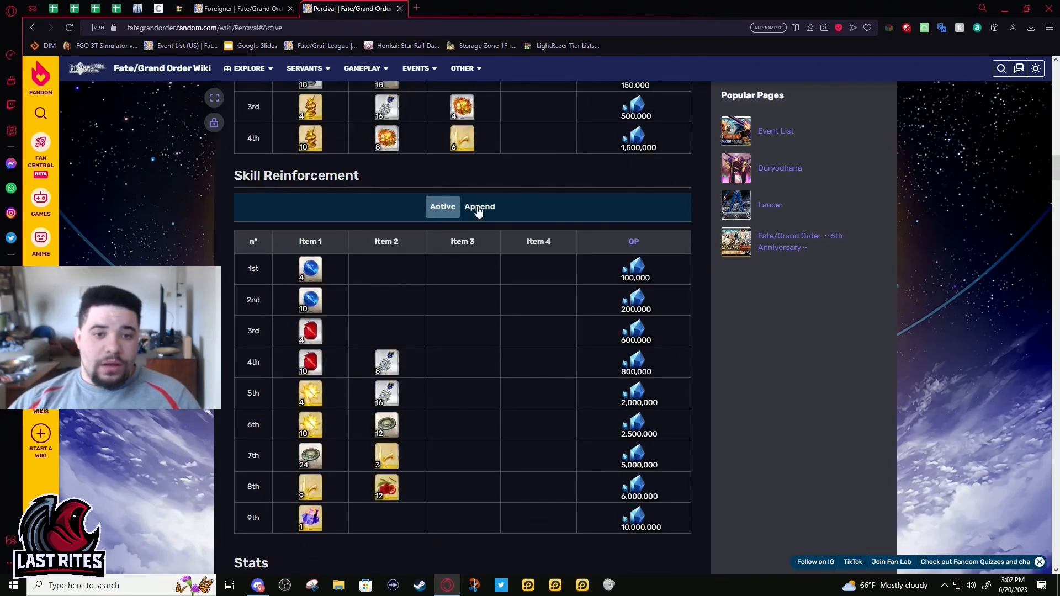
pyautogui.click(480, 206)
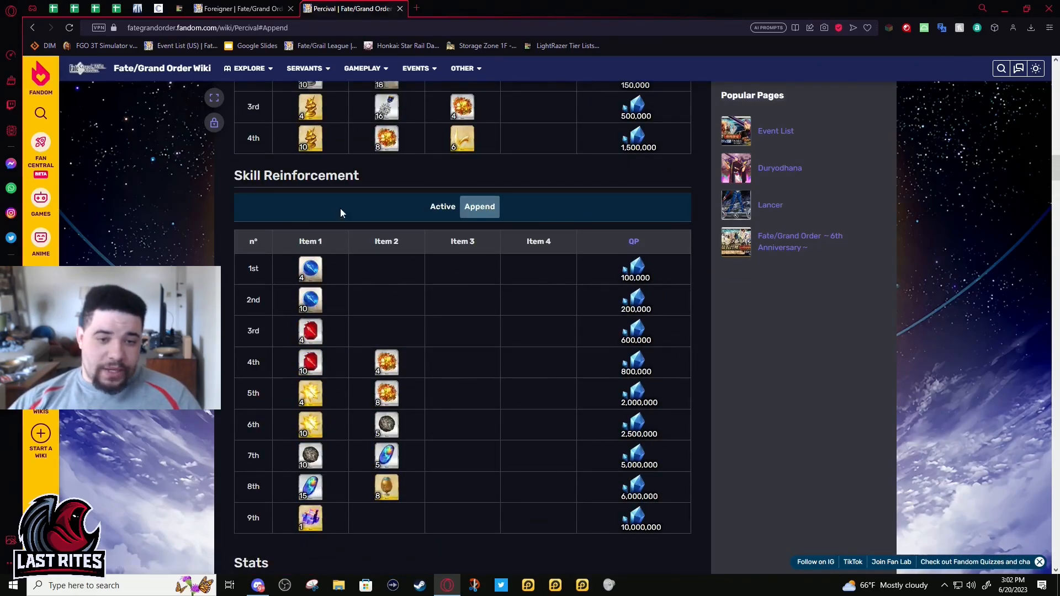
pyautogui.moveTo(520, 221)
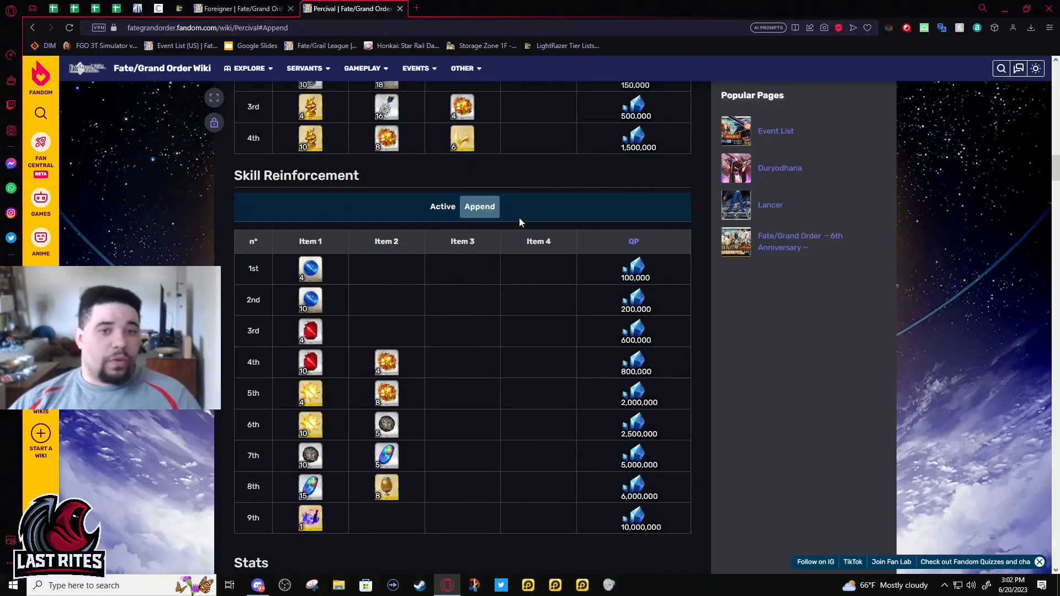
pyautogui.click(442, 206)
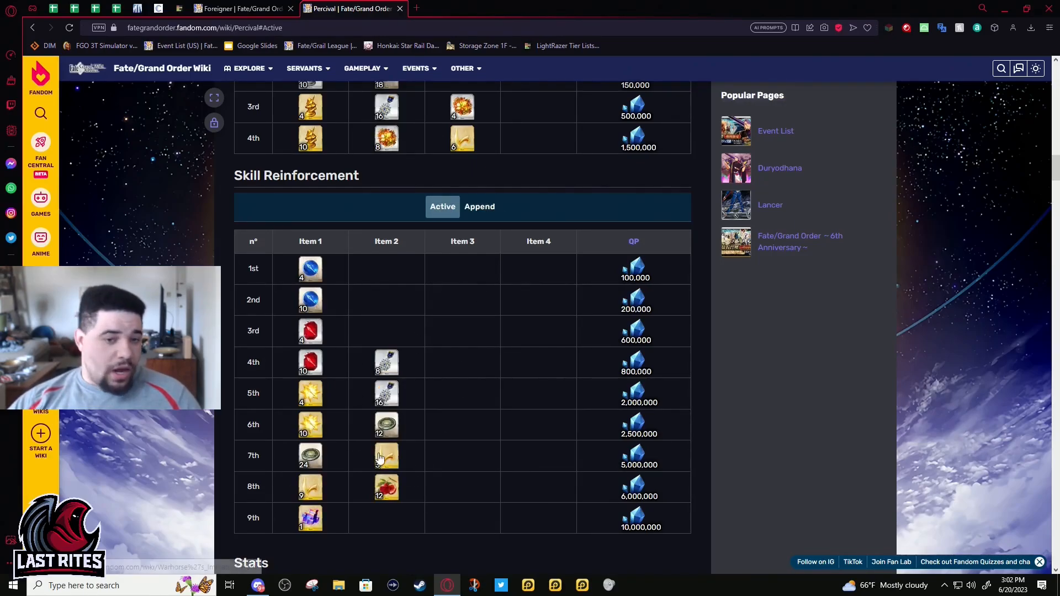
pyautogui.moveTo(446, 316)
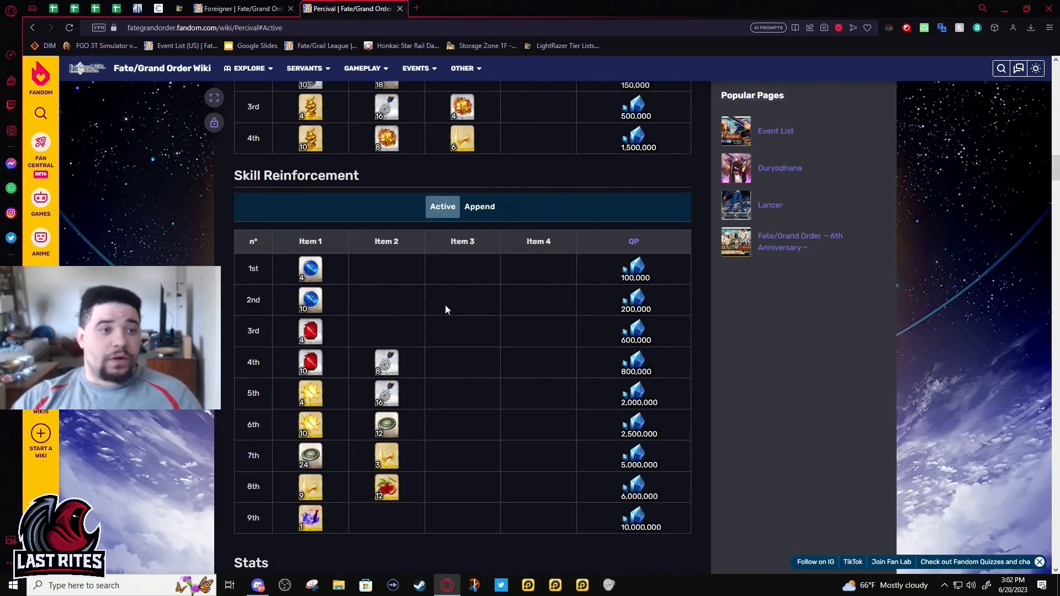
pyautogui.scroll(-3)
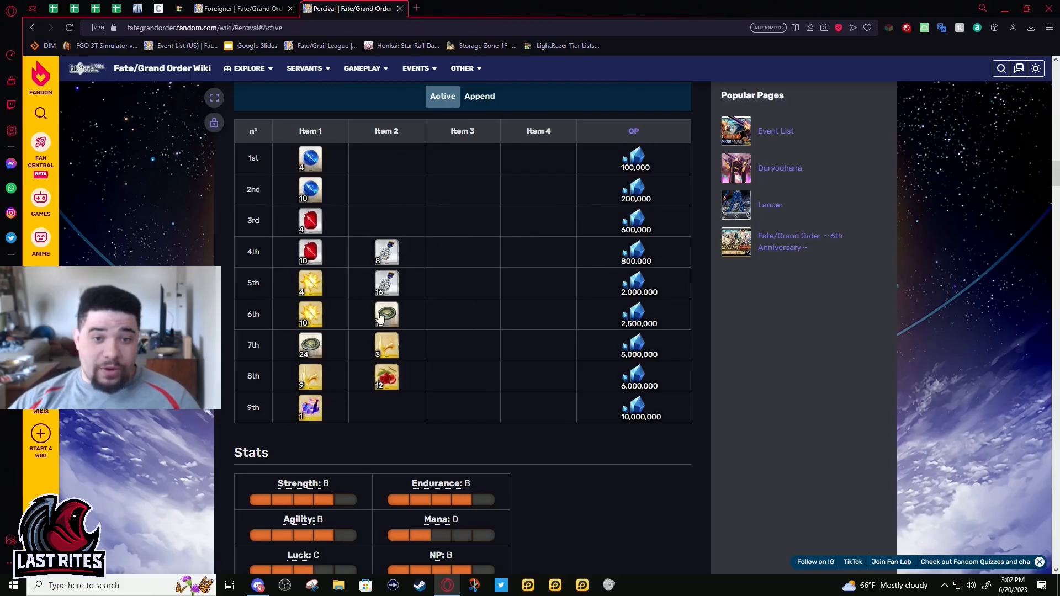
pyautogui.moveTo(400, 290)
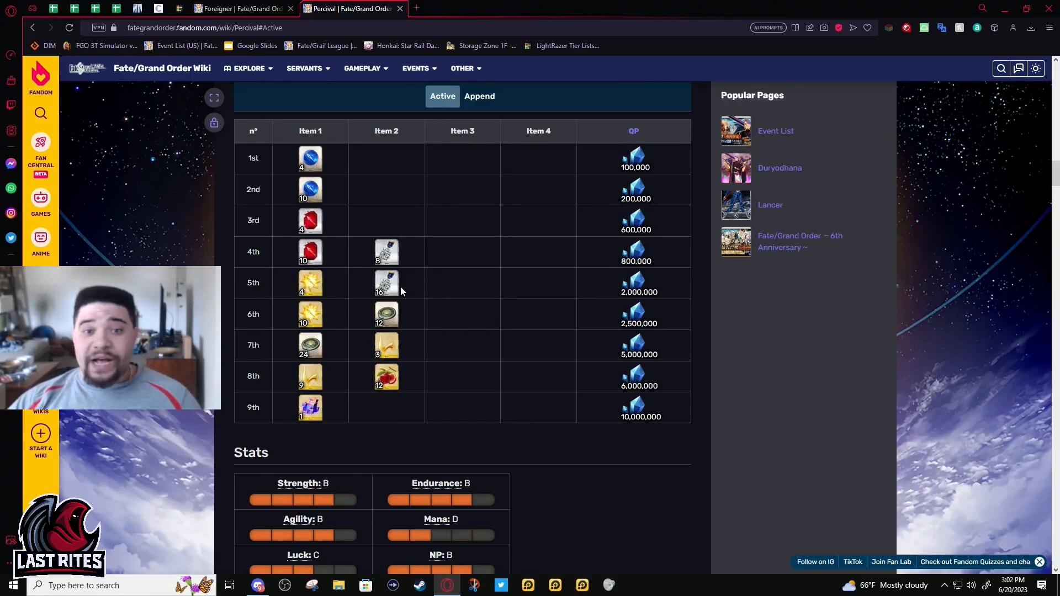
pyautogui.moveTo(426, 358)
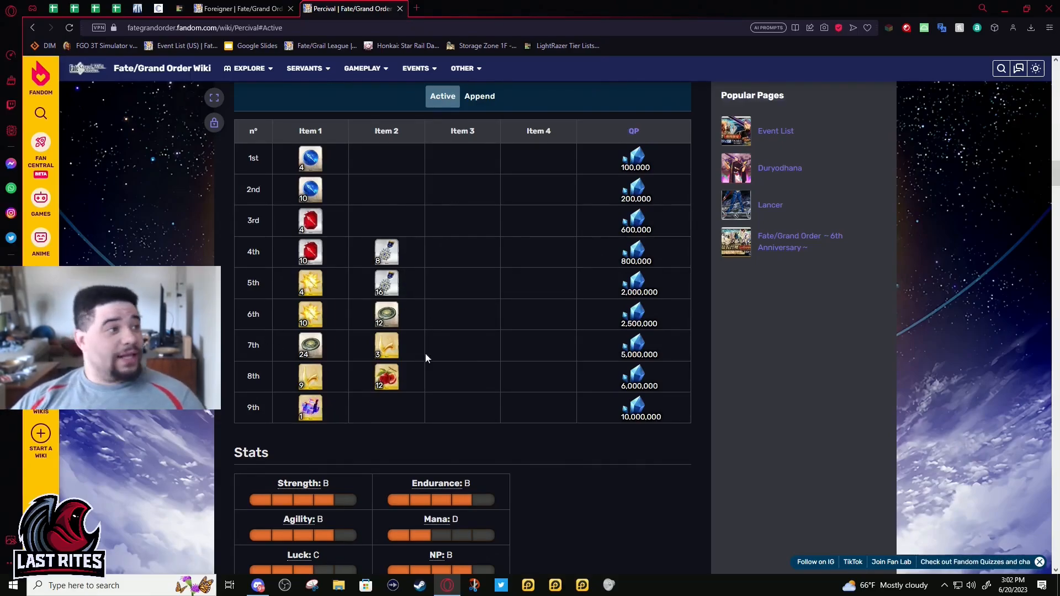
pyautogui.moveTo(401, 308)
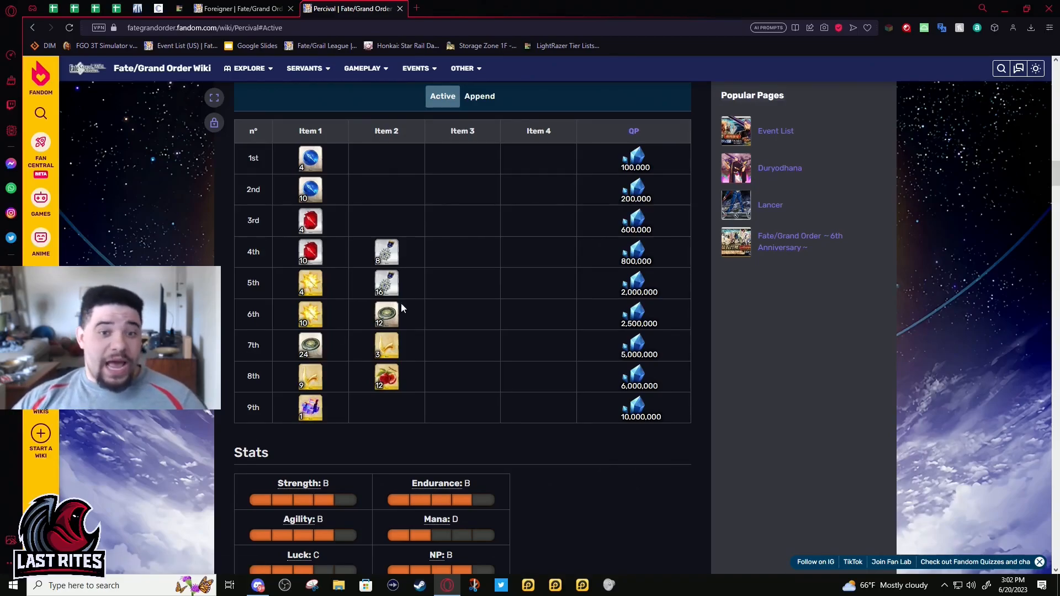
pyautogui.moveTo(311, 345)
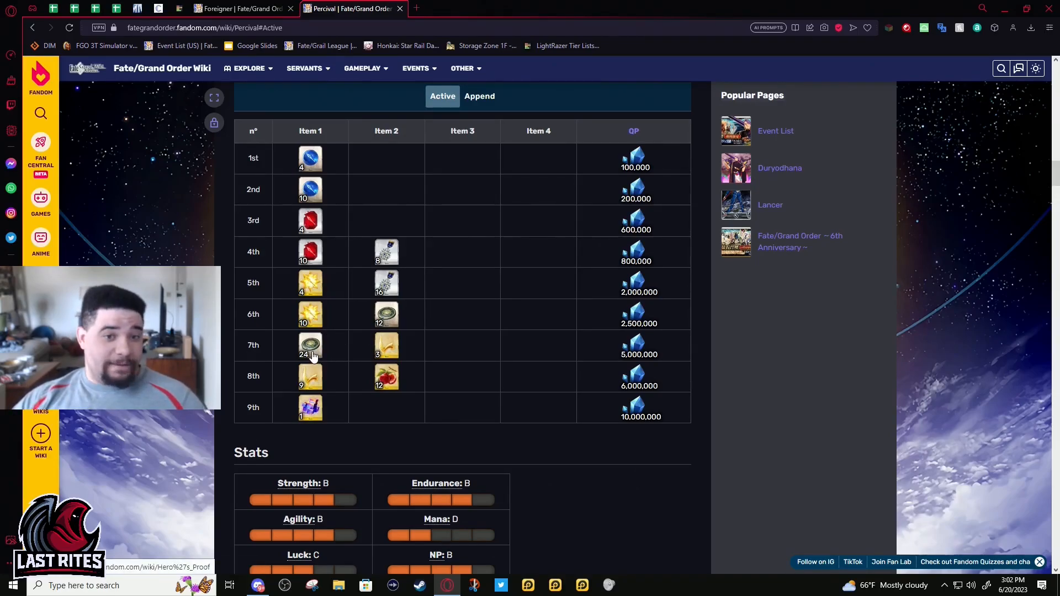
pyautogui.moveTo(411, 316)
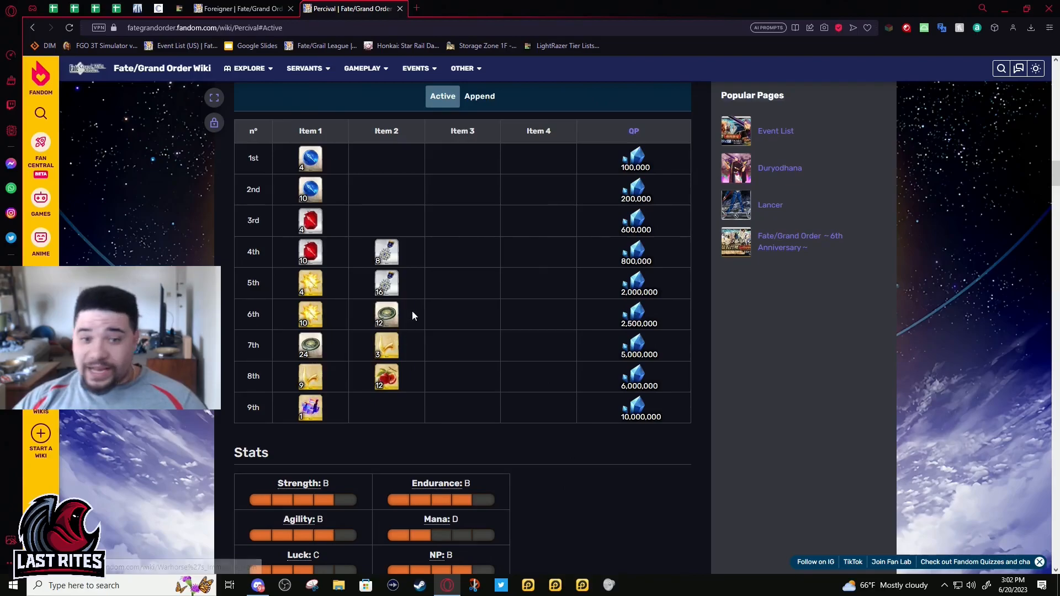
pyautogui.moveTo(301, 188)
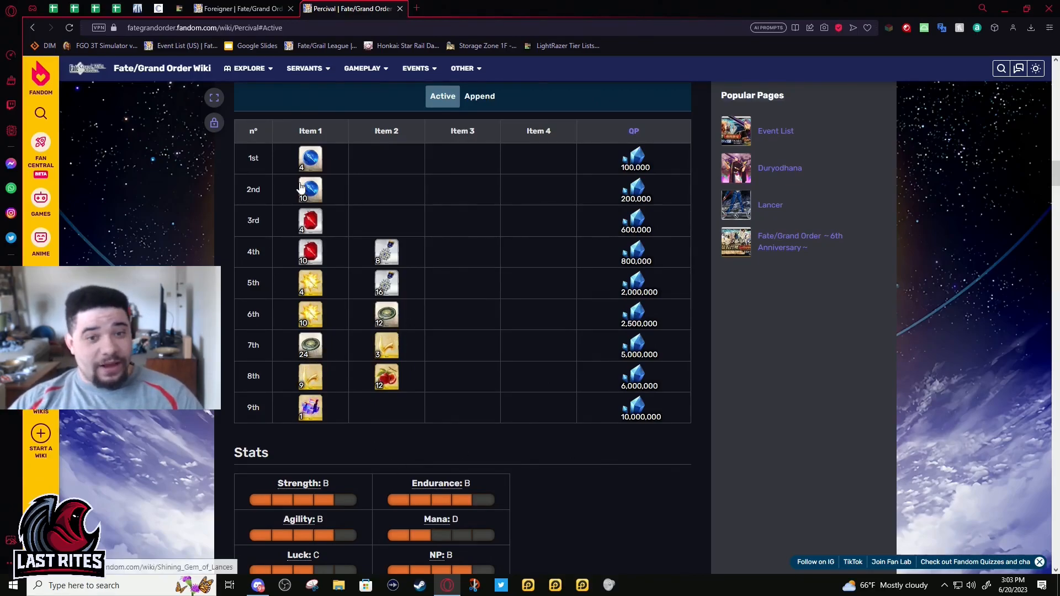
pyautogui.moveTo(459, 349)
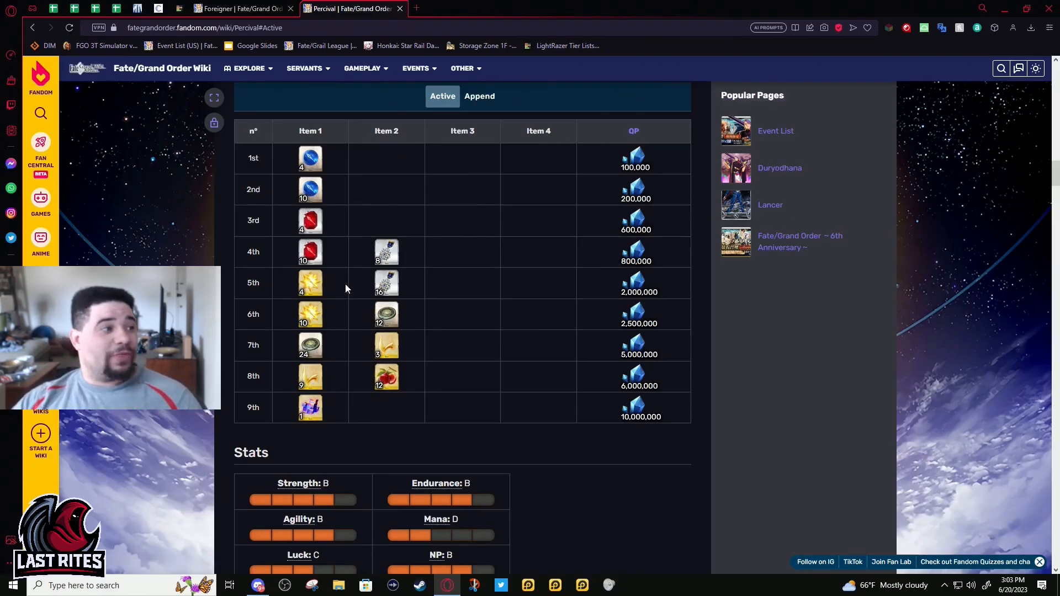
pyautogui.moveTo(452, 414)
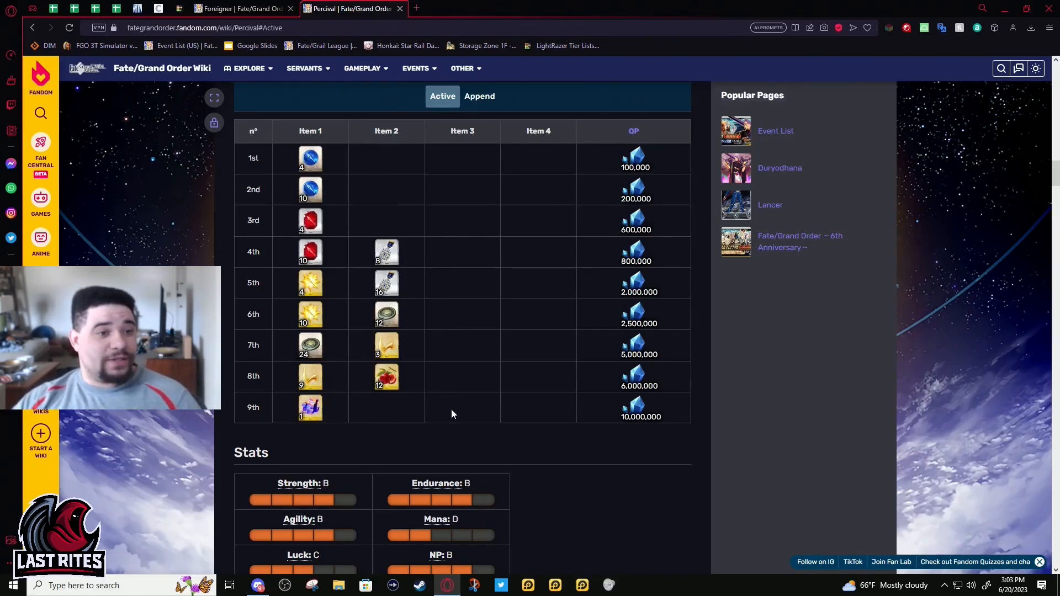
pyautogui.moveTo(541, 420)
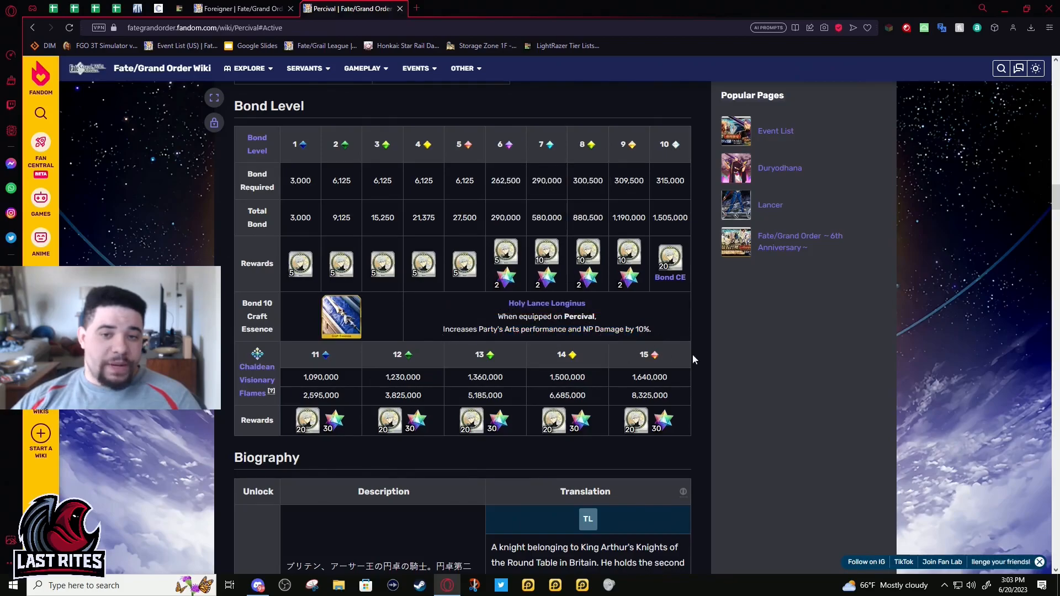
pyautogui.moveTo(597, 348)
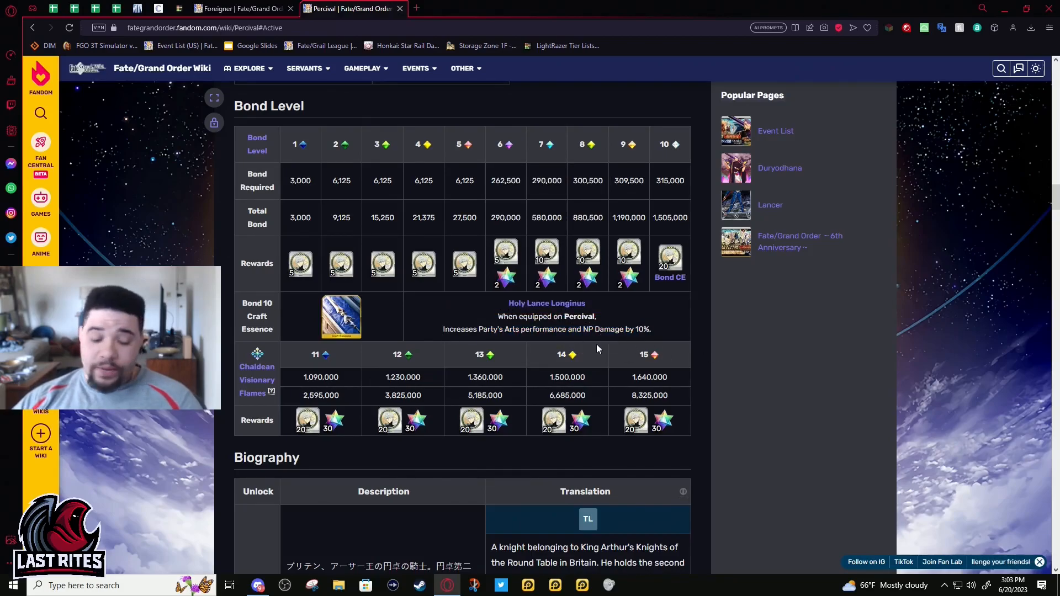
pyautogui.moveTo(602, 344)
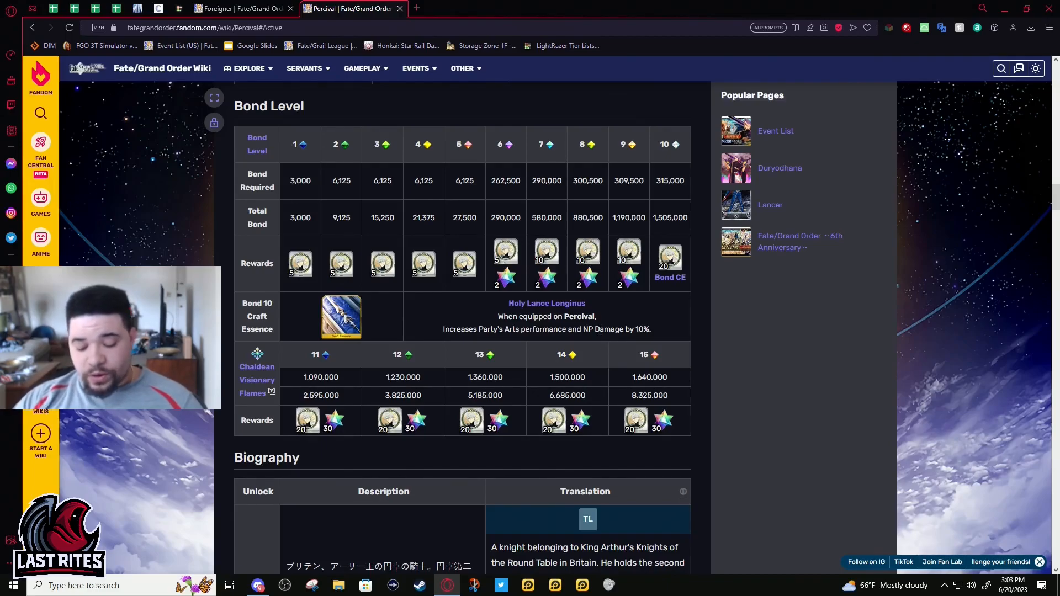
pyautogui.moveTo(632, 341)
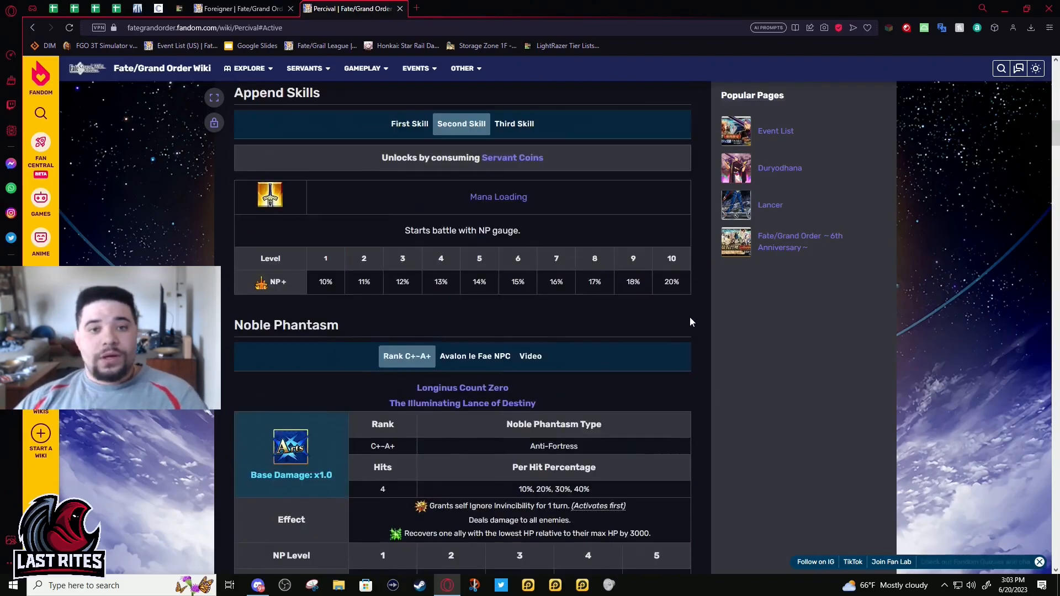
# Return to the infobox and view Percival's Stage 3 and Stage 4 ascension artwork.
pyautogui.scroll(3)
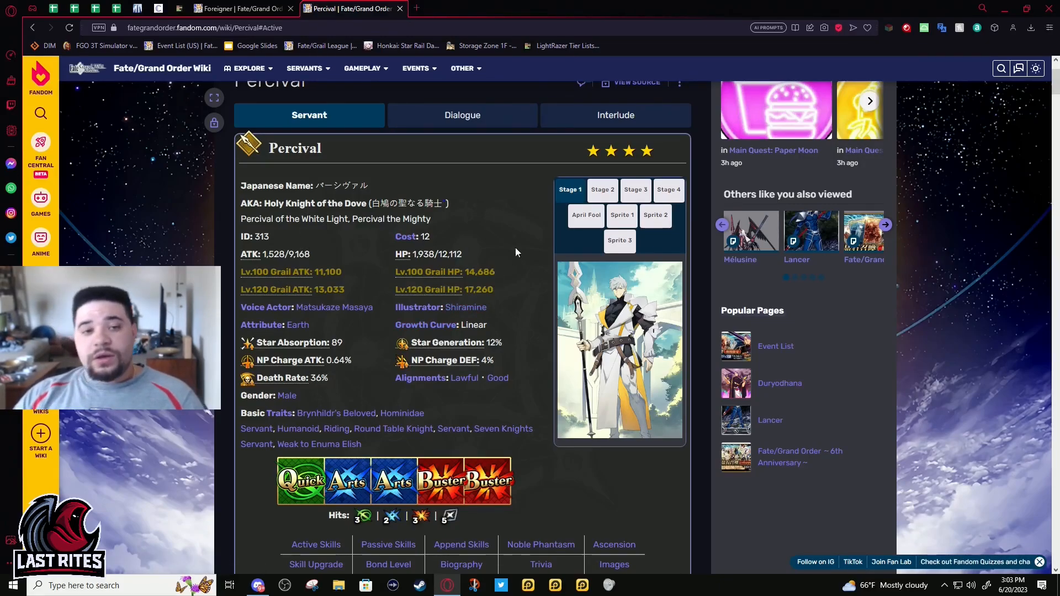
pyautogui.moveTo(331, 223)
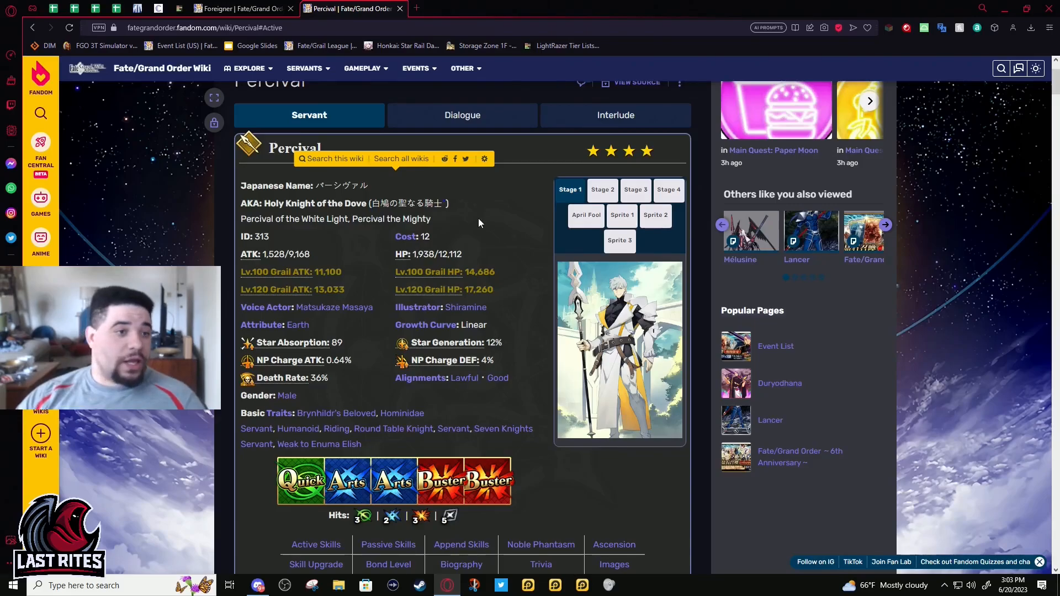
pyautogui.moveTo(249, 229)
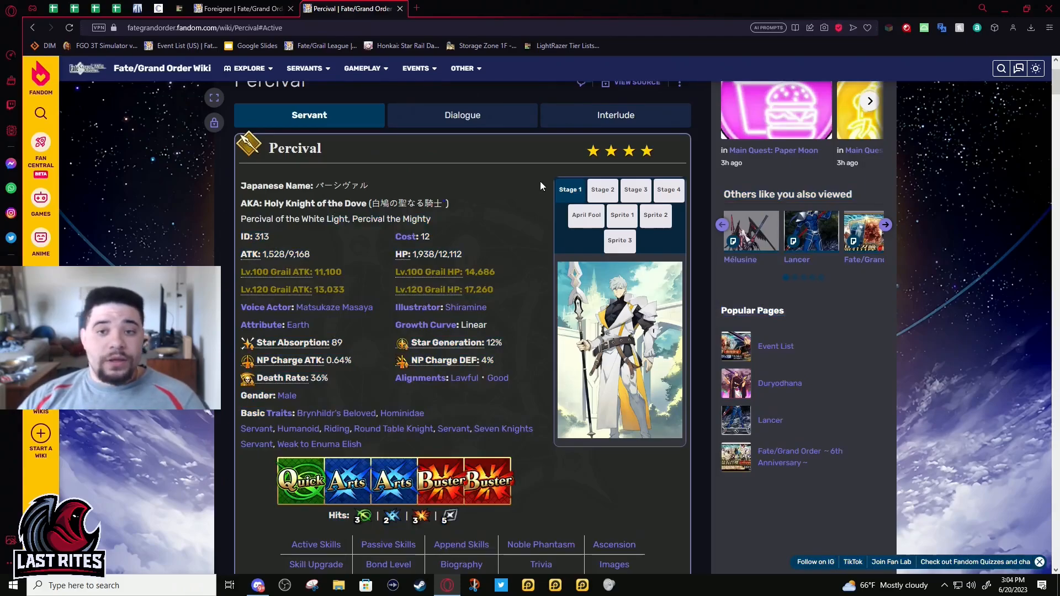
pyautogui.click(634, 189)
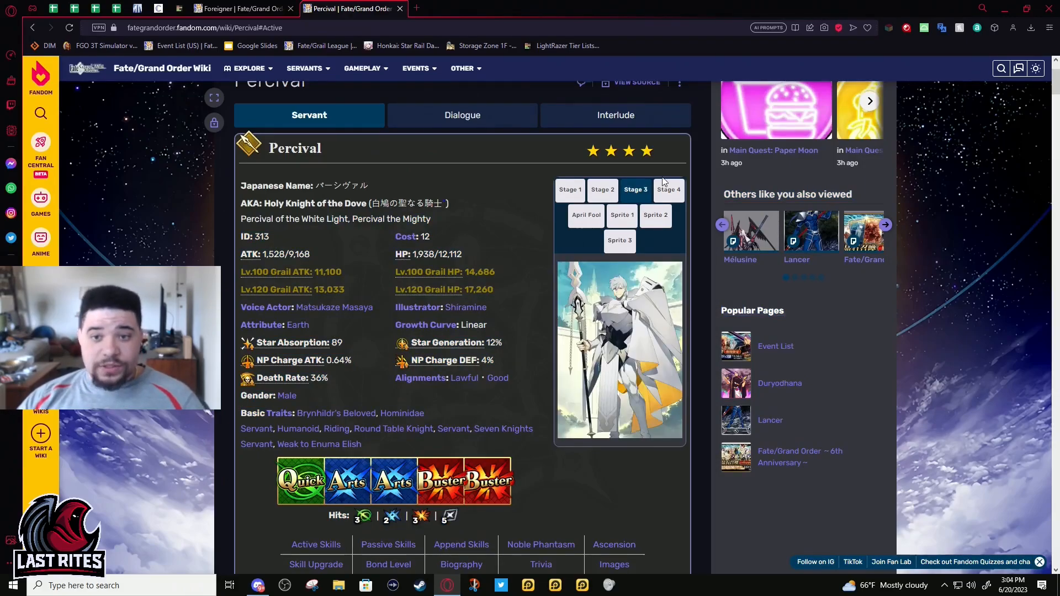
pyautogui.scroll(-3)
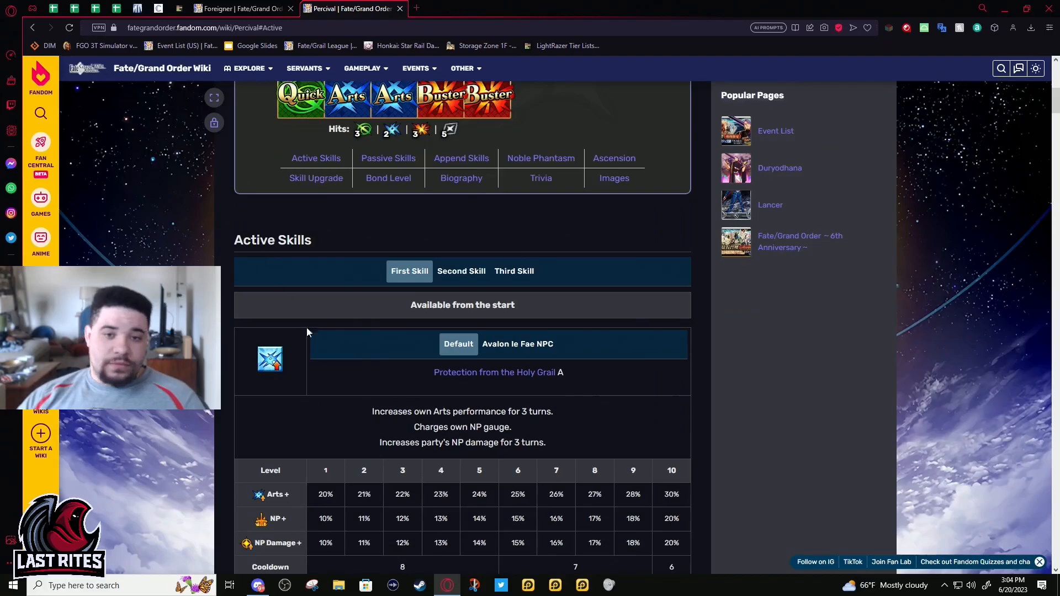
pyautogui.scroll(3)
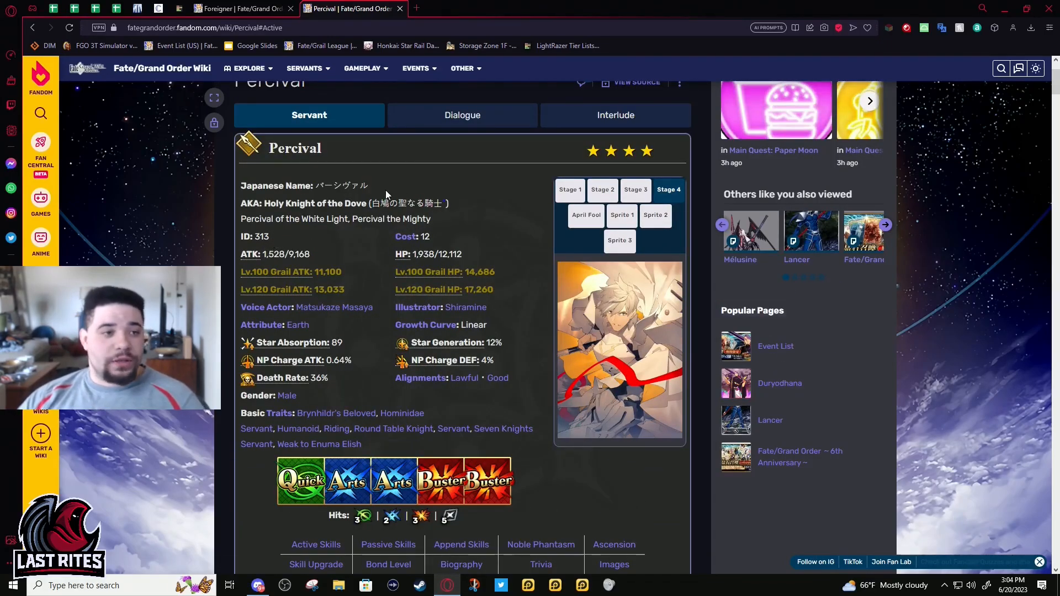
pyautogui.scroll(3)
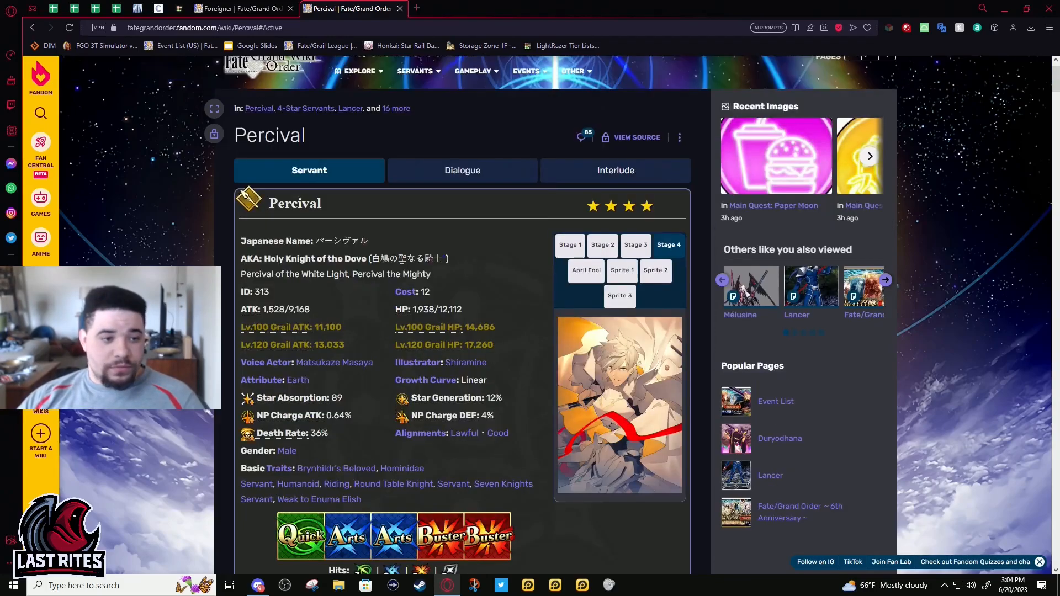
pyautogui.scroll(-3)
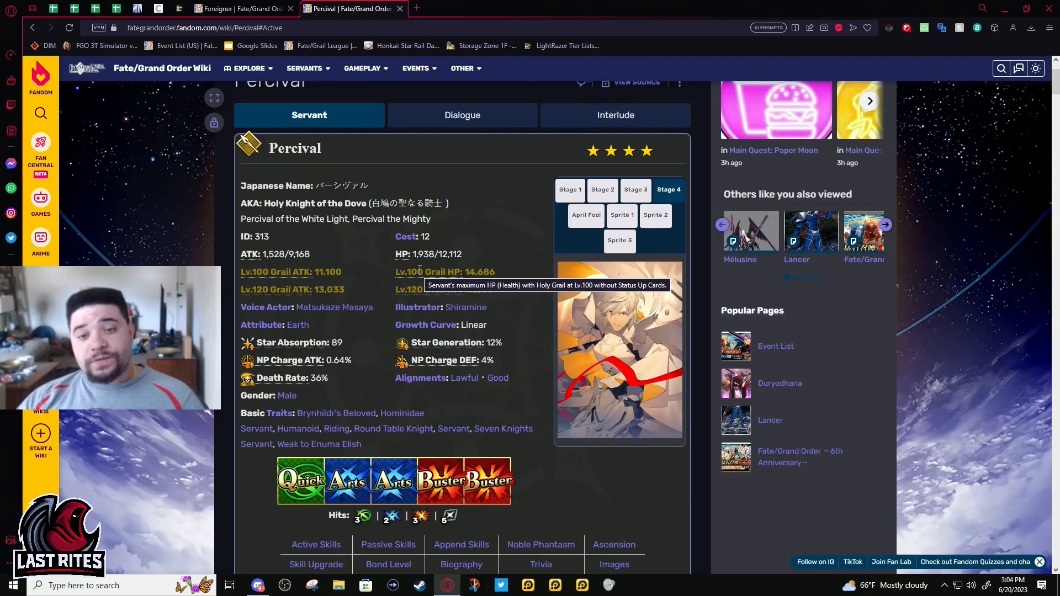
pyautogui.scroll(3)
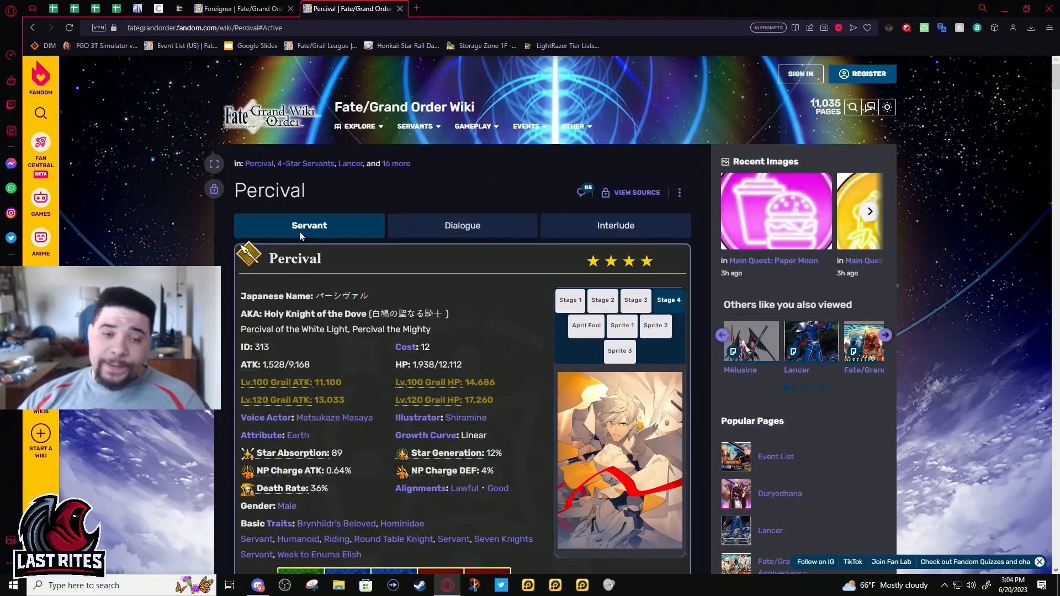
pyautogui.moveTo(396, 296)
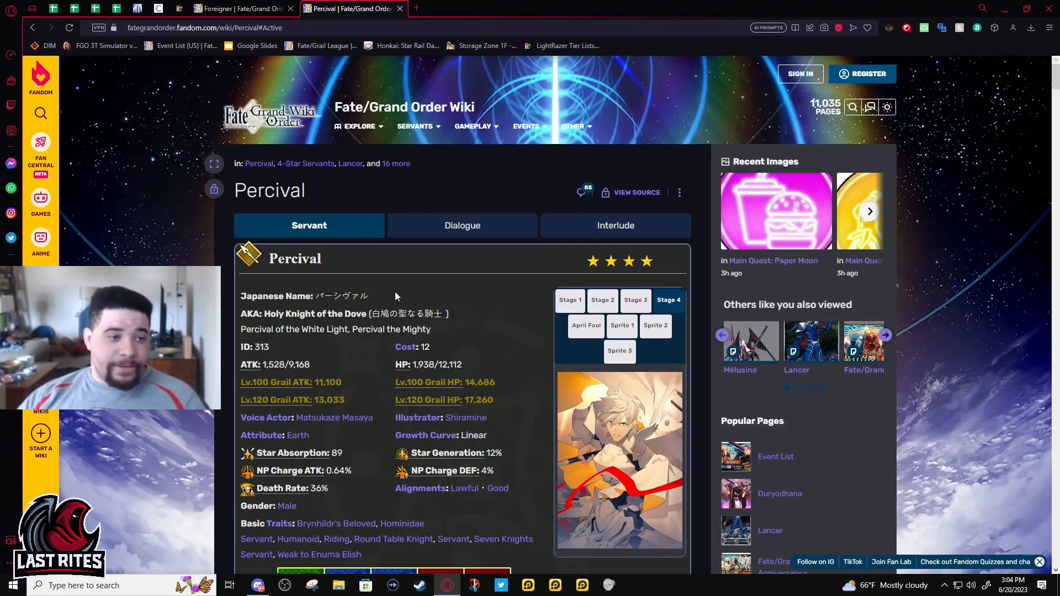